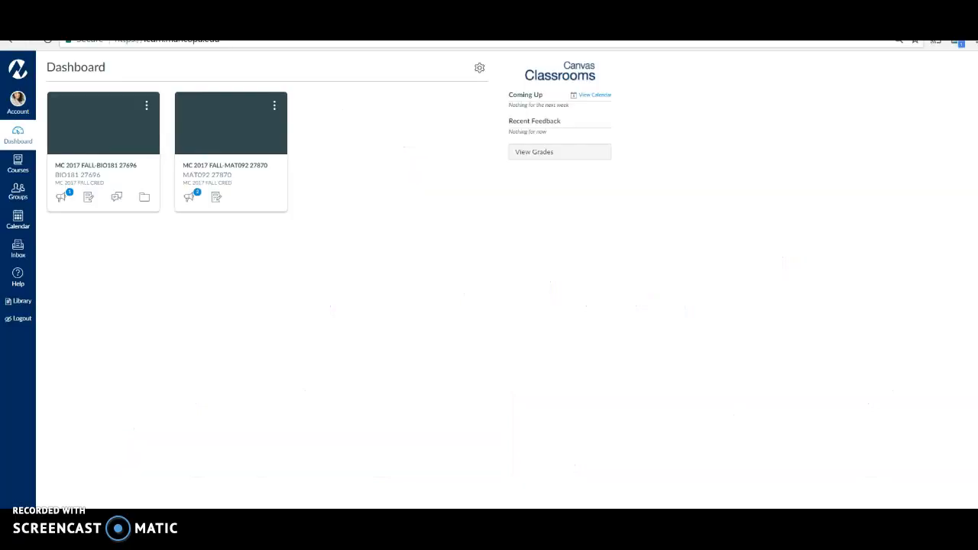
mouse_move(224, 171)
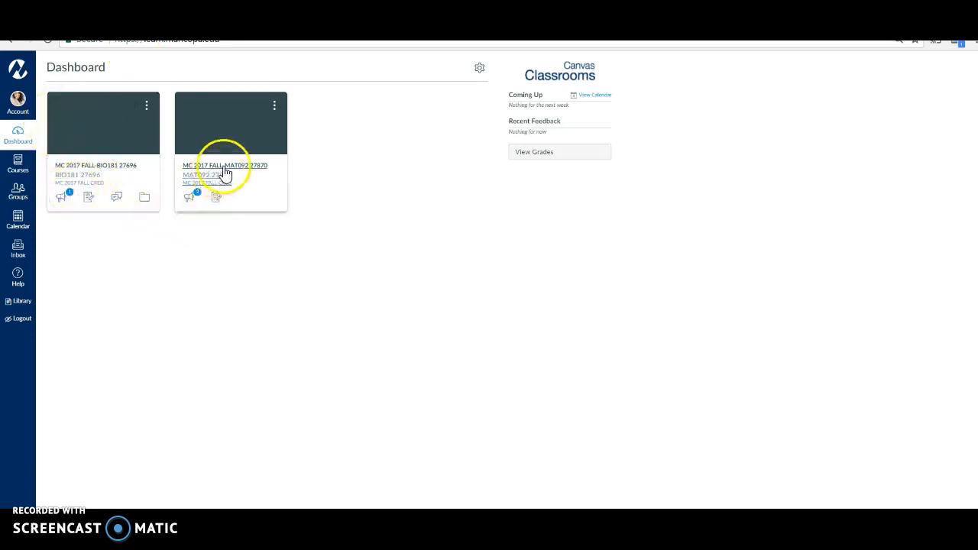
From the MAT092 27870 course Modules, launch the ALEKS item in a new window
click(224, 165)
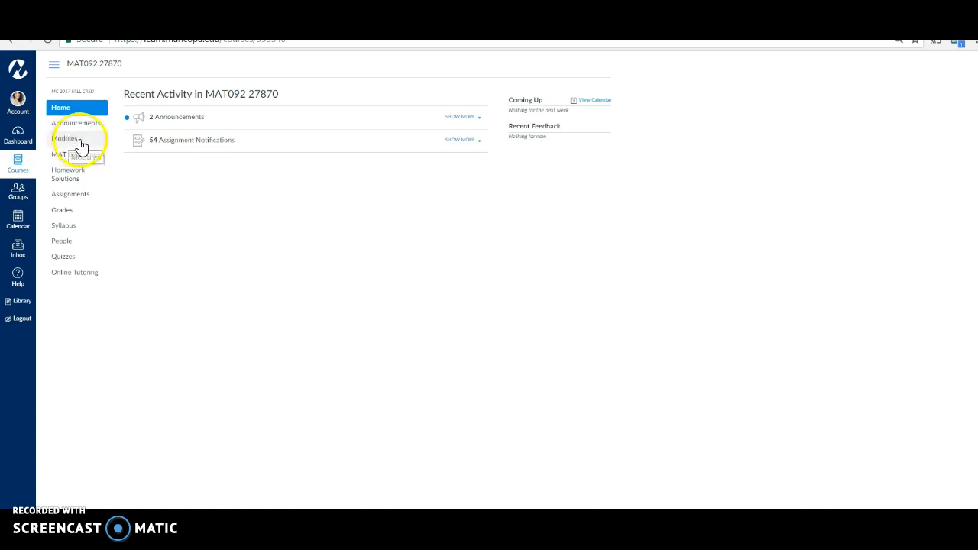
click(65, 139)
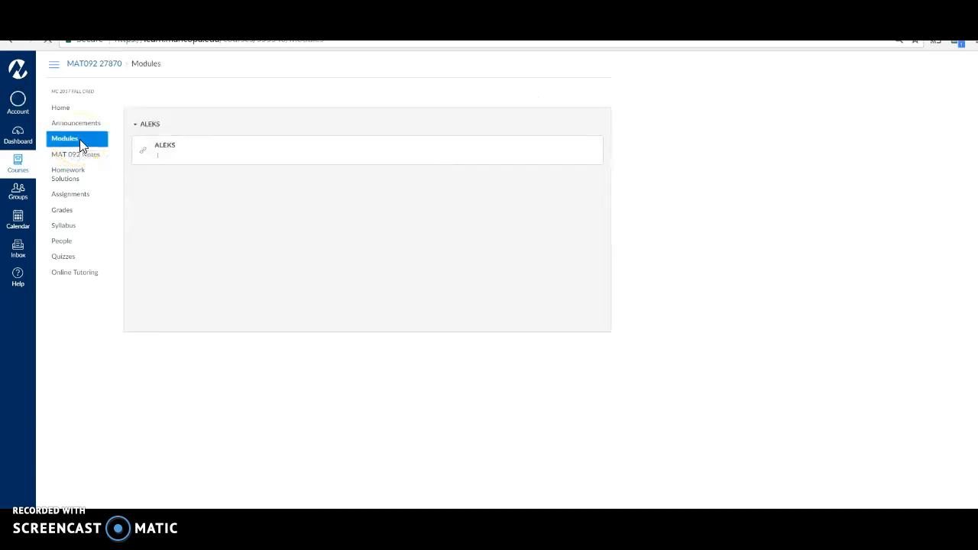
click(165, 146)
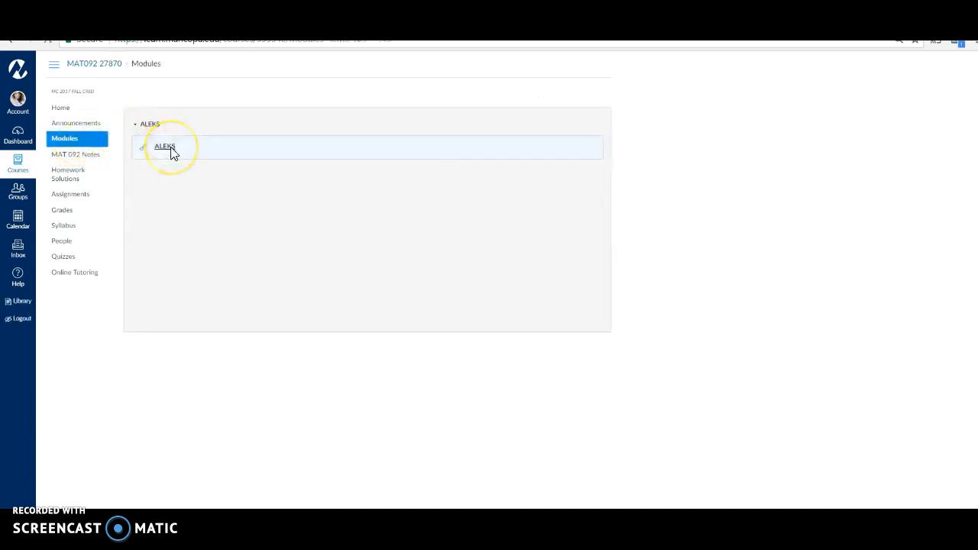
click(165, 146)
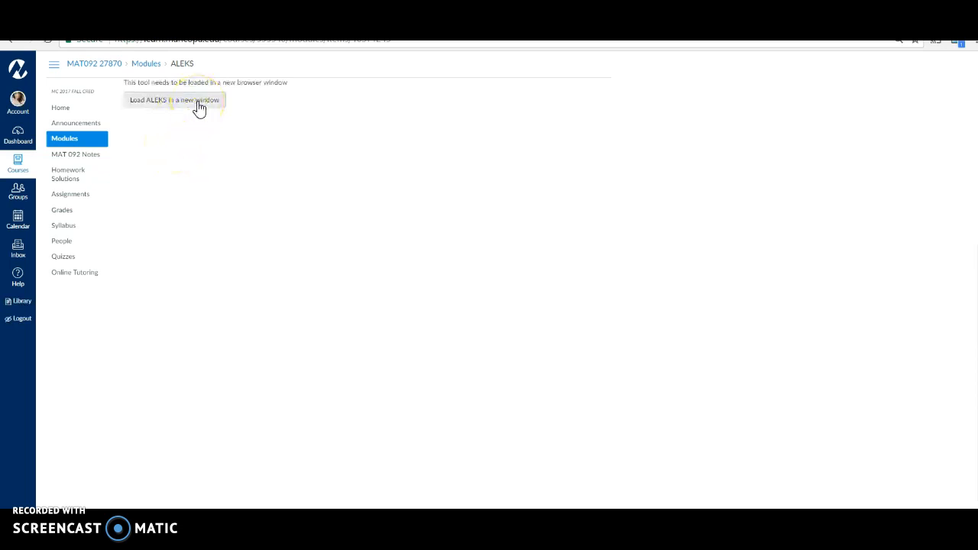
click(175, 99)
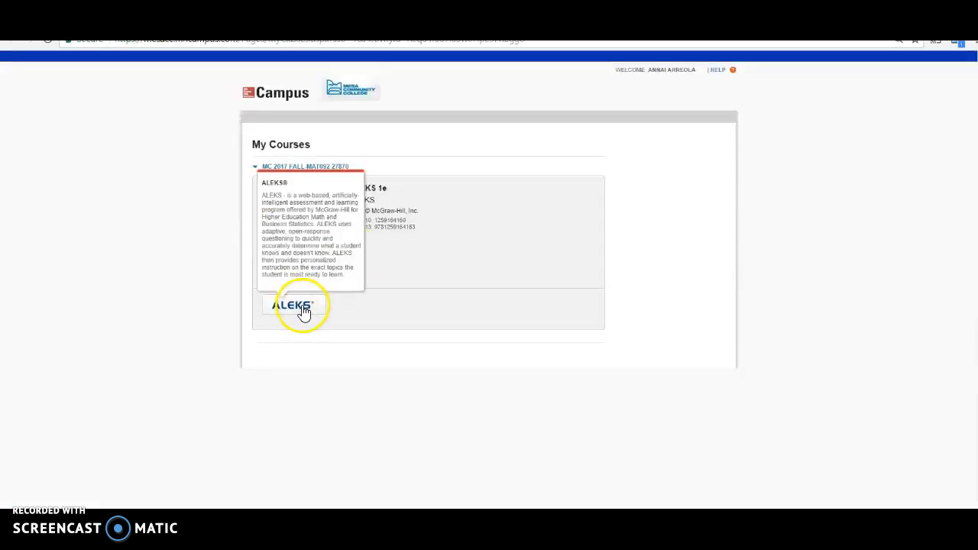
Launch ALEKS from the MAT092 course on the McGraw-Hill Campus My Courses page
click(292, 304)
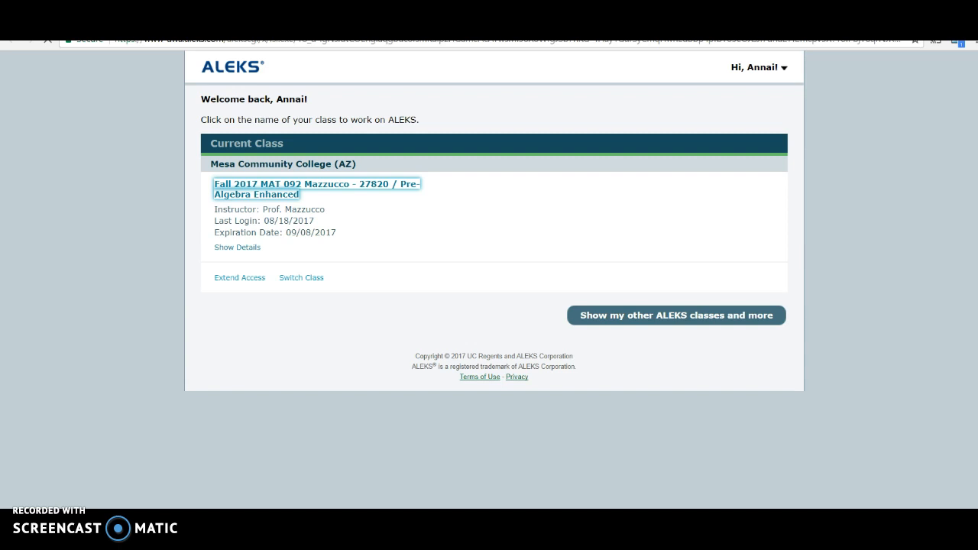
Enter the Fall 2017 MAT 092 Pre-Algebra Enhanced class in ALEKS
click(316, 189)
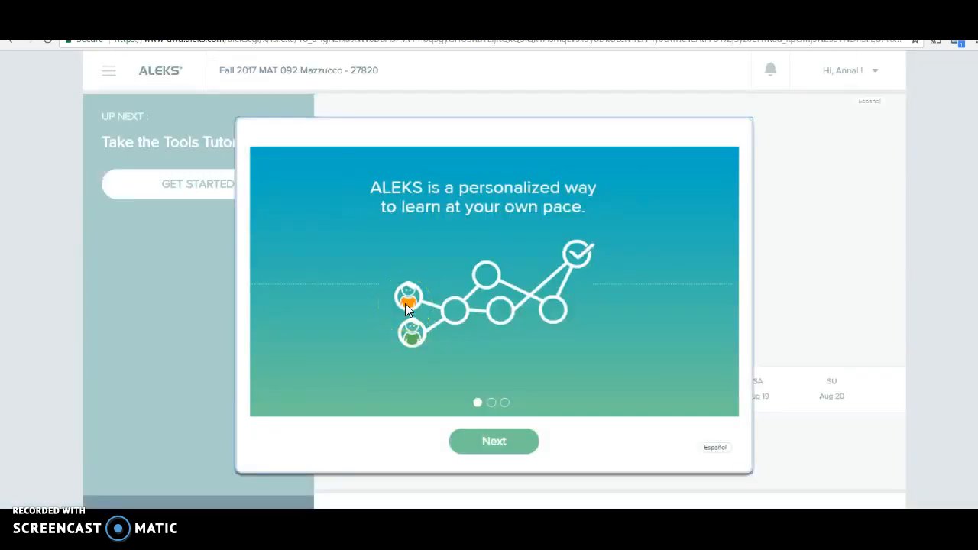
mouse_move(588, 241)
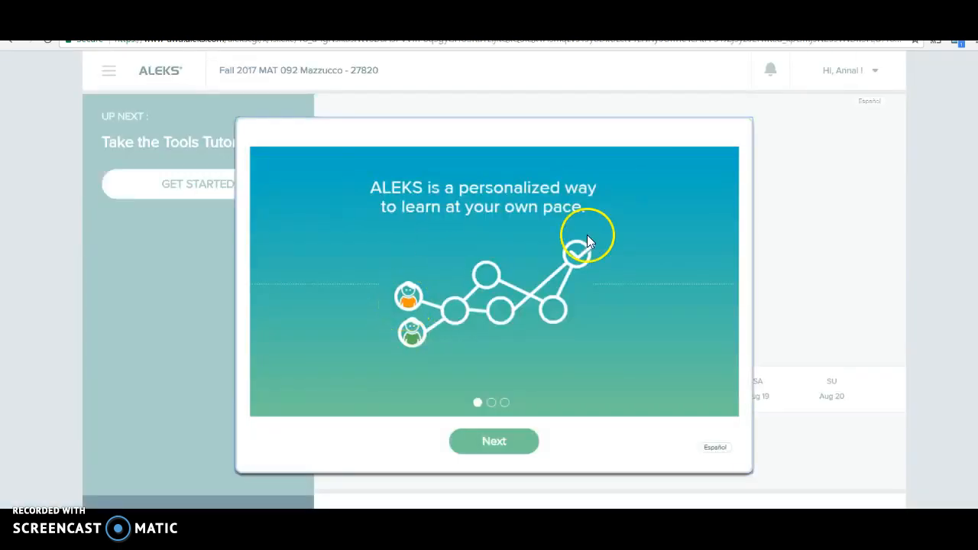
mouse_move(424, 279)
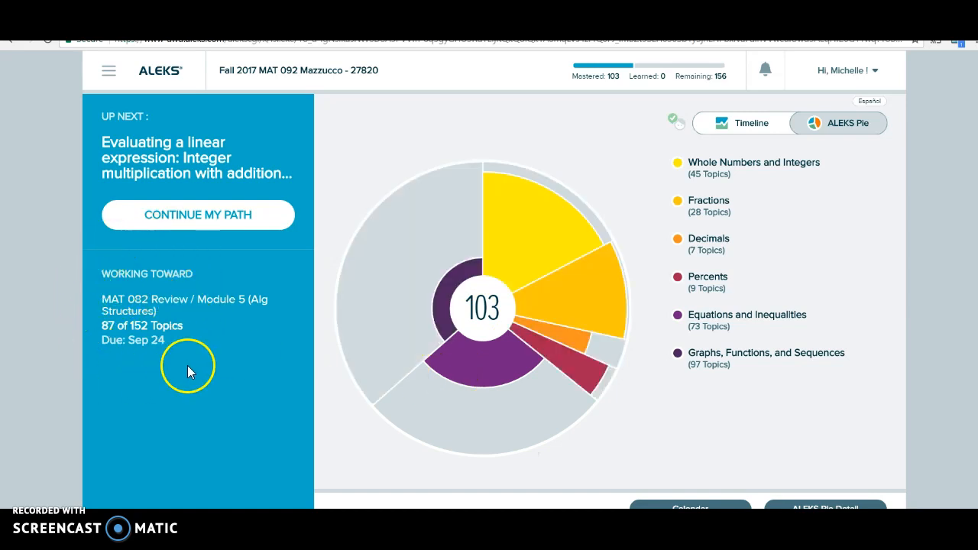
mouse_move(154, 383)
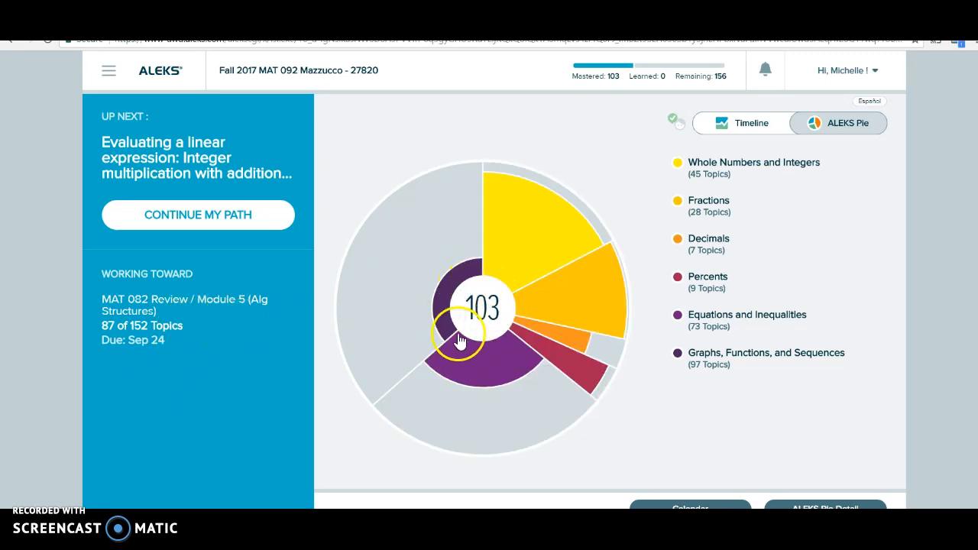
mouse_move(508, 321)
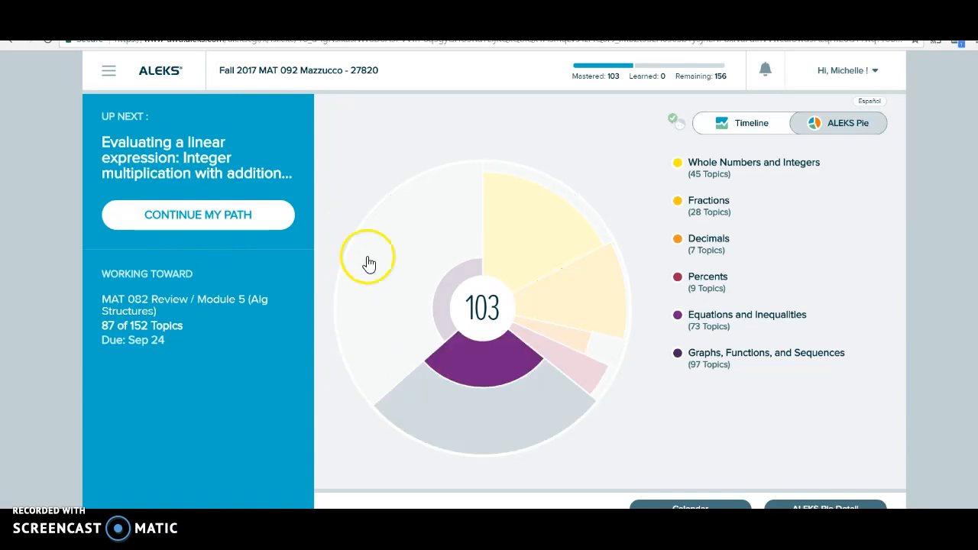
mouse_move(538, 381)
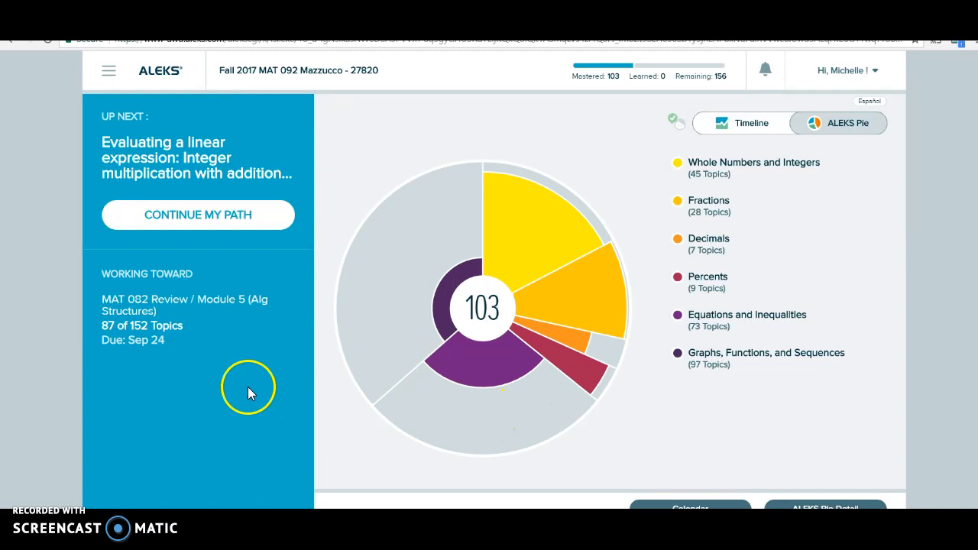
mouse_move(84, 85)
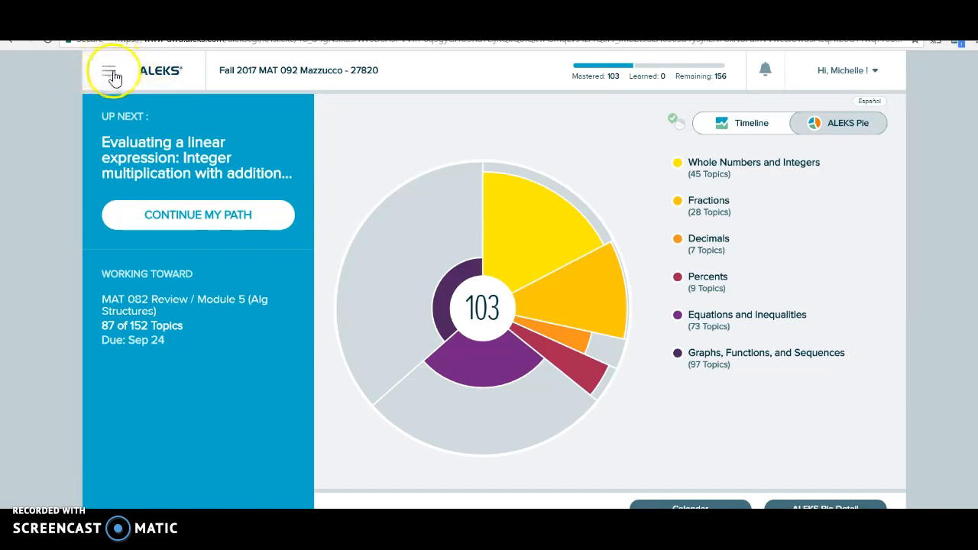
Go to ALEKS Assignments from the menu and scroll through the homework due dates
click(112, 70)
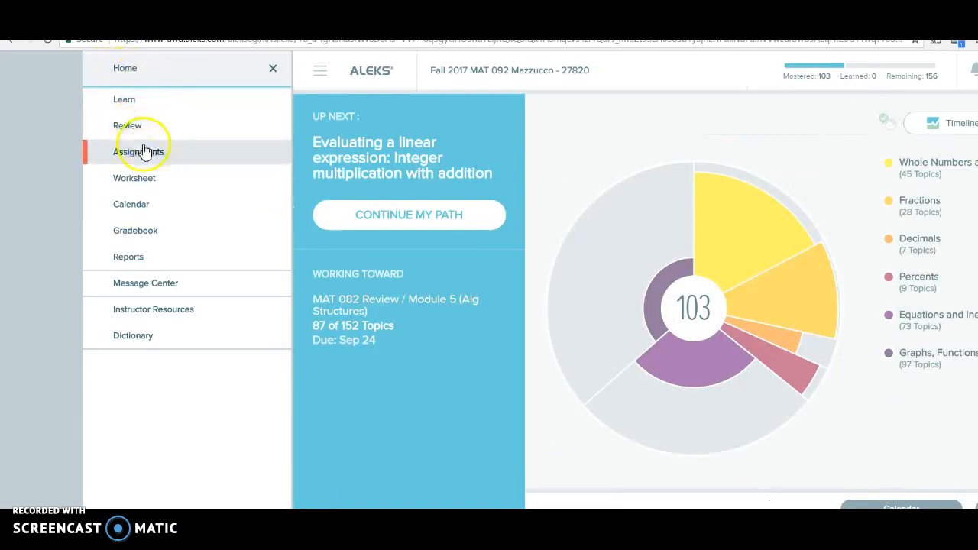
click(138, 151)
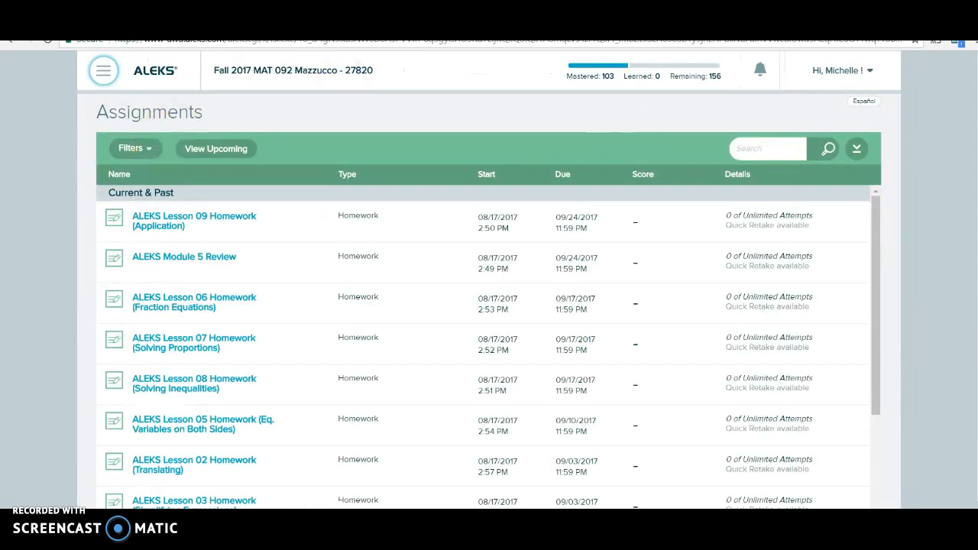
scroll(down, 3)
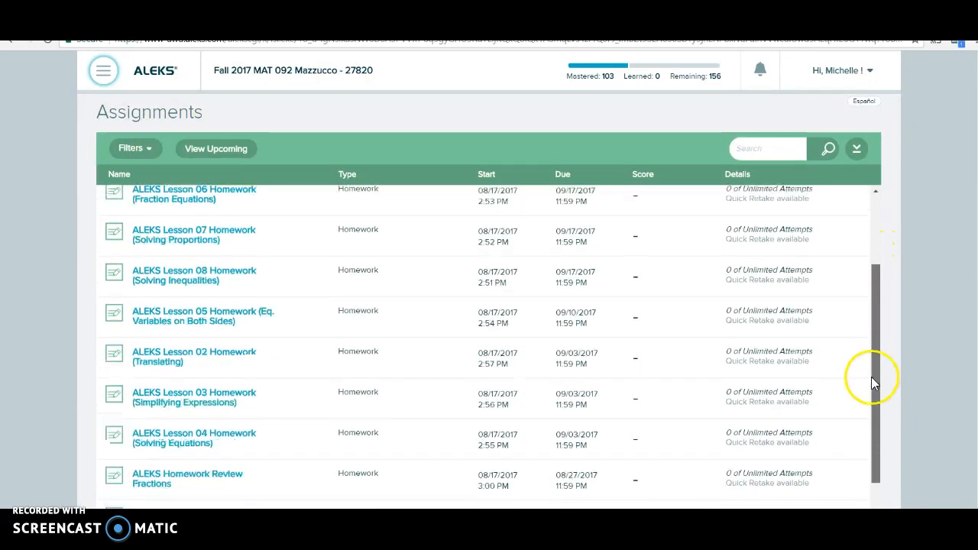
scroll(down, 3)
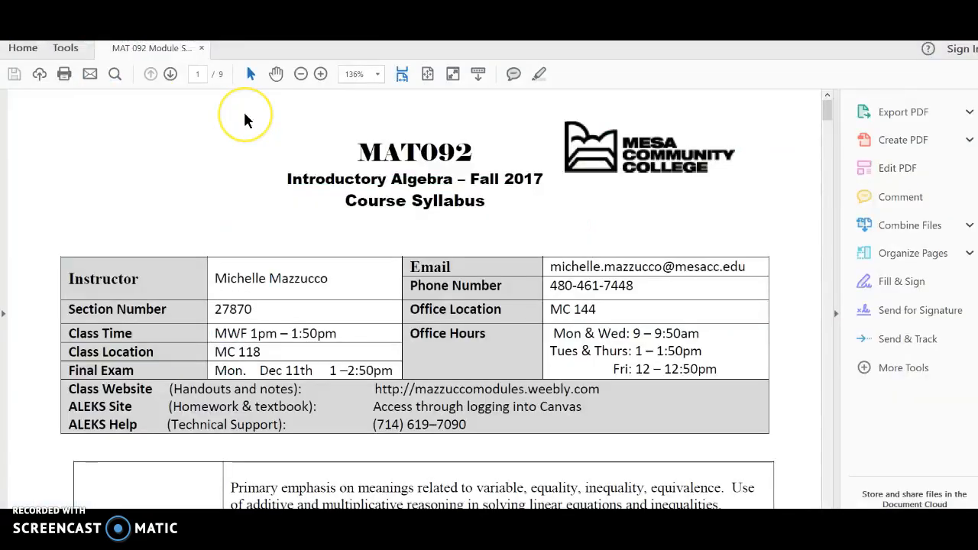
mouse_move(247, 120)
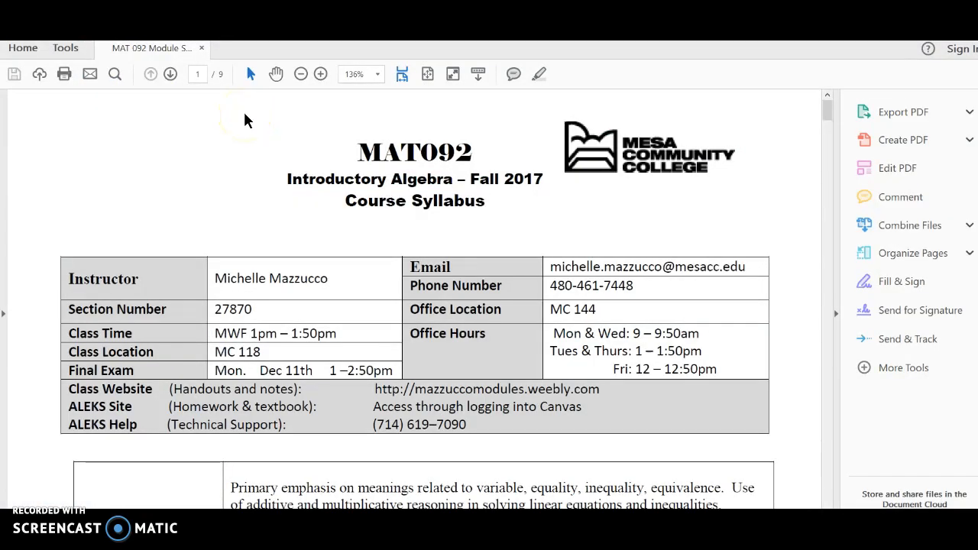
mouse_move(546, 180)
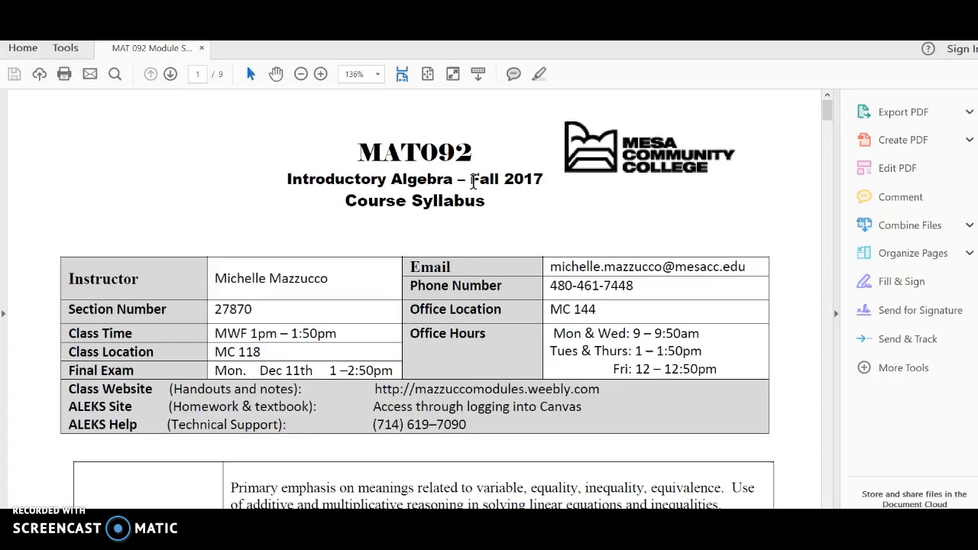
Scroll the syllabus PDF to the page 8 MAT 092 Tentative Calendar
scroll(down, 3)
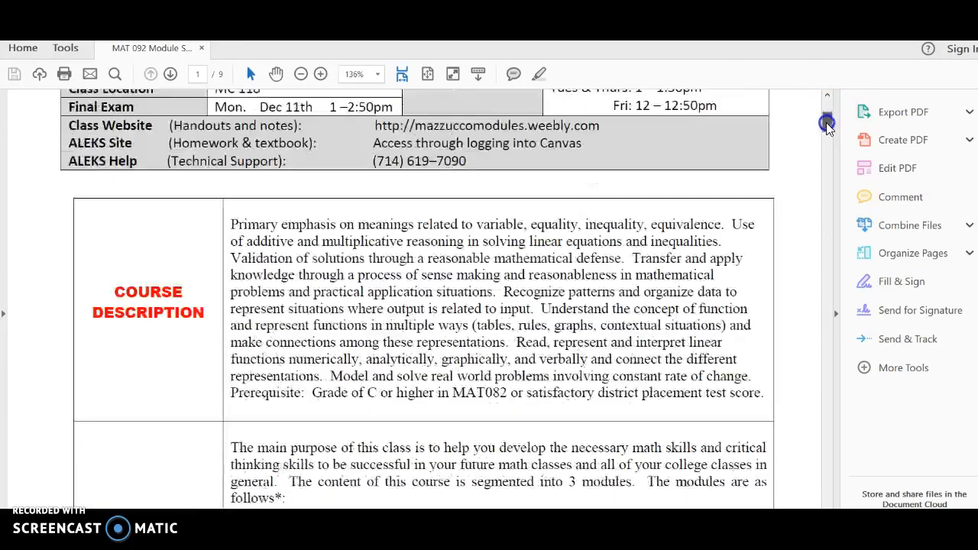
scroll(down, 3)
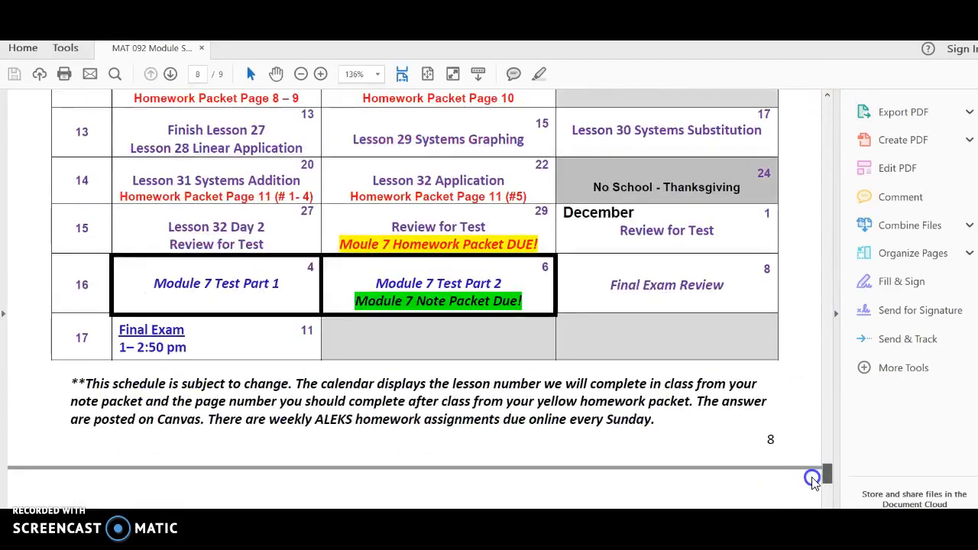
scroll(up, 3)
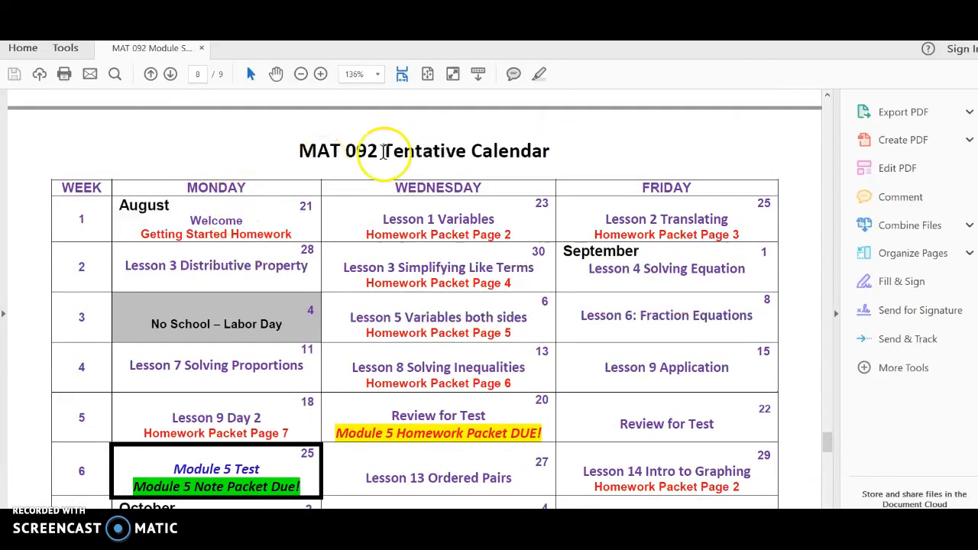
mouse_move(420, 207)
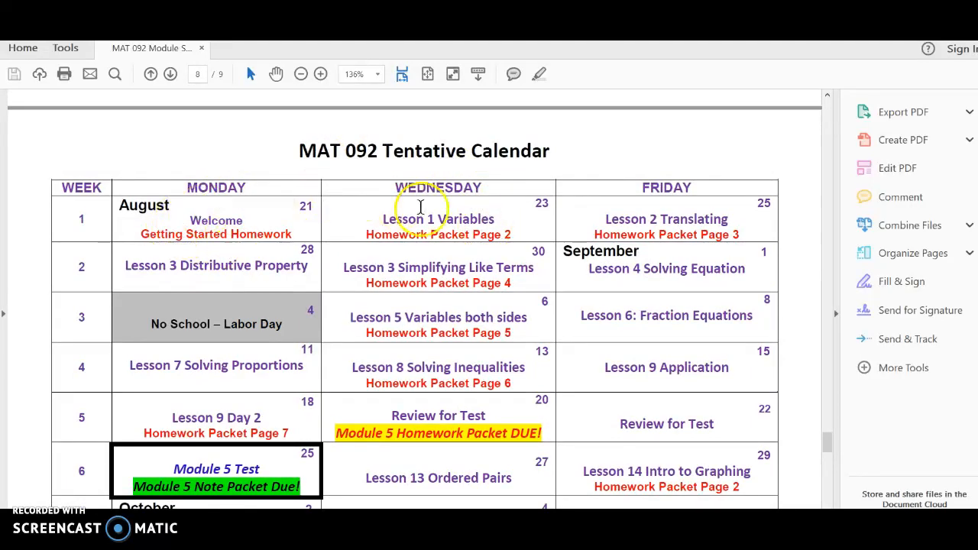
mouse_move(493, 221)
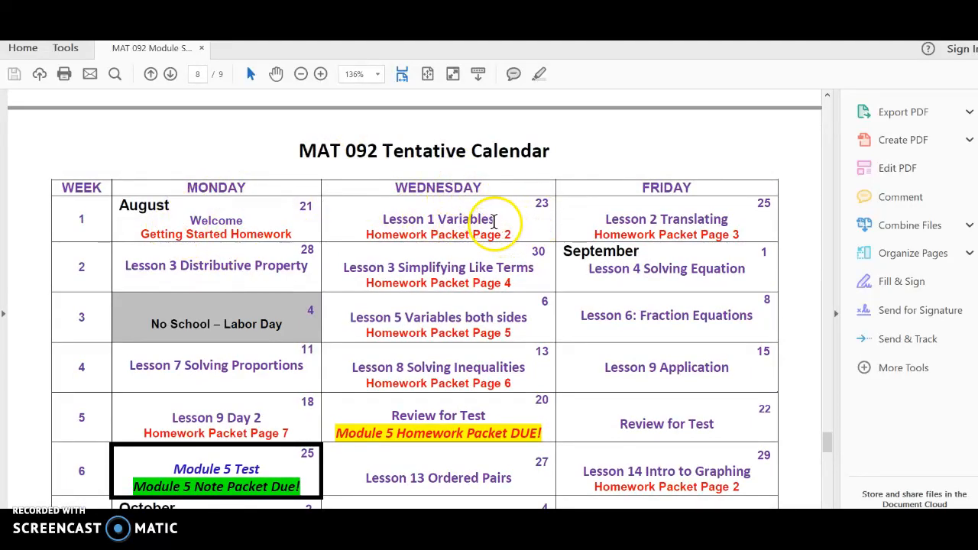
mouse_move(495, 221)
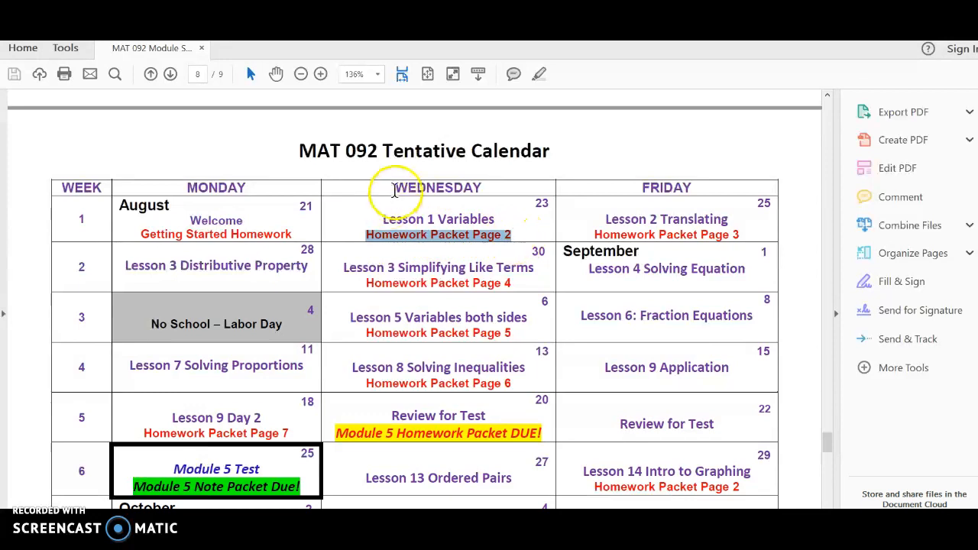
mouse_move(438, 240)
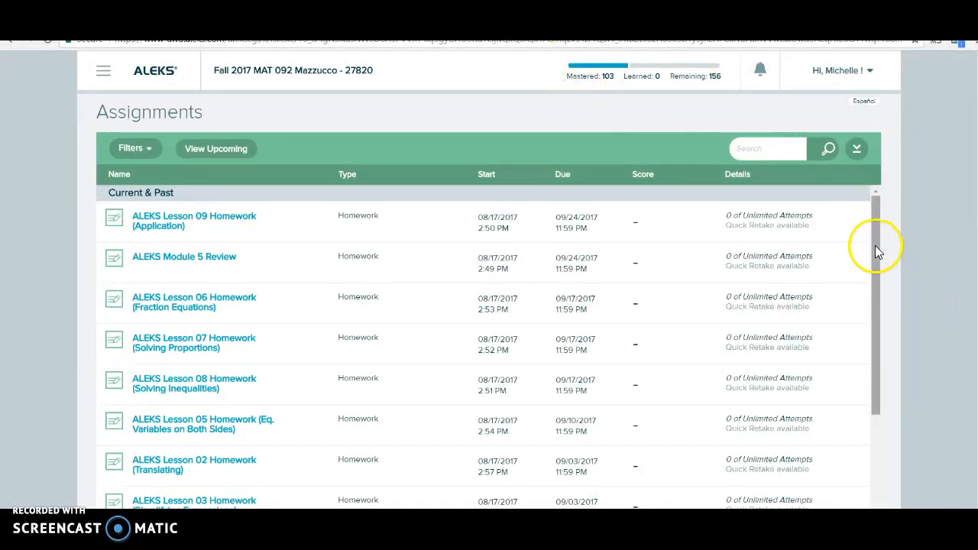
scroll(down, 3)
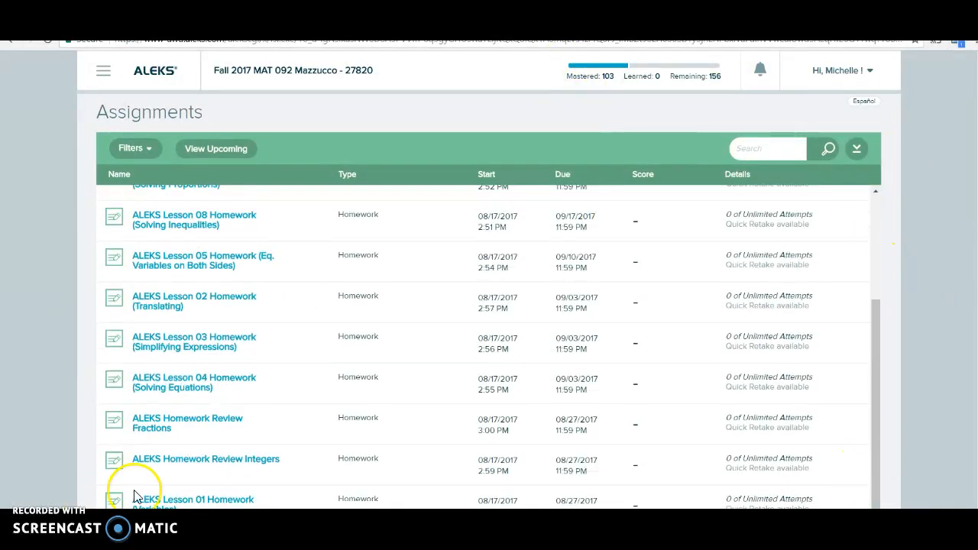
mouse_move(561, 502)
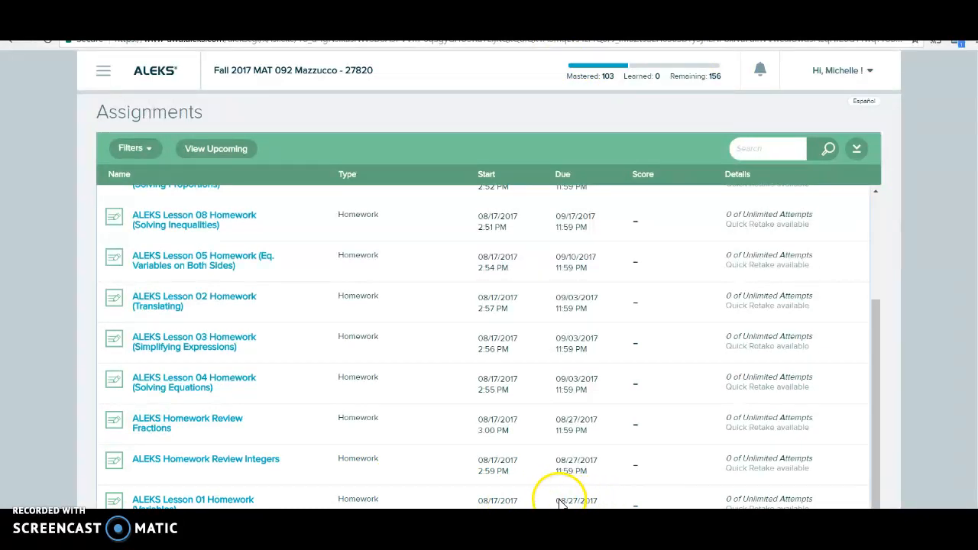
mouse_move(567, 489)
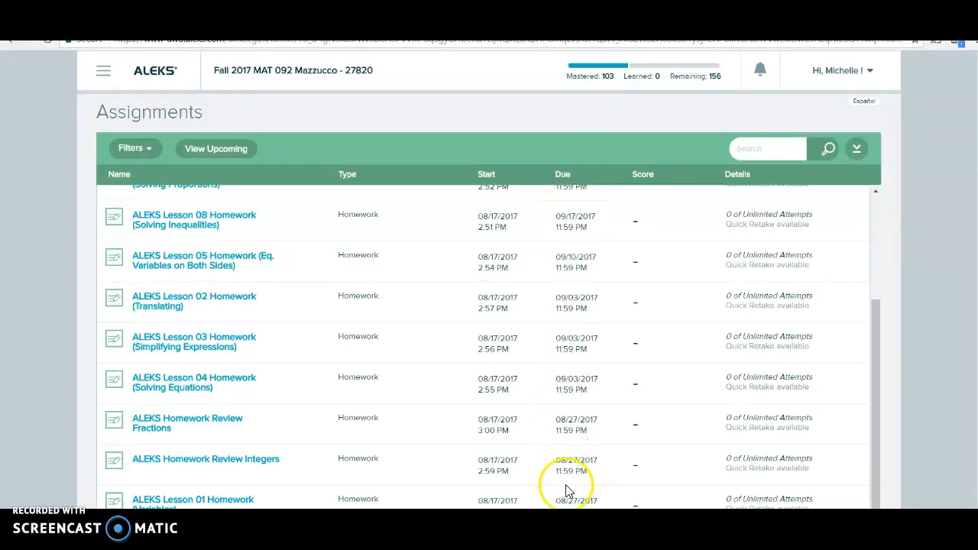
mouse_move(235, 477)
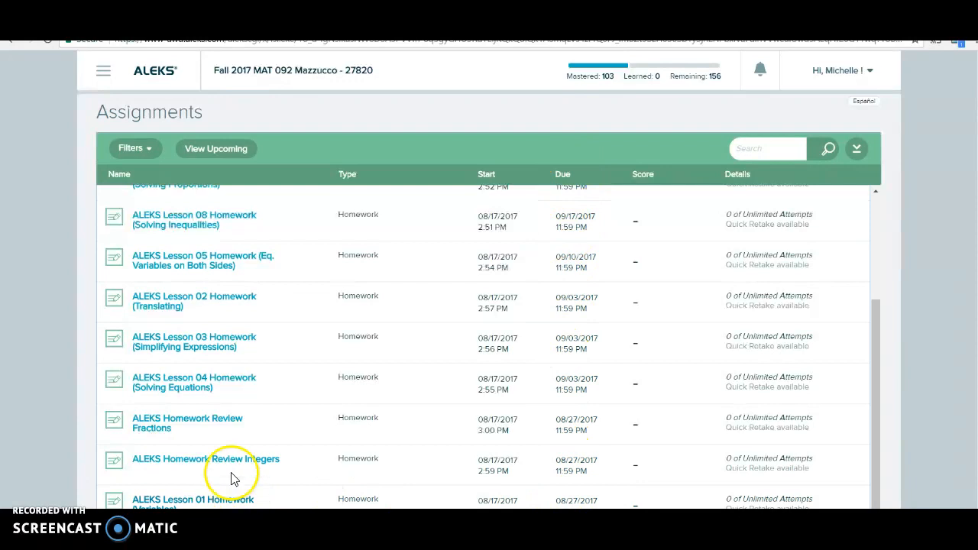
mouse_move(233, 496)
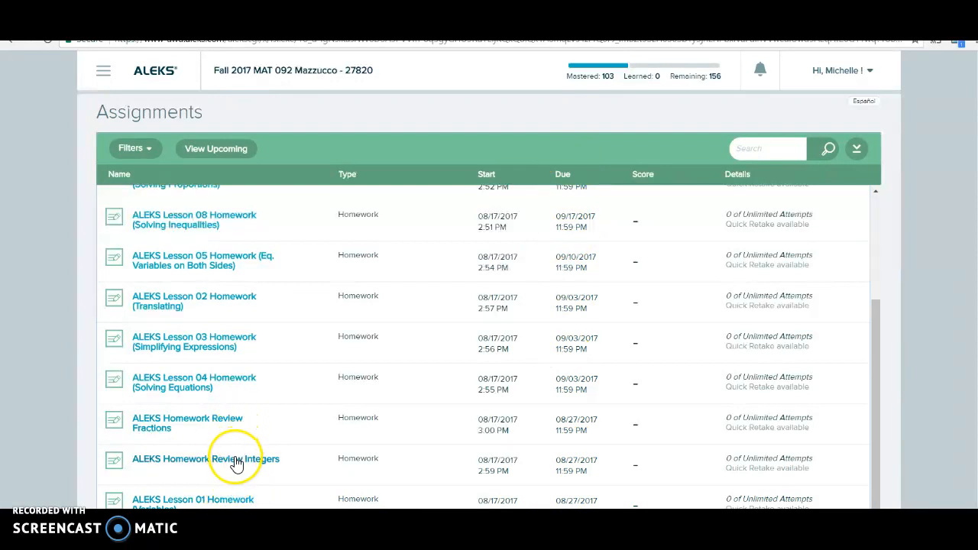
mouse_move(237, 496)
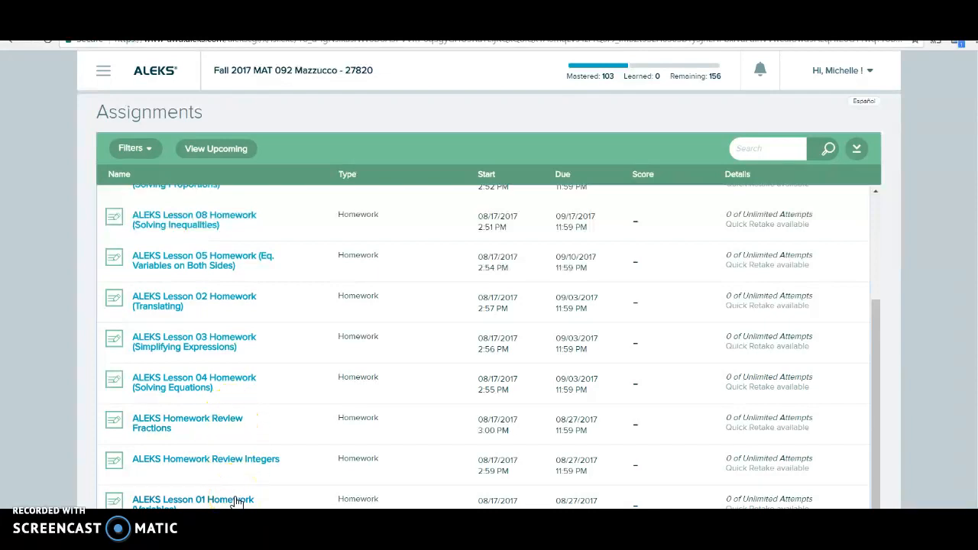
mouse_move(236, 425)
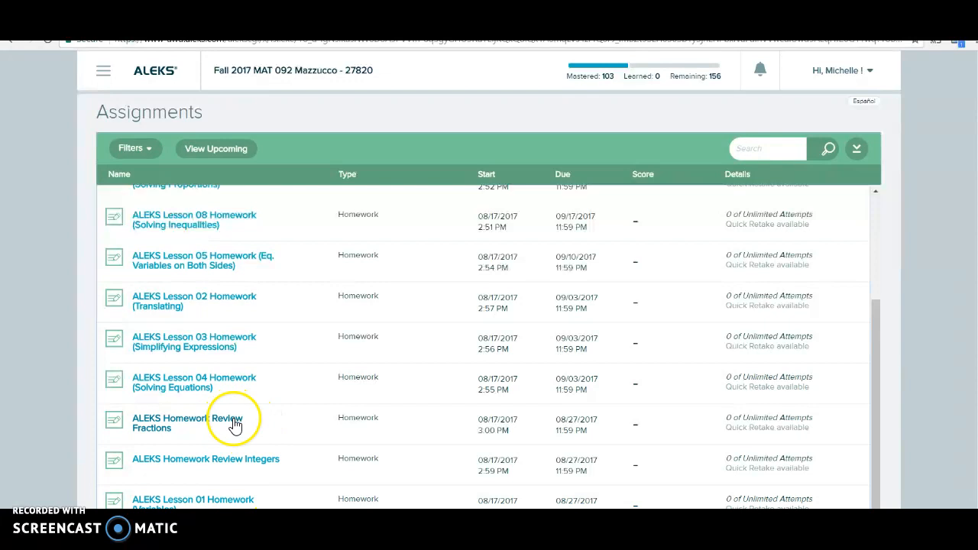
mouse_move(604, 495)
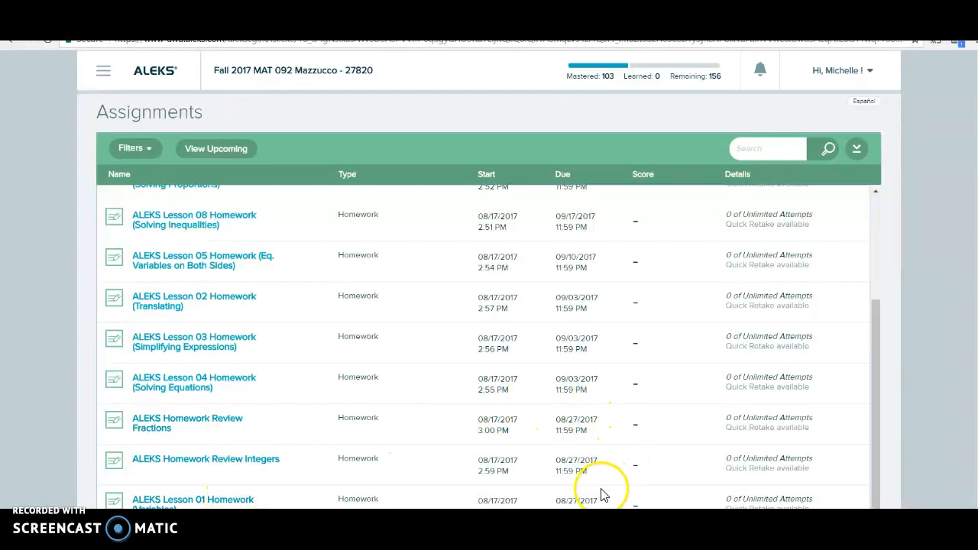
mouse_move(566, 409)
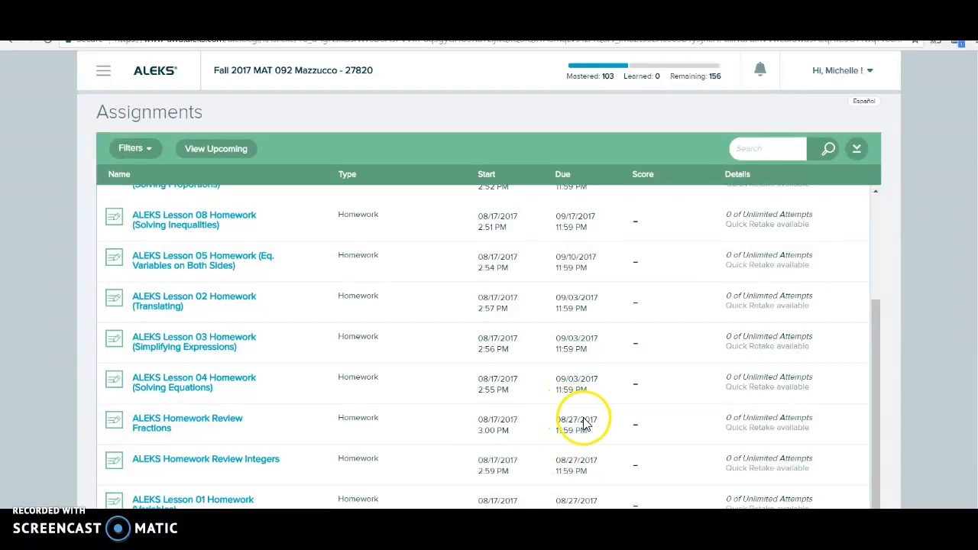
mouse_move(557, 501)
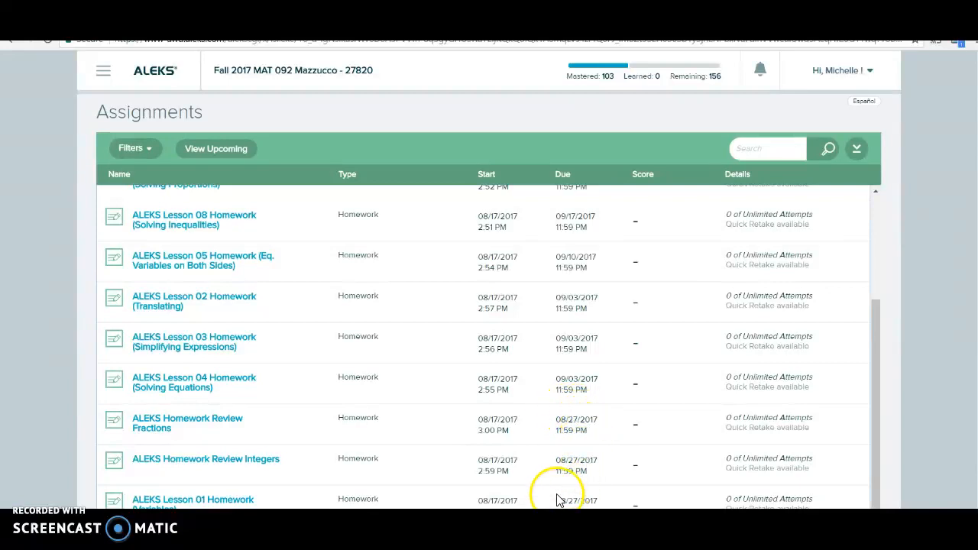
mouse_move(211, 231)
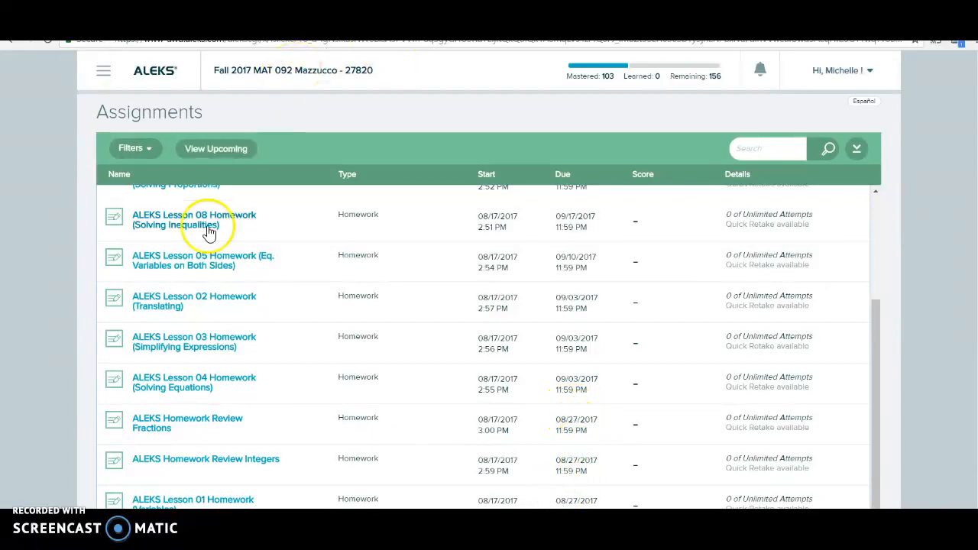
mouse_move(233, 502)
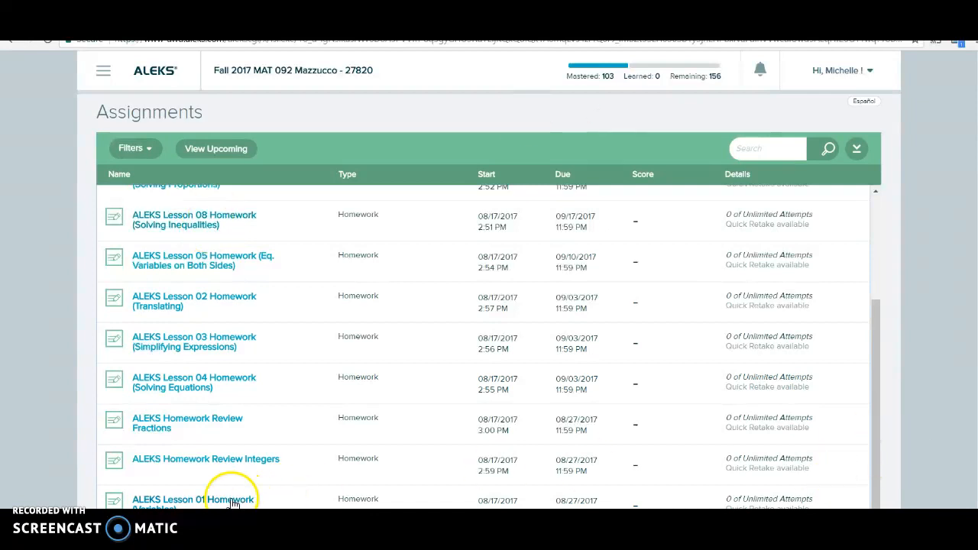
mouse_move(168, 425)
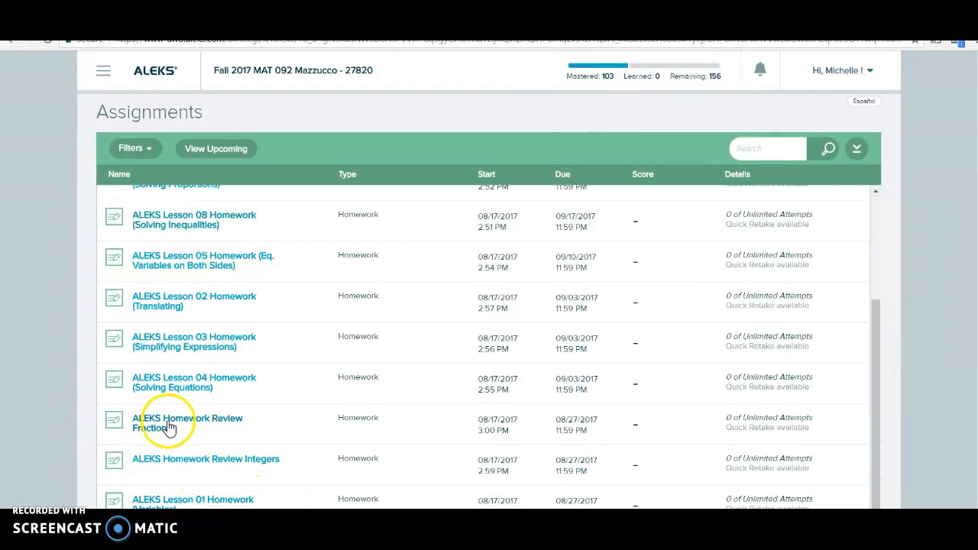
click(189, 423)
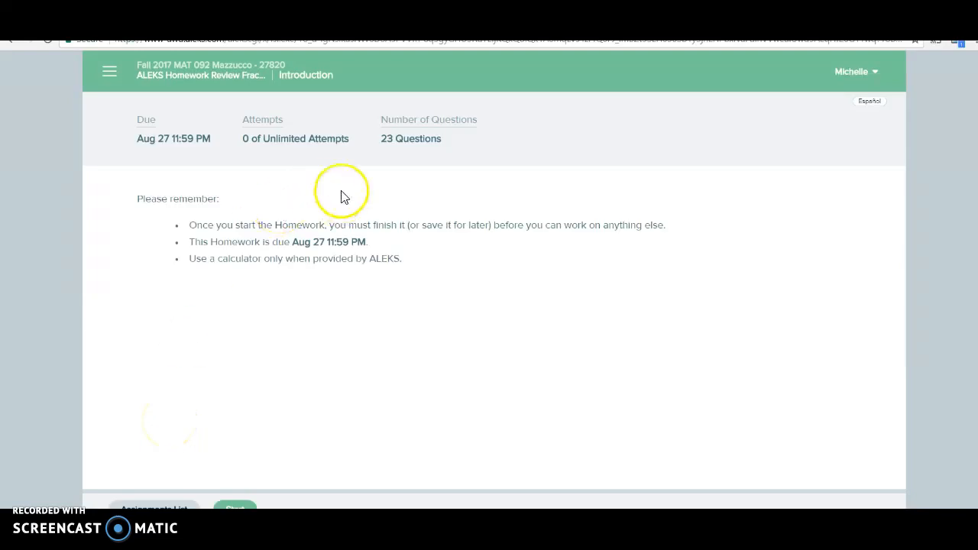
mouse_move(267, 144)
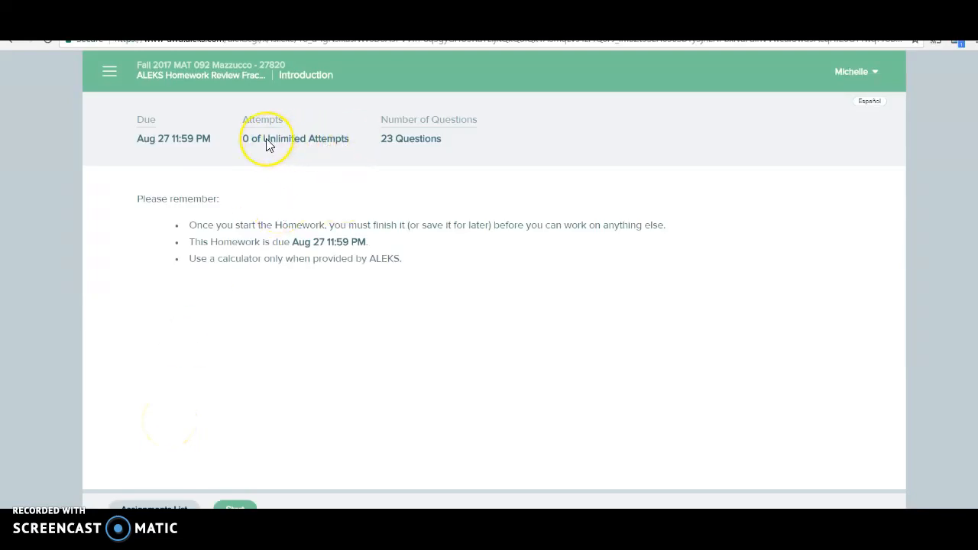
mouse_move(267, 145)
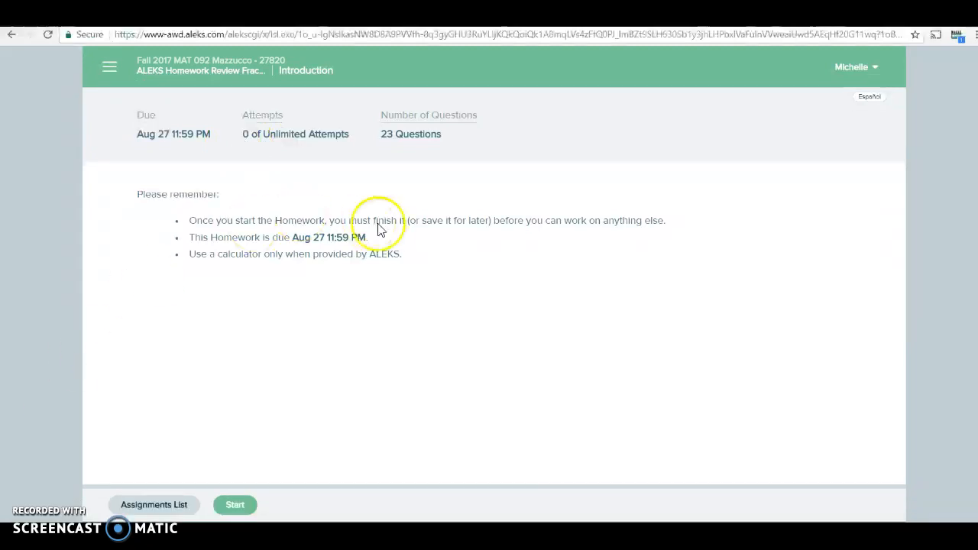
mouse_move(305, 242)
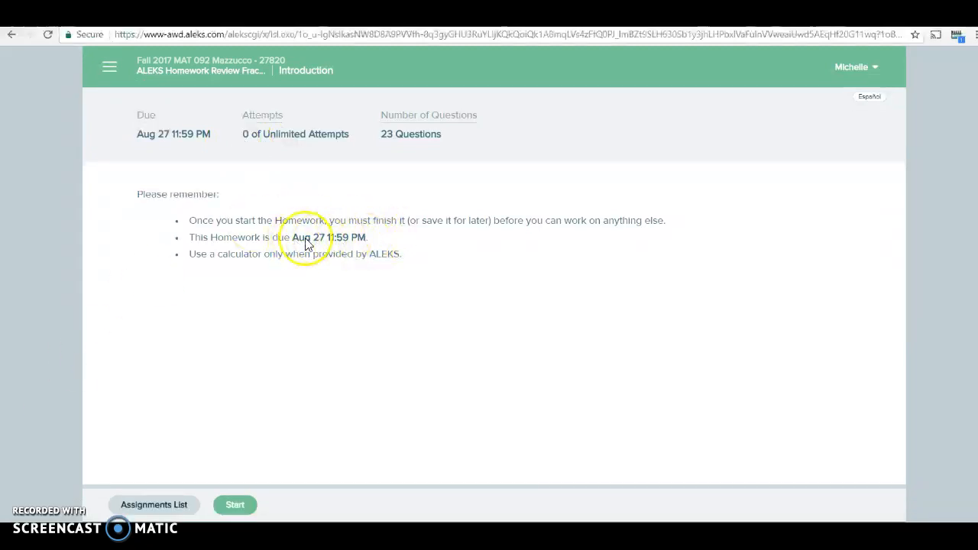
mouse_move(220, 191)
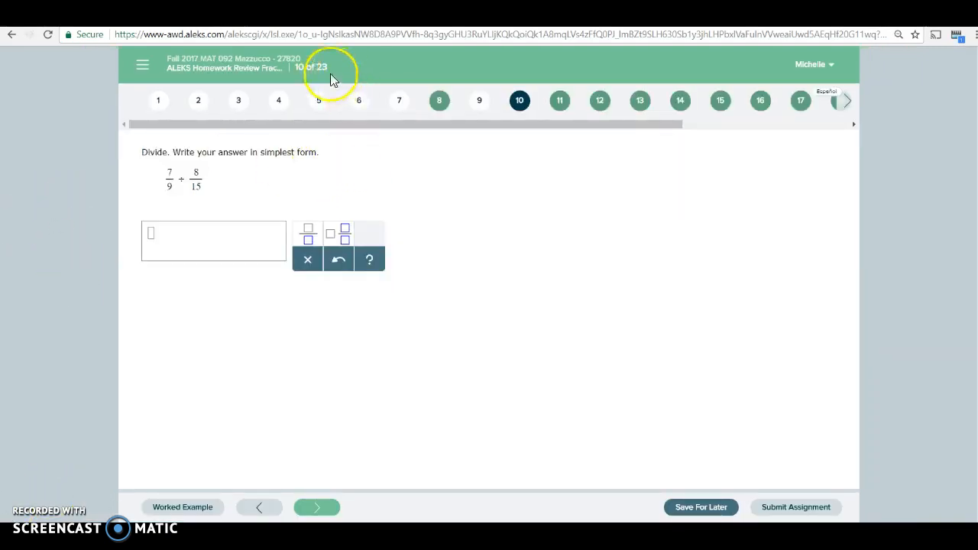
mouse_move(325, 75)
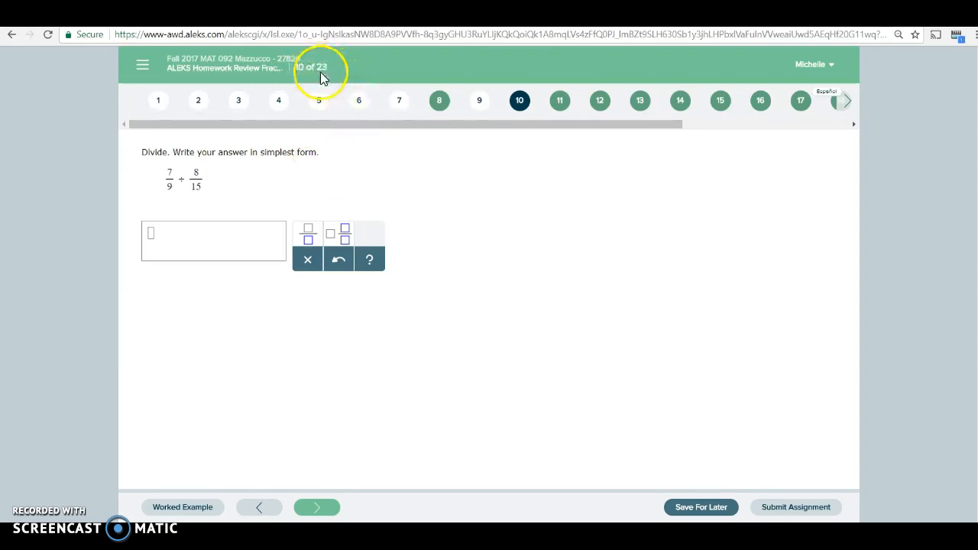
mouse_move(437, 403)
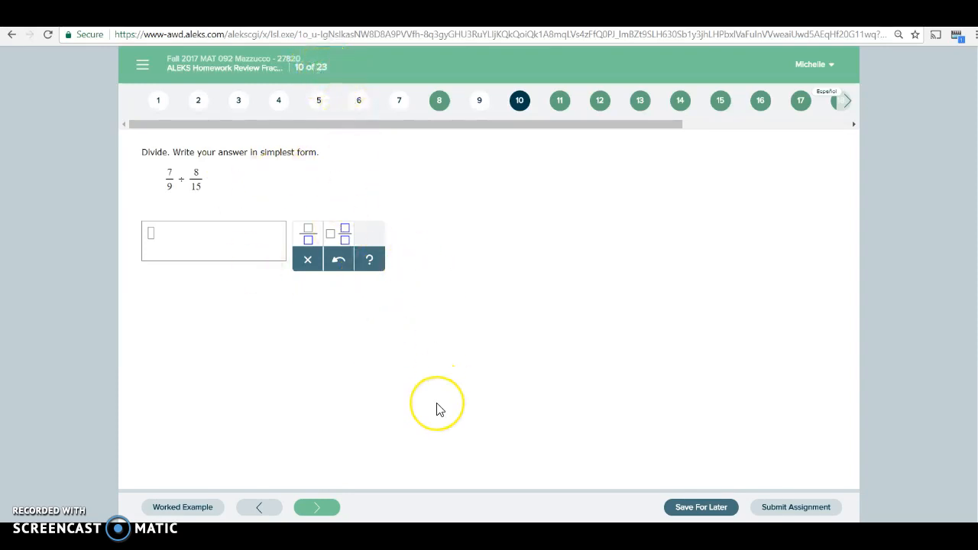
mouse_move(439, 409)
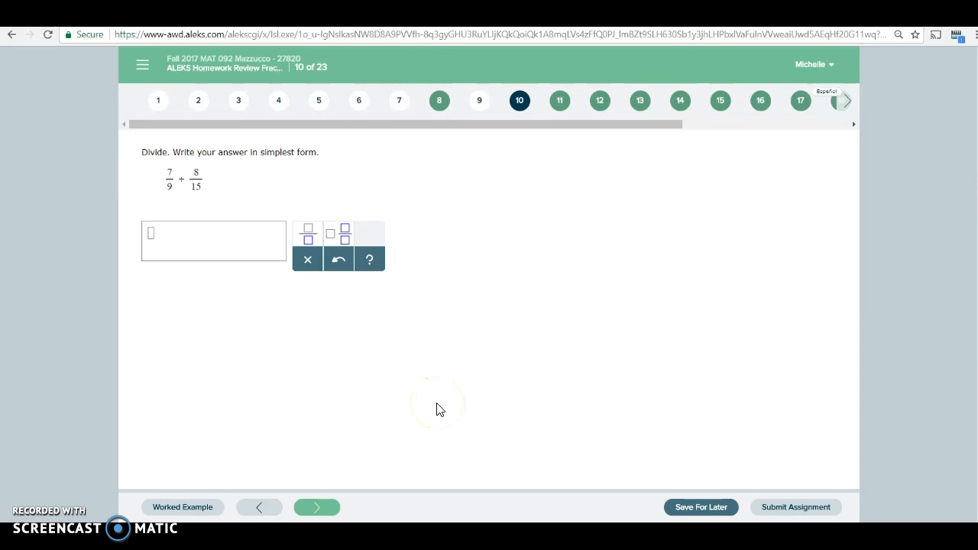
mouse_move(340, 175)
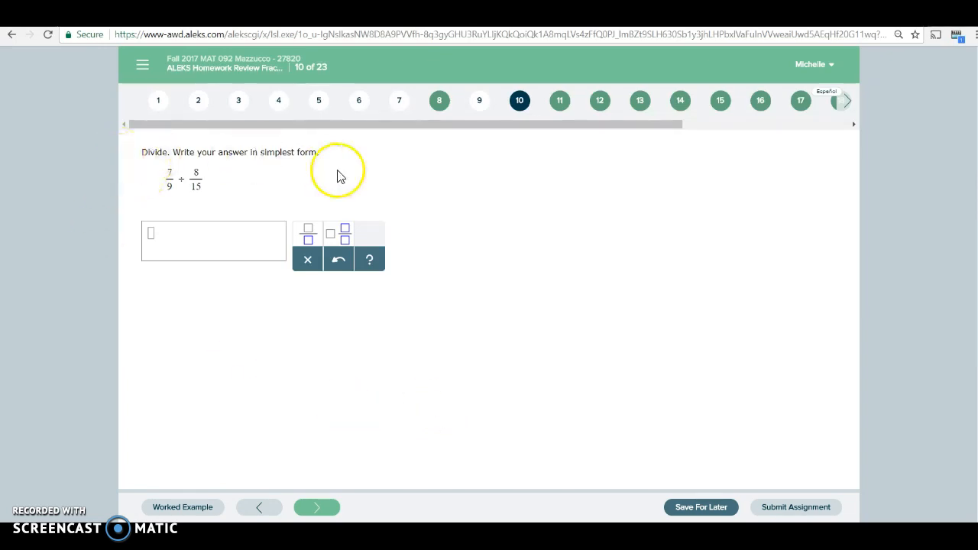
mouse_move(157, 100)
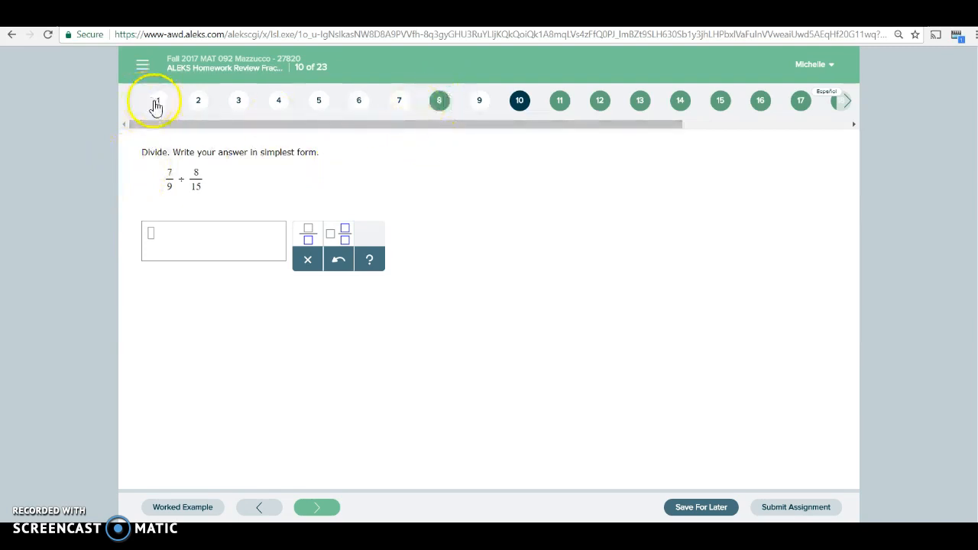
mouse_move(630, 107)
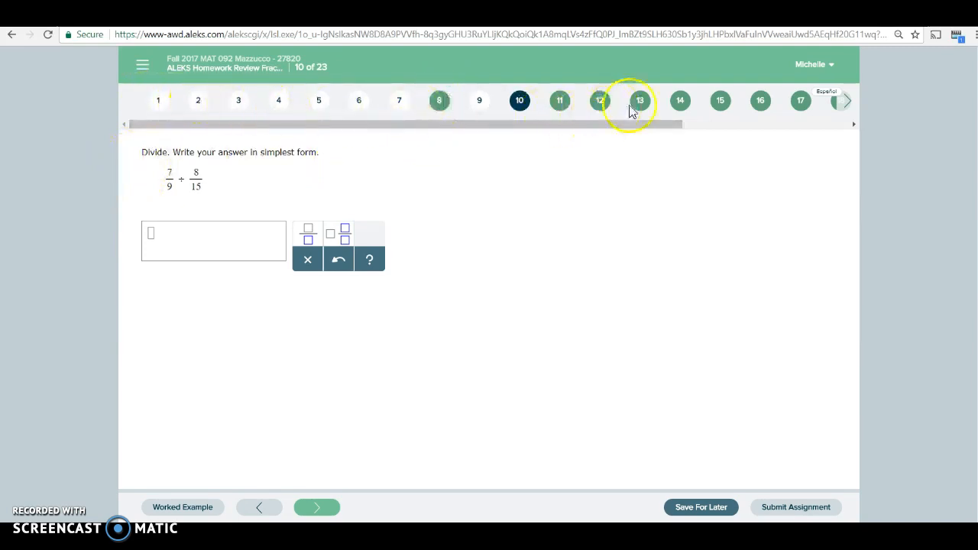
mouse_move(559, 100)
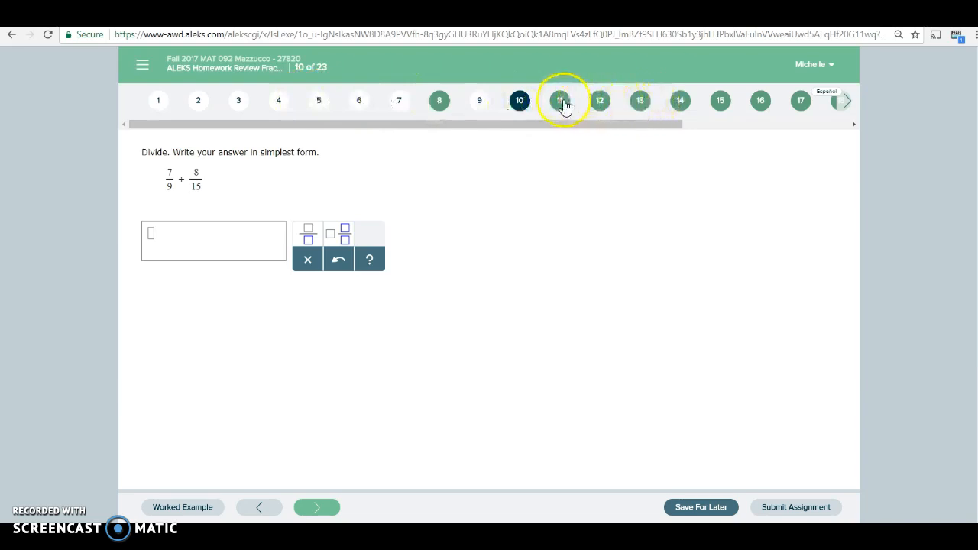
mouse_move(218, 187)
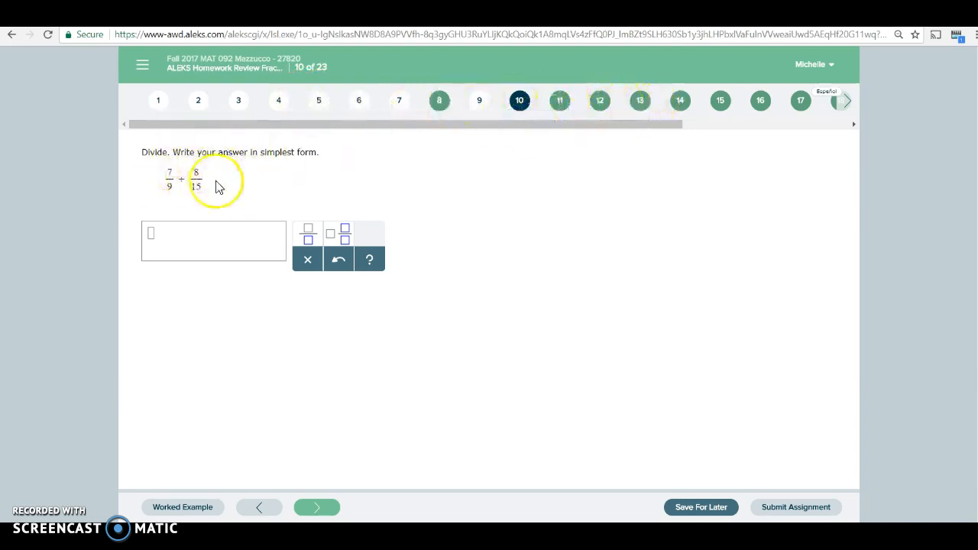
mouse_move(216, 204)
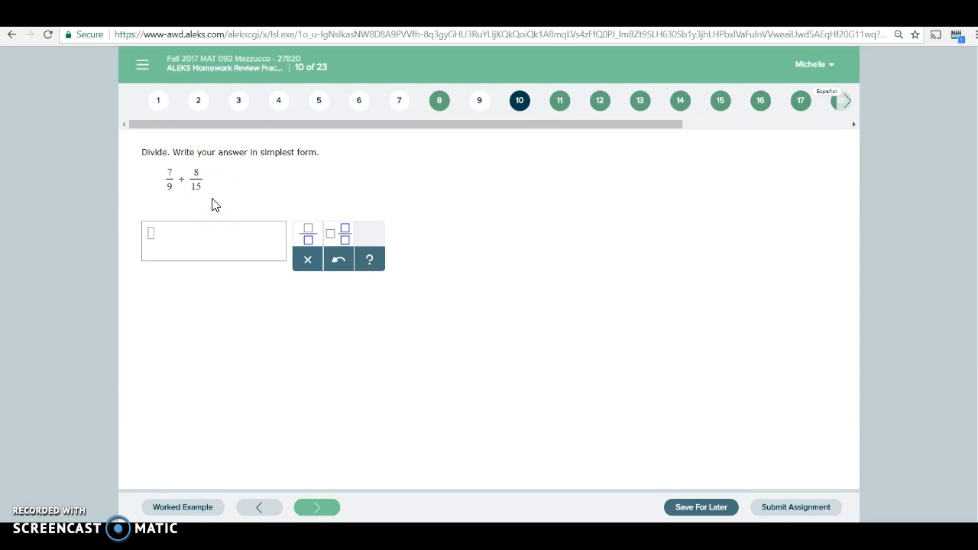
mouse_move(171, 209)
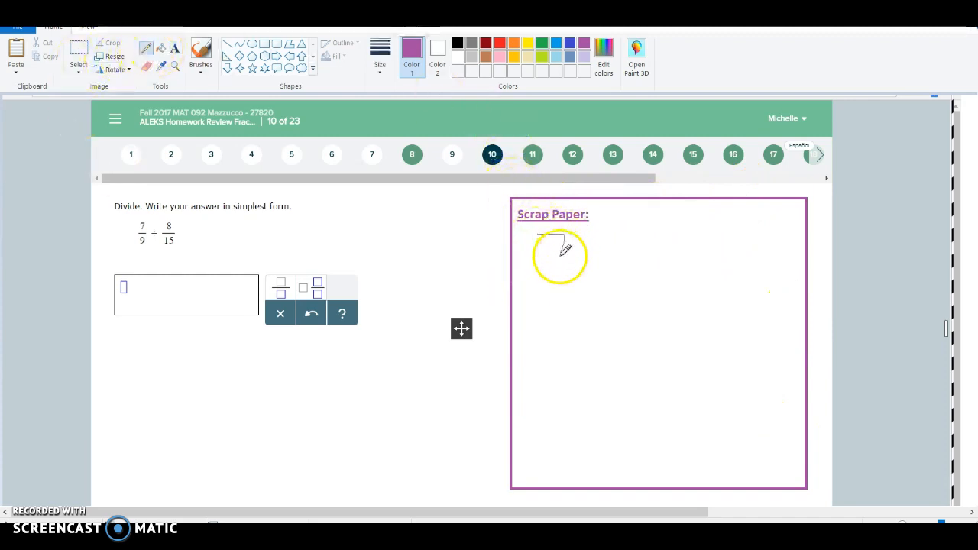
On the Paint scrap paper, cross out 9 and 15 and write 3 and 5
drag(557, 245, 562, 306)
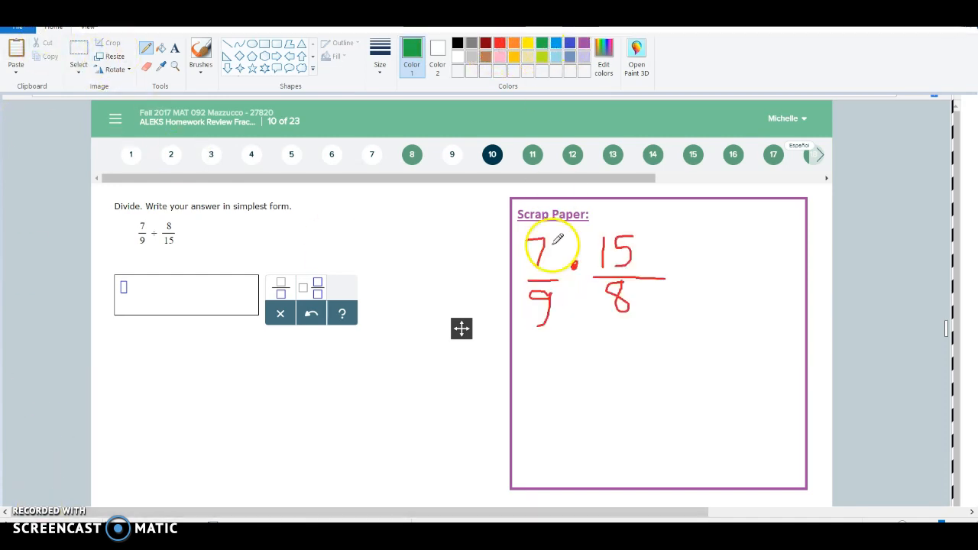
drag(554, 245, 527, 336)
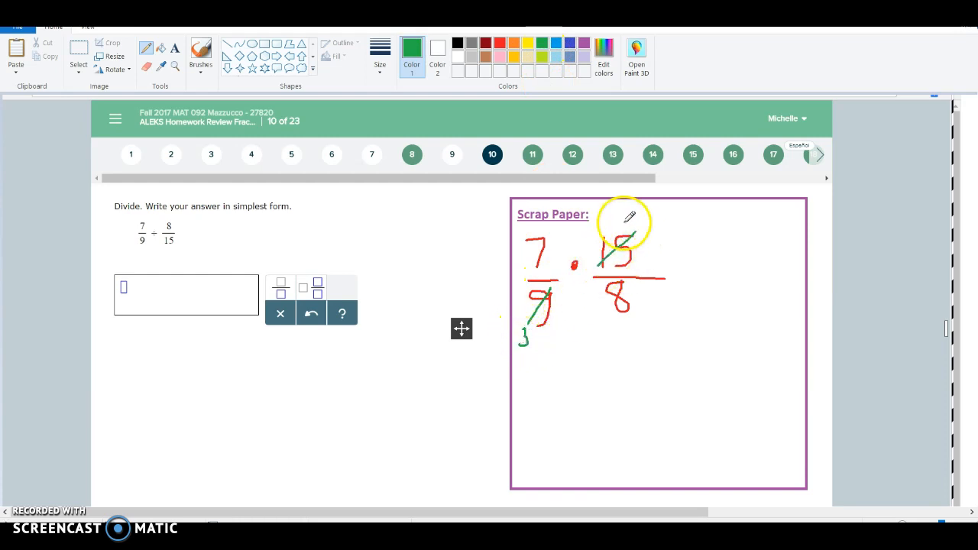
mouse_move(695, 252)
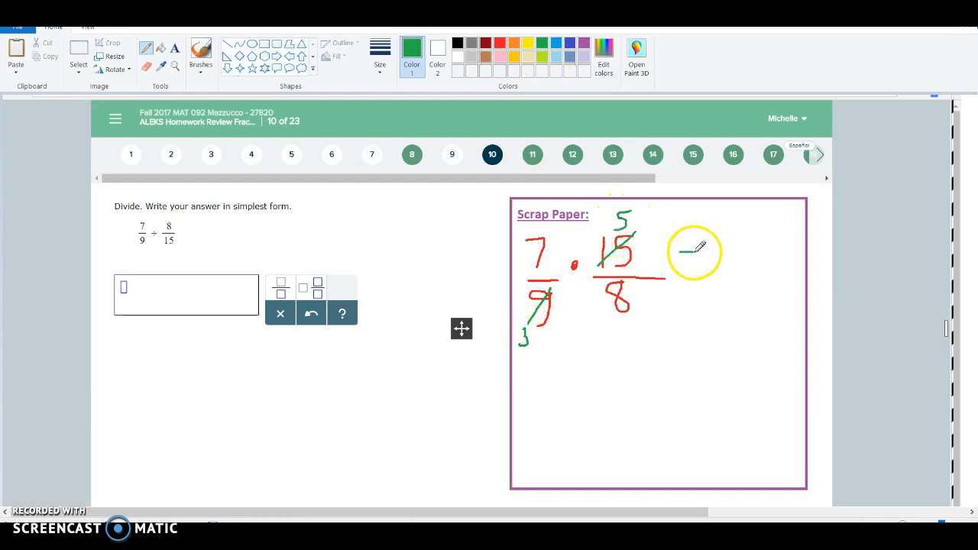
drag(692, 252, 748, 244)
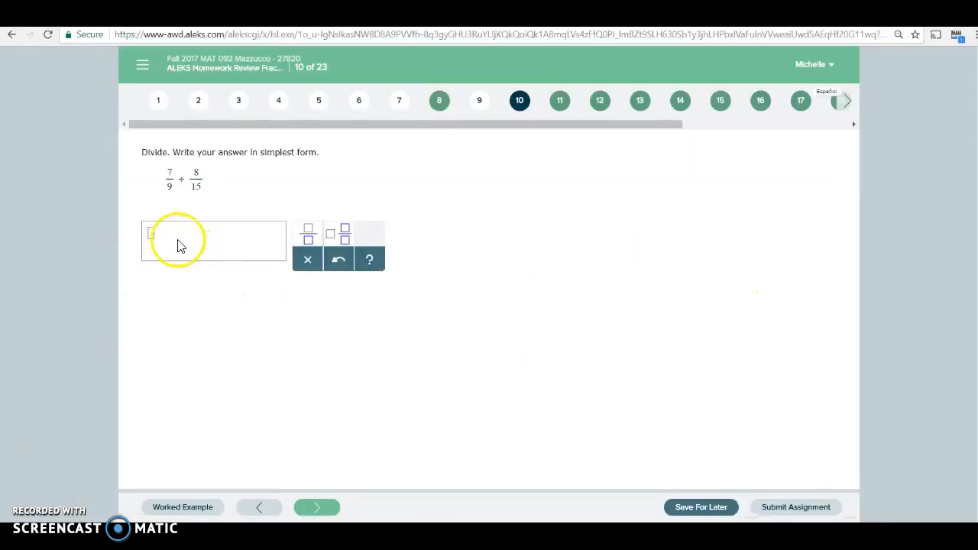
Answer question 10 with 35/24 and advance to question 11
text(5/24)
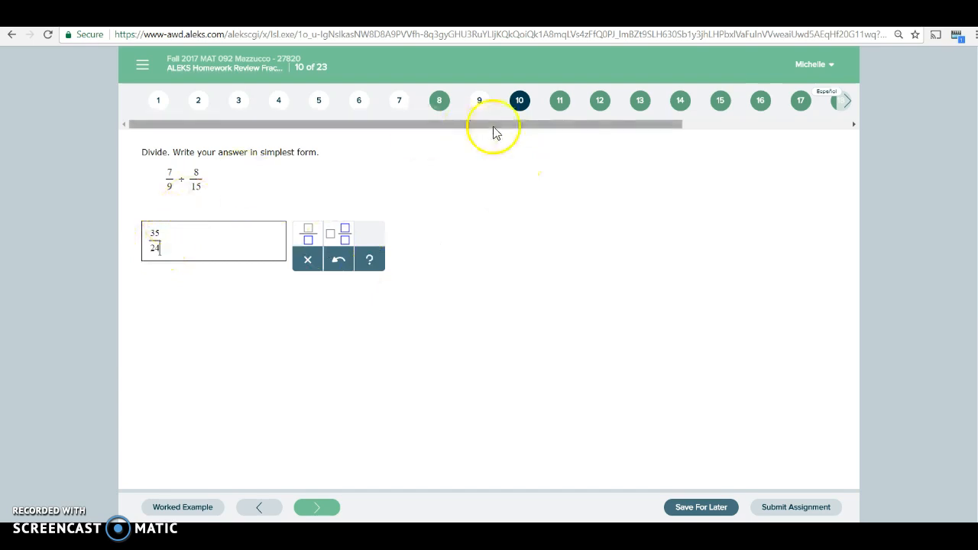
mouse_move(600, 100)
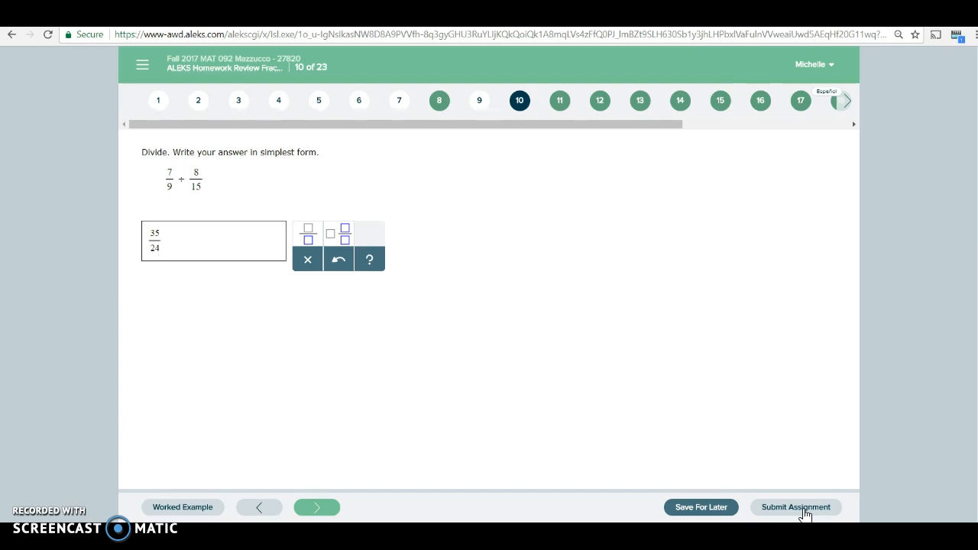
mouse_move(559, 100)
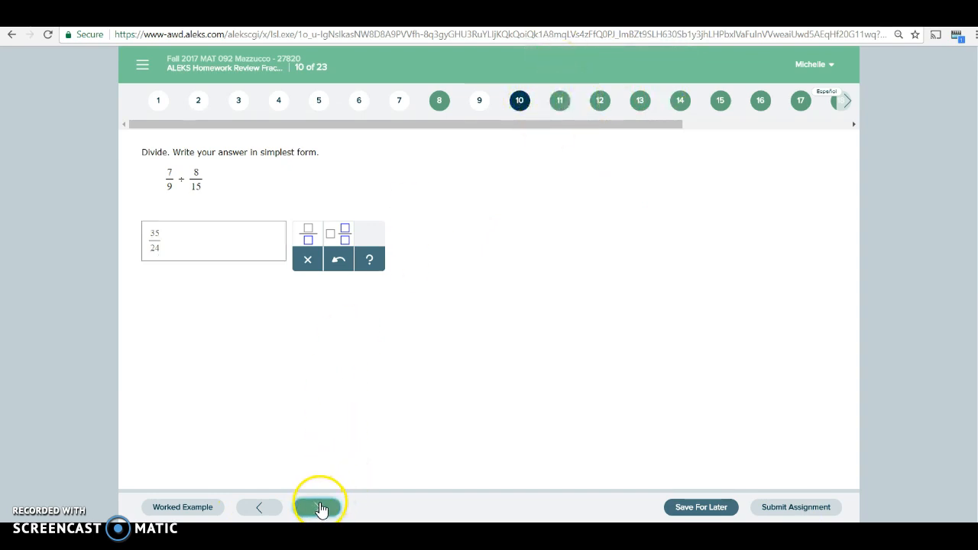
click(320, 507)
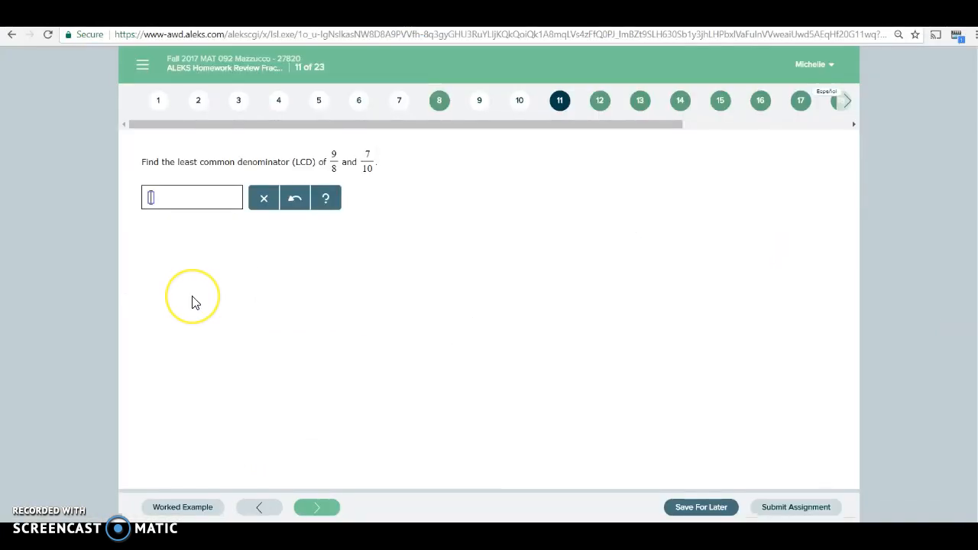
Answer question 11's LCD as 40 and advance to question 12
text(40)
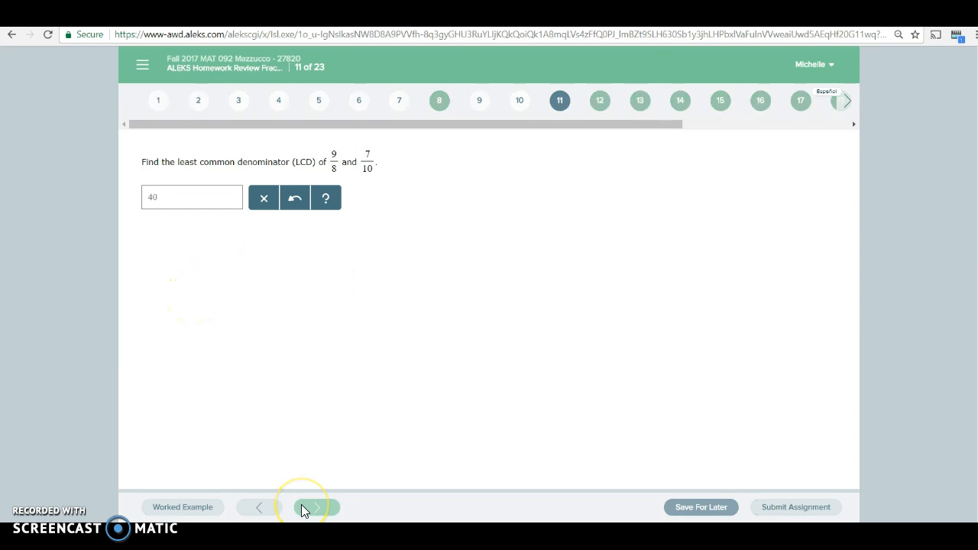
click(315, 507)
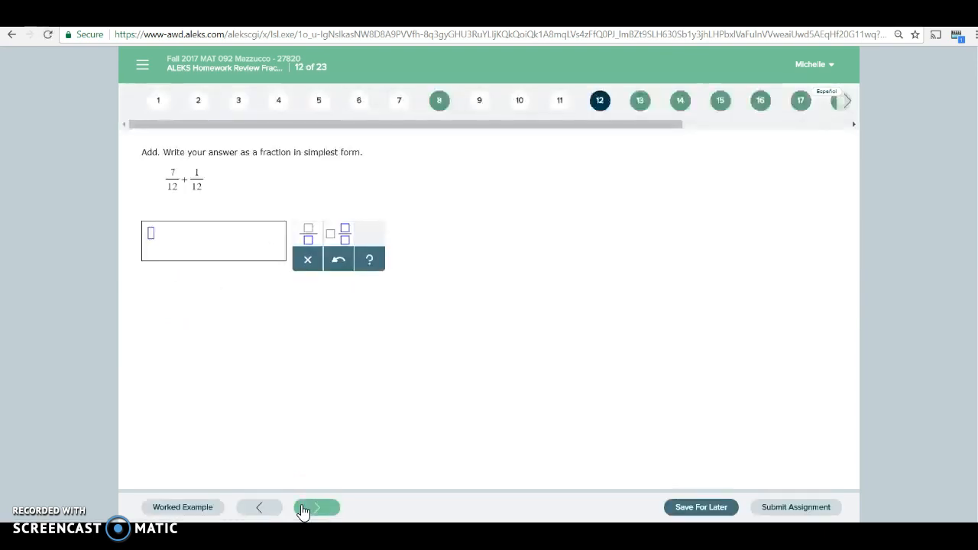
mouse_move(702, 506)
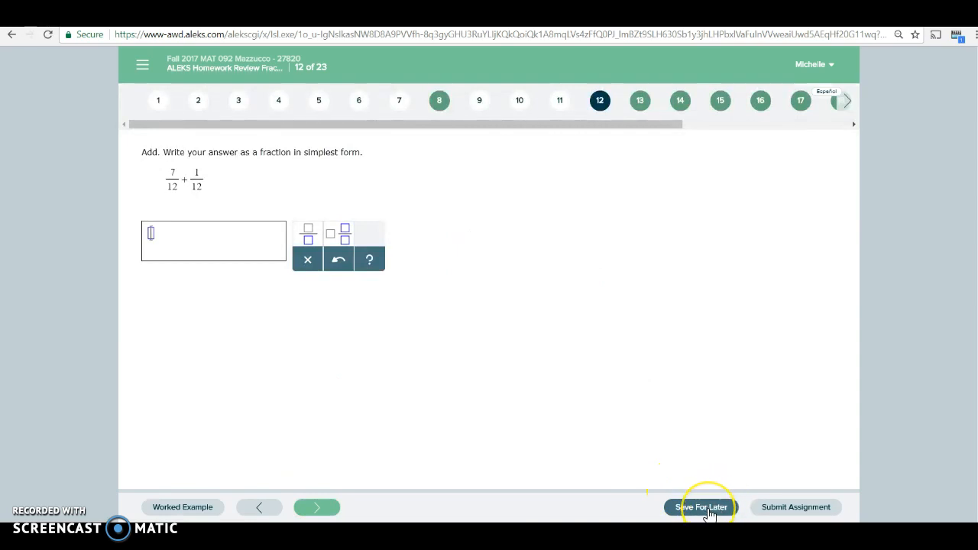
mouse_move(785, 507)
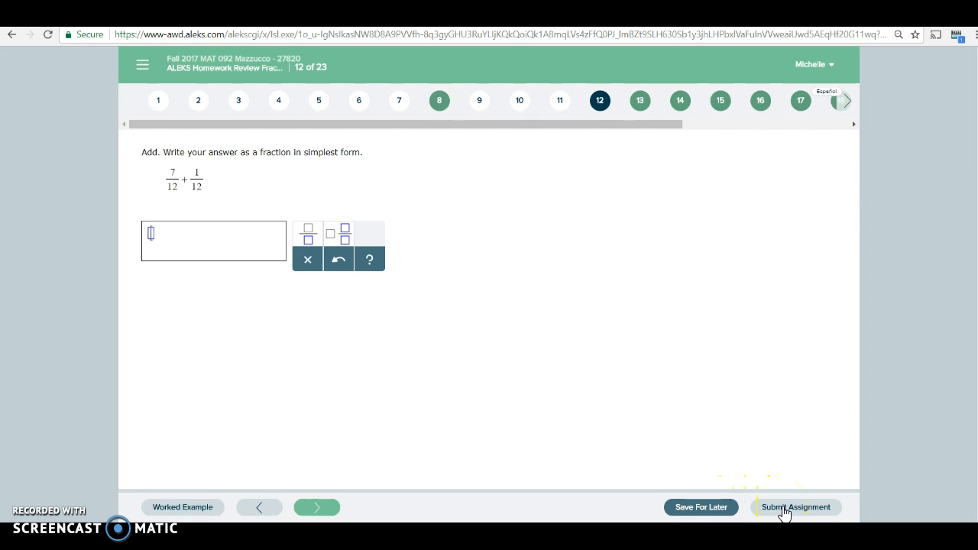
Submit the Homework Review Fractions assignment, confirming despite the Incomplete warning
click(795, 507)
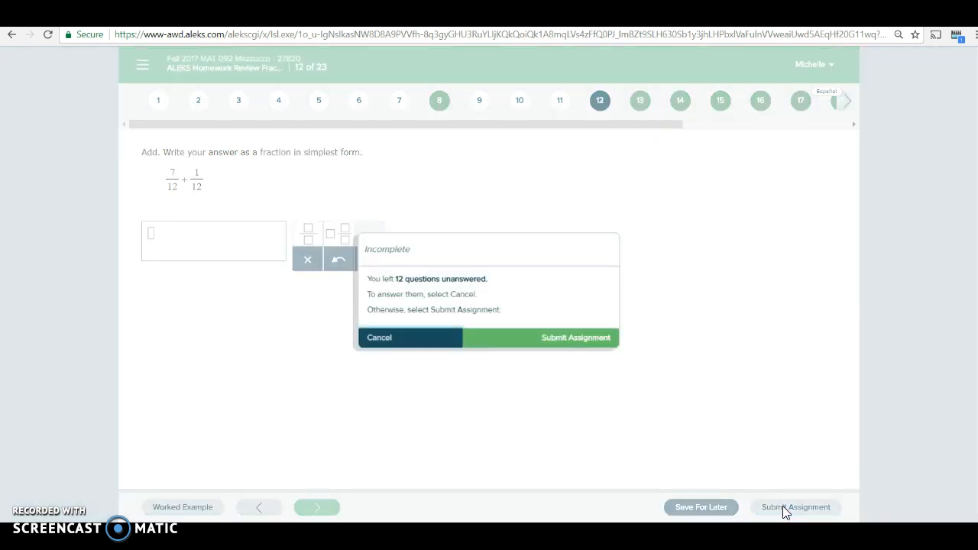
mouse_move(466, 281)
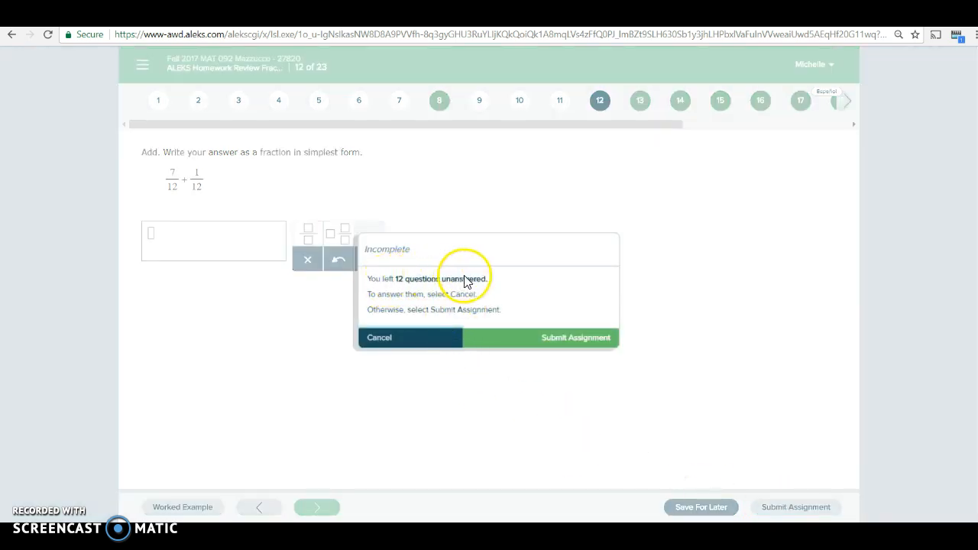
mouse_move(555, 343)
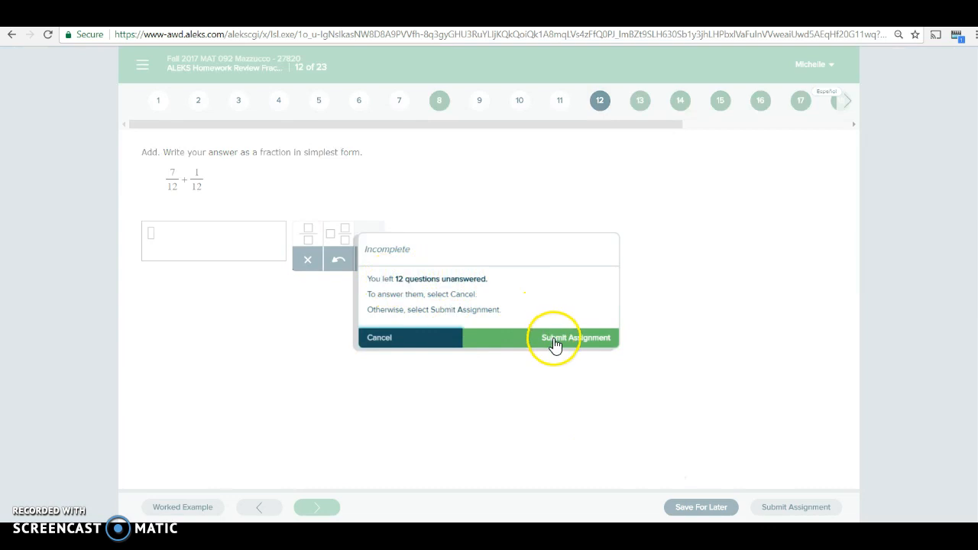
click(378, 337)
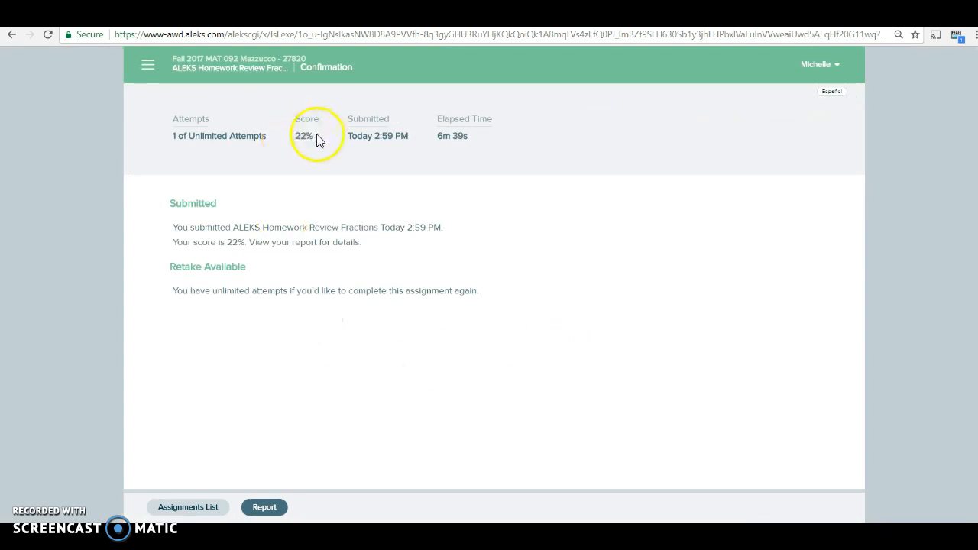
mouse_move(436, 133)
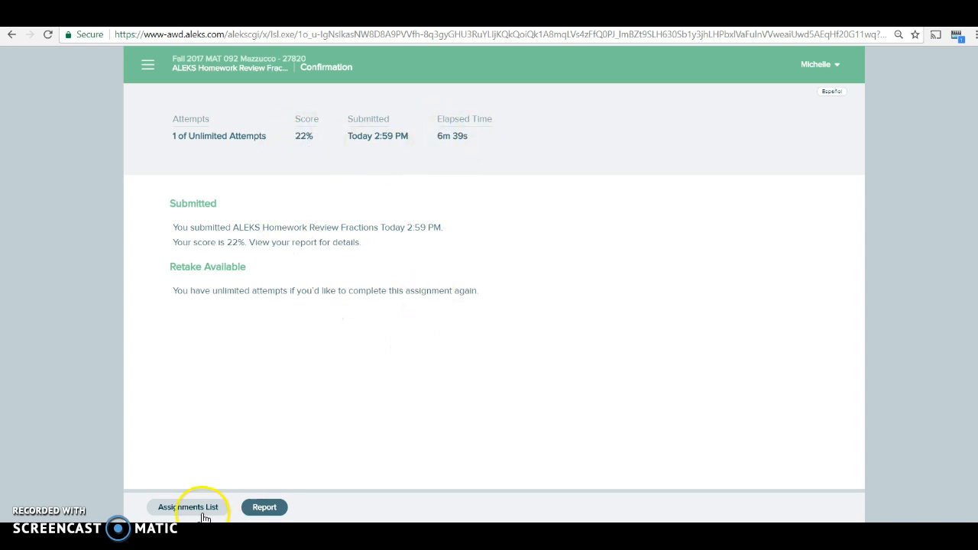
View question 5's incorrect number-line answer in the report, then return to Assignments
click(264, 507)
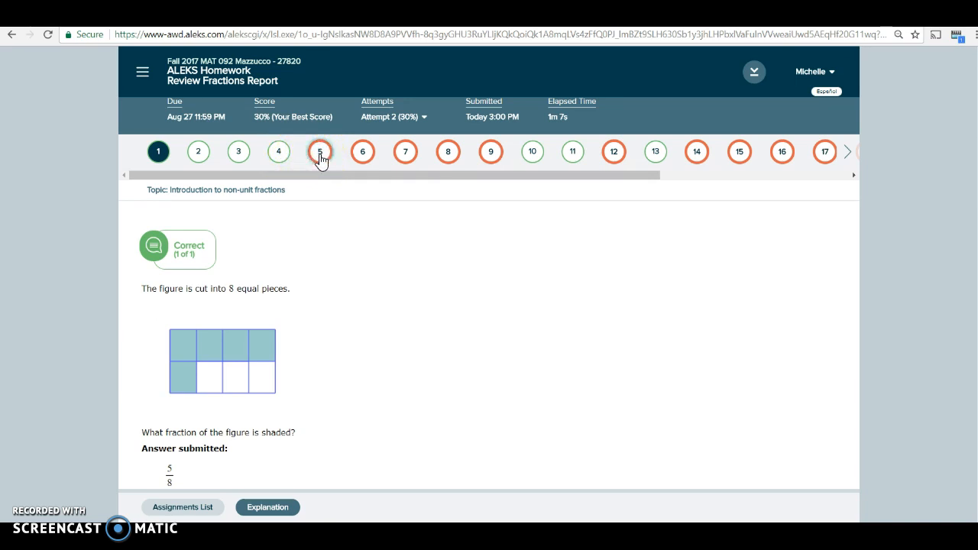
click(319, 151)
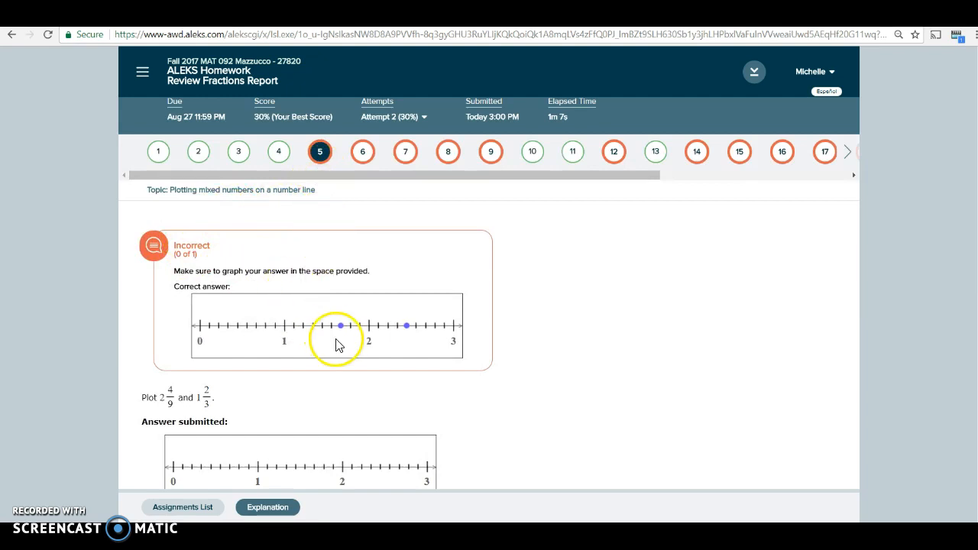
mouse_move(340, 412)
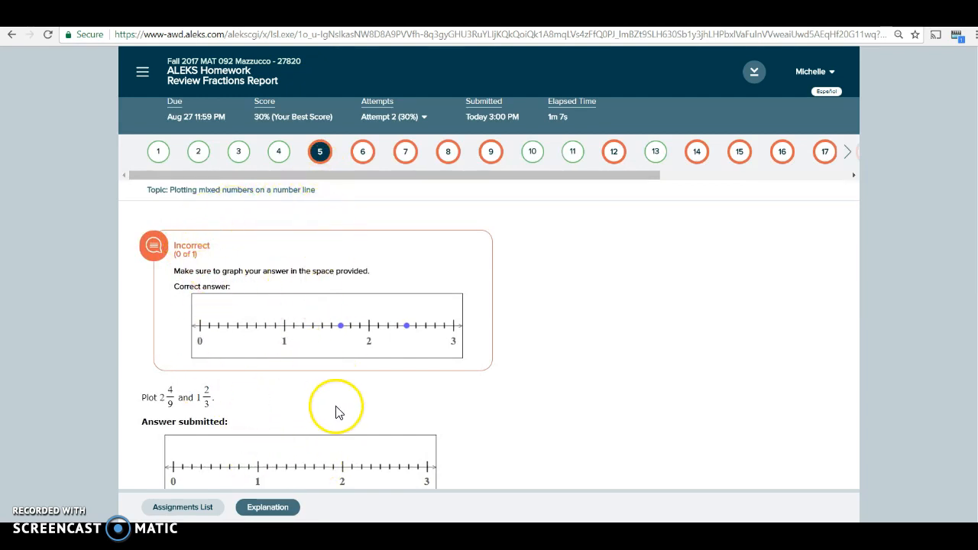
mouse_move(601, 170)
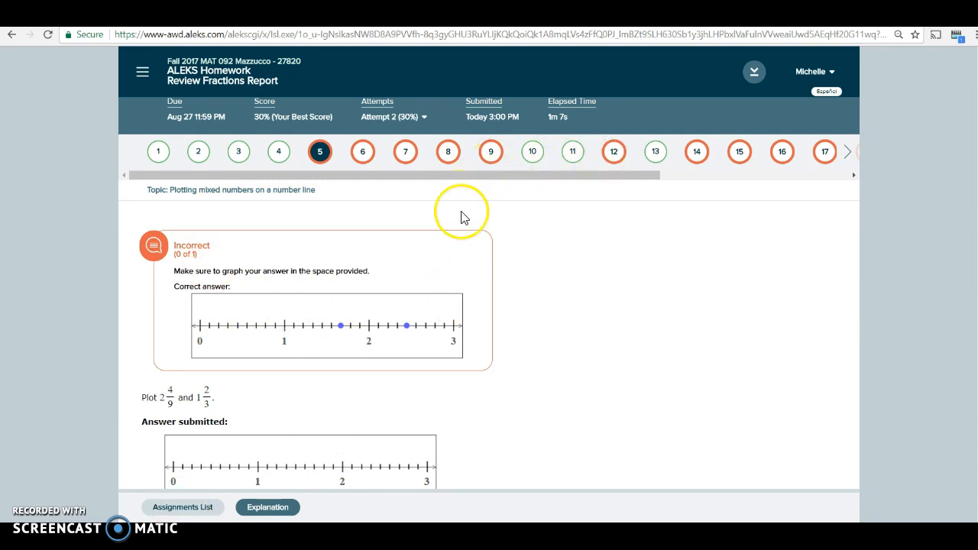
mouse_move(622, 217)
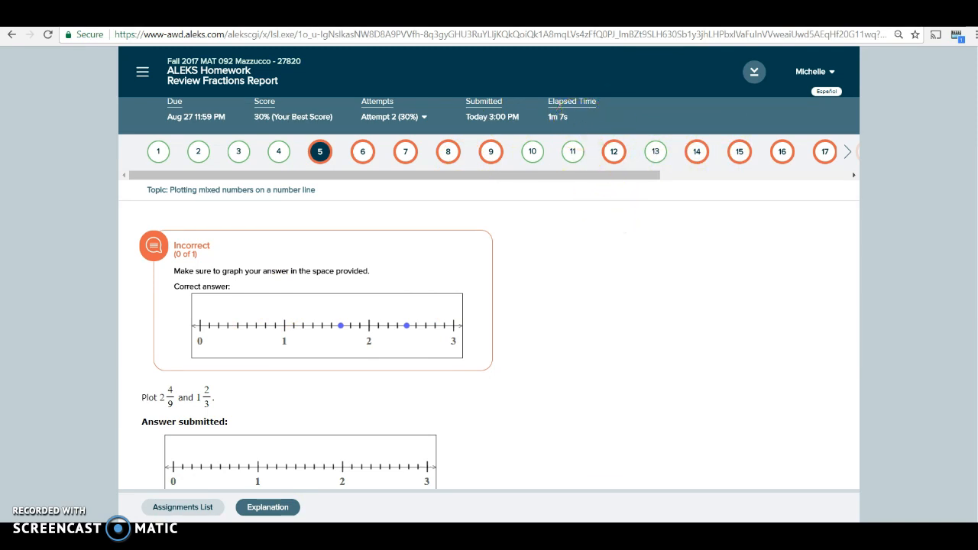
click(183, 506)
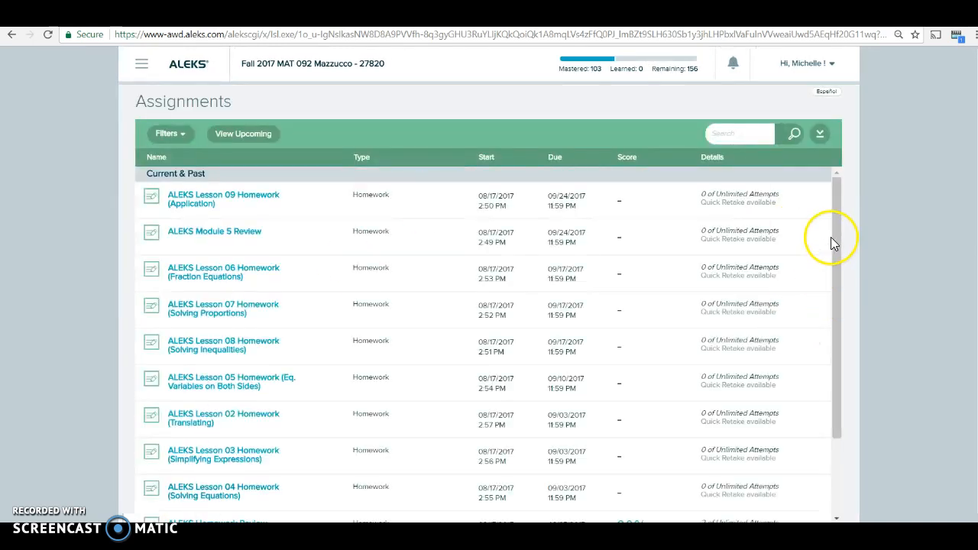
Reopen the Homework Review Fractions assignment (best score 30%) from the Assignments table
scroll(down, 3)
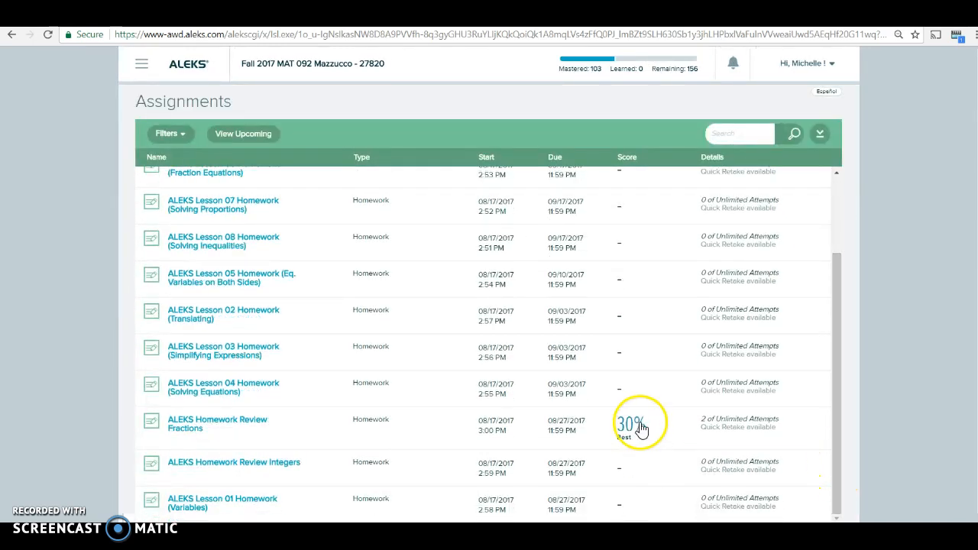
mouse_move(650, 434)
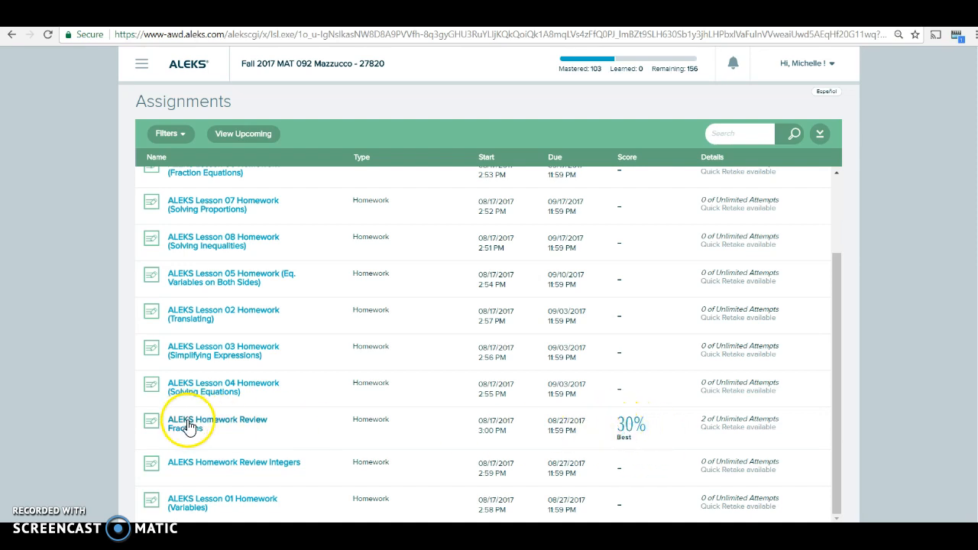
click(216, 423)
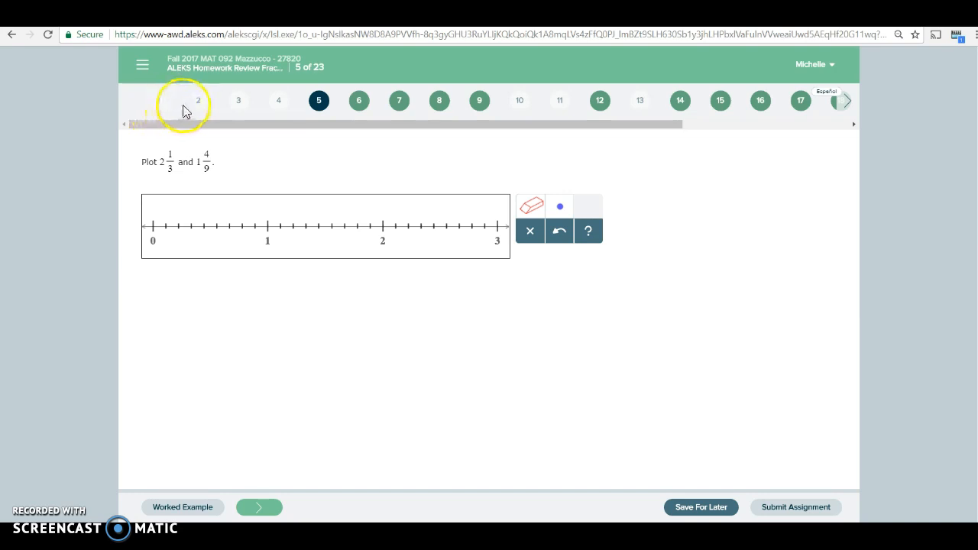
mouse_move(278, 100)
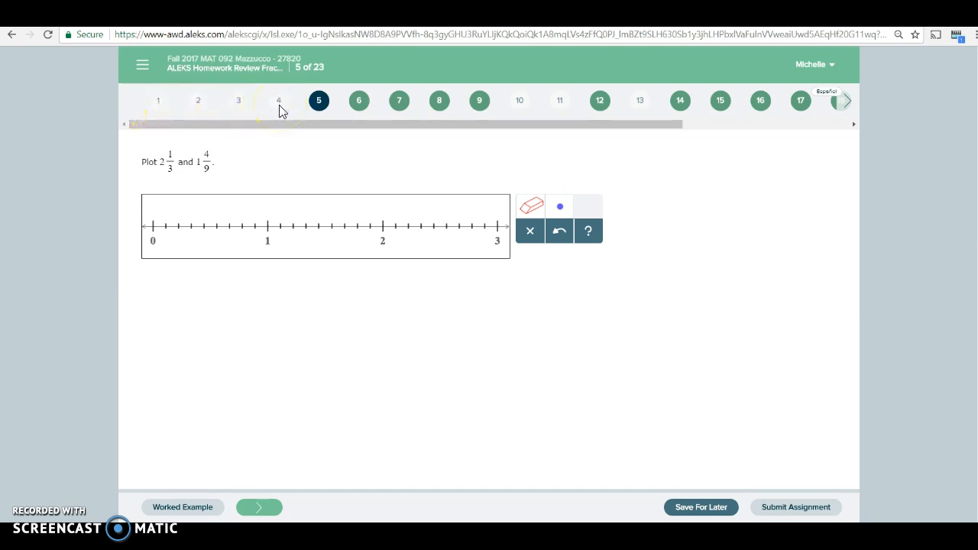
mouse_move(319, 100)
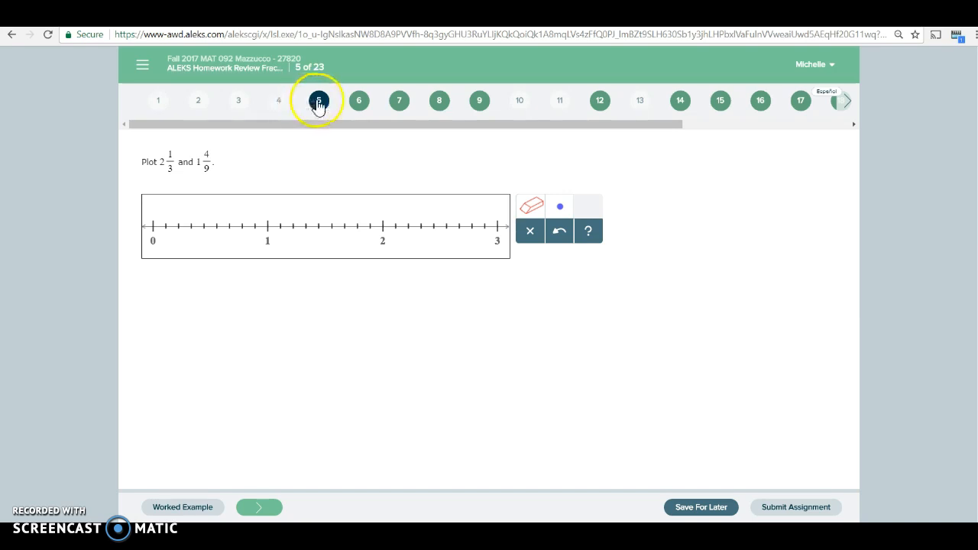
mouse_move(479, 100)
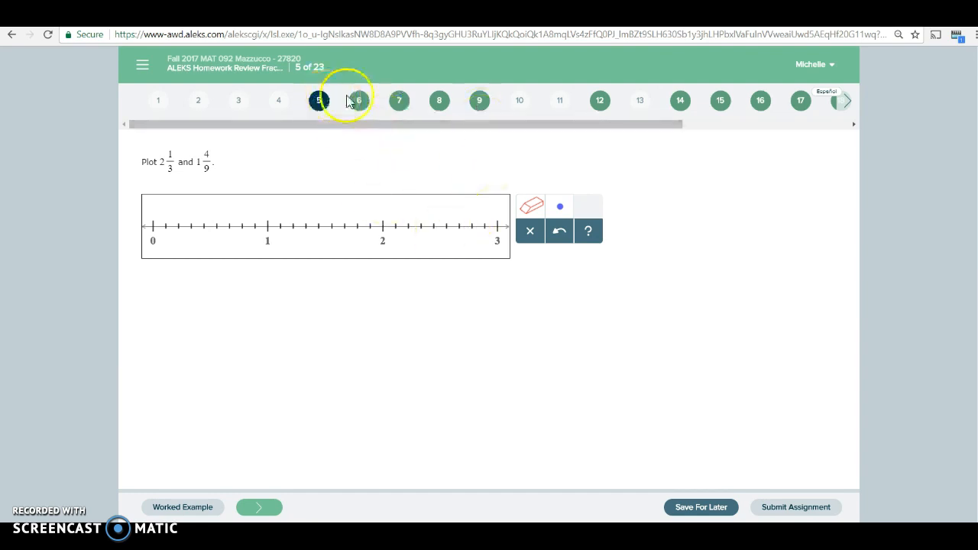
mouse_move(703, 512)
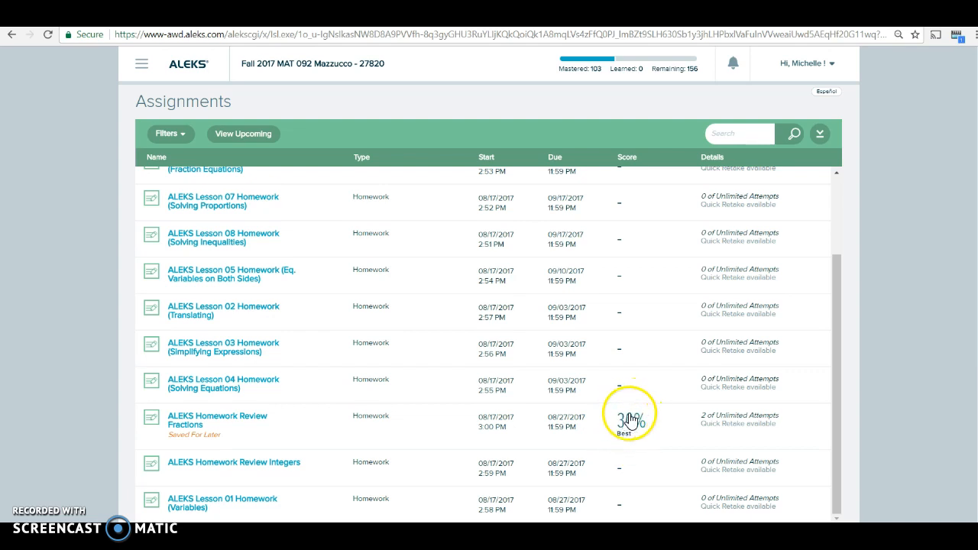
mouse_move(607, 431)
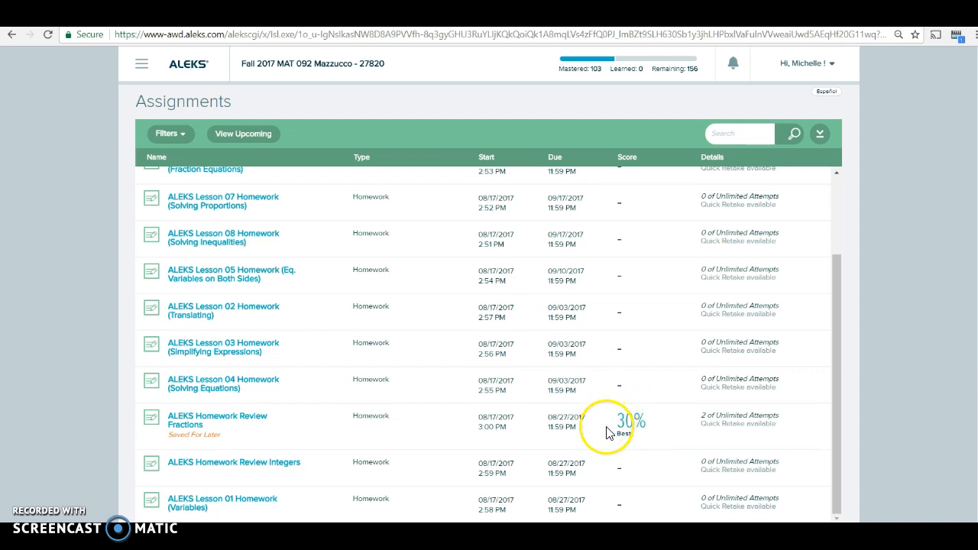
mouse_move(664, 435)
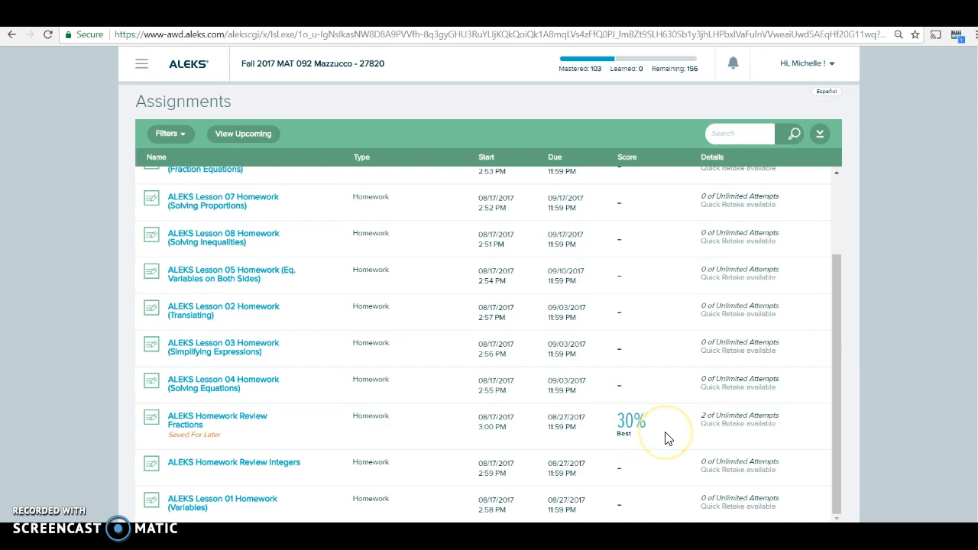
mouse_move(577, 440)
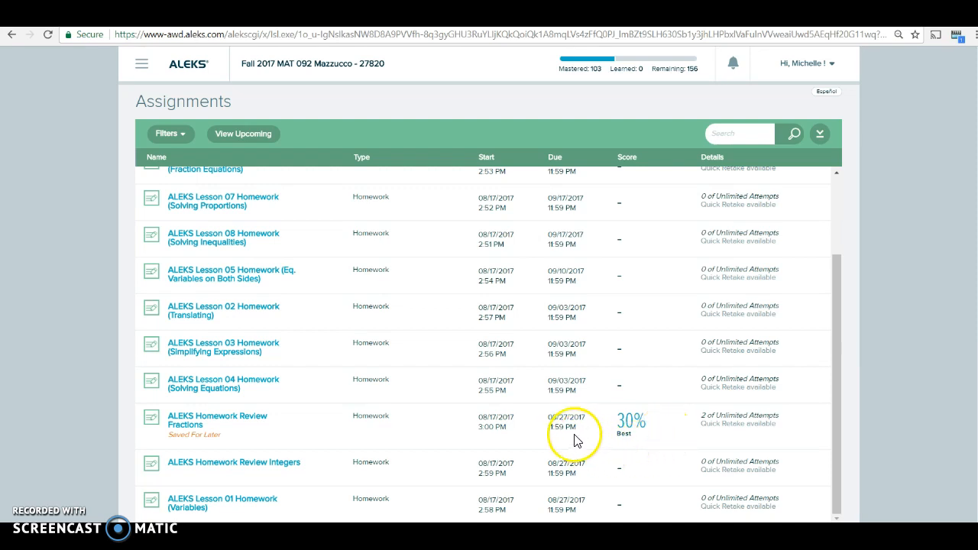
mouse_move(563, 501)
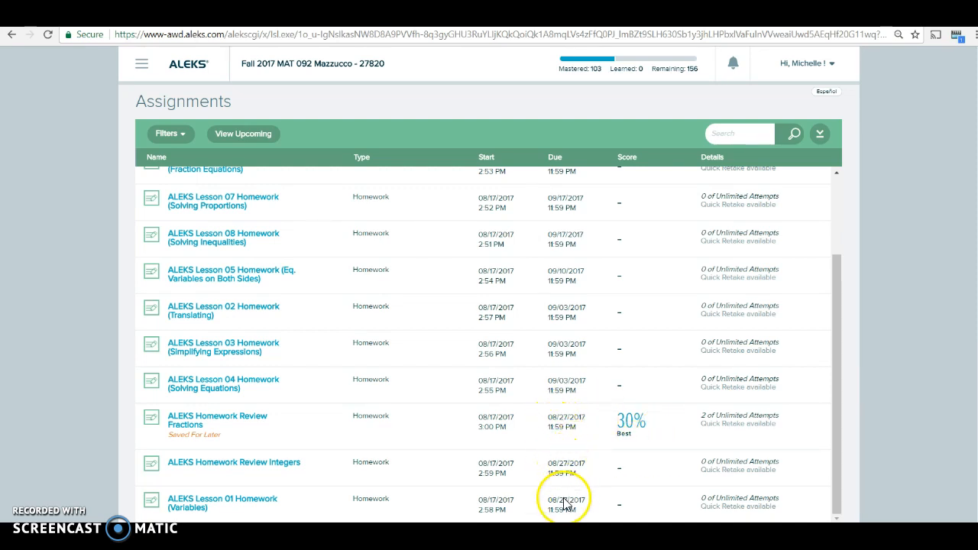
mouse_move(564, 392)
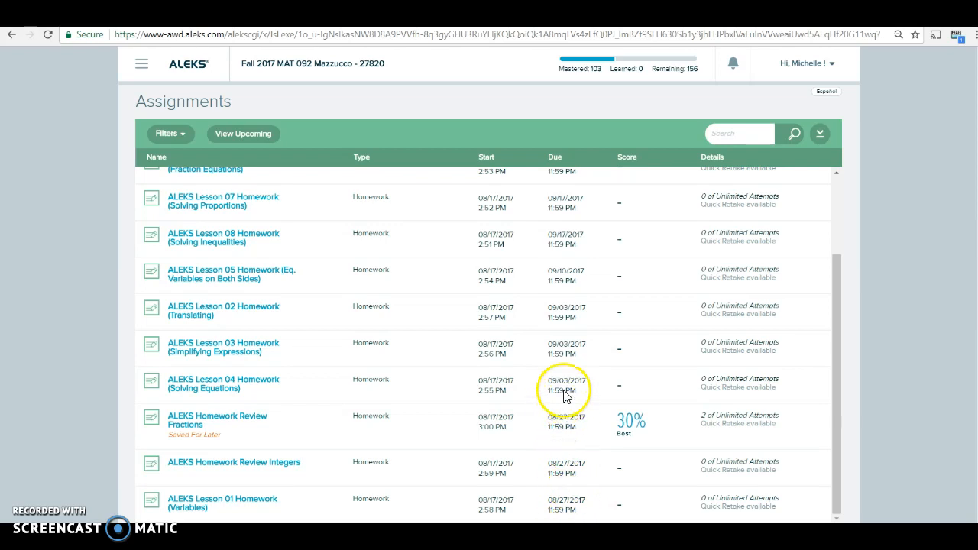
mouse_move(569, 264)
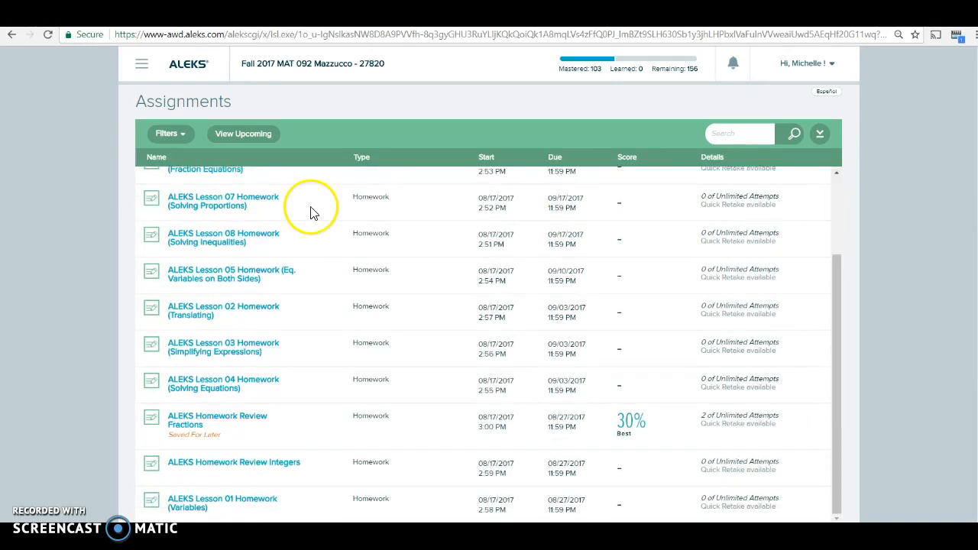
mouse_move(260, 329)
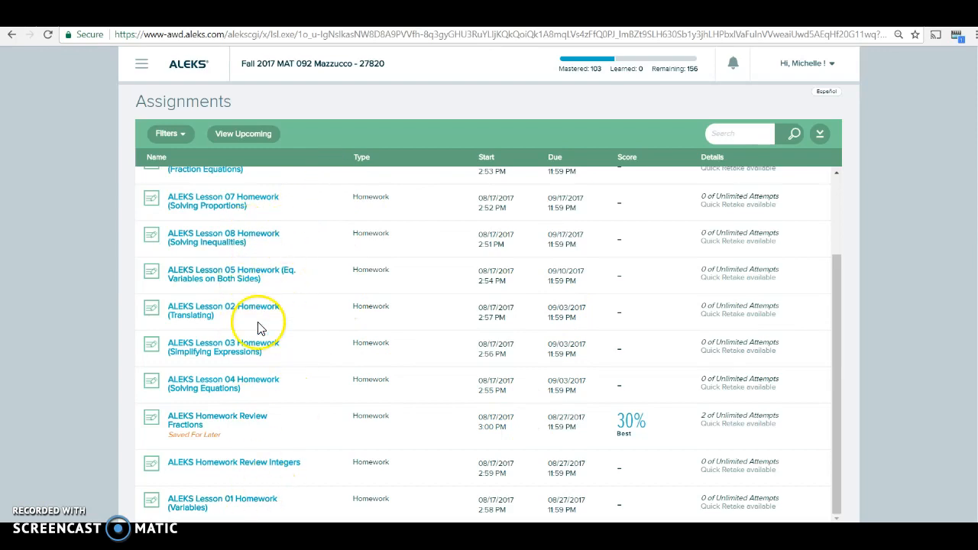
mouse_move(524, 396)
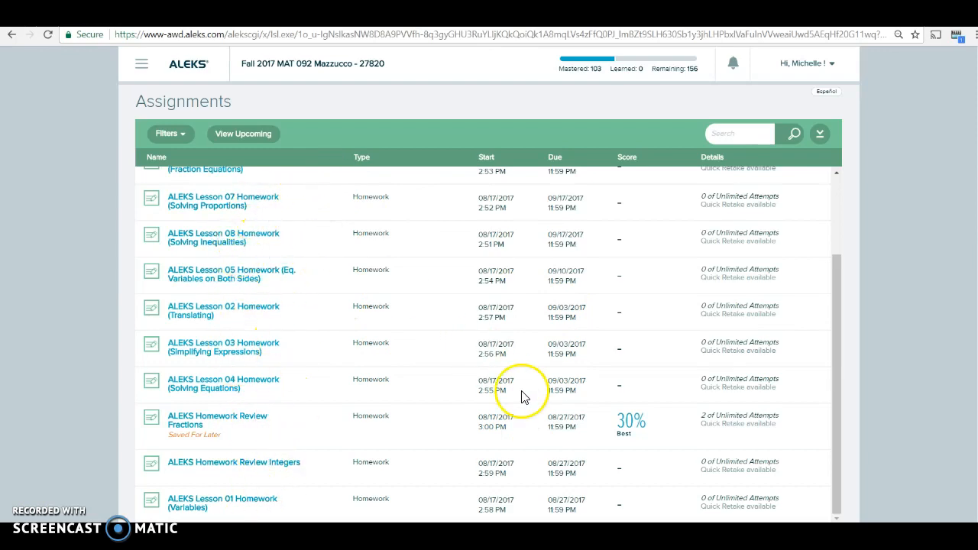
mouse_move(558, 518)
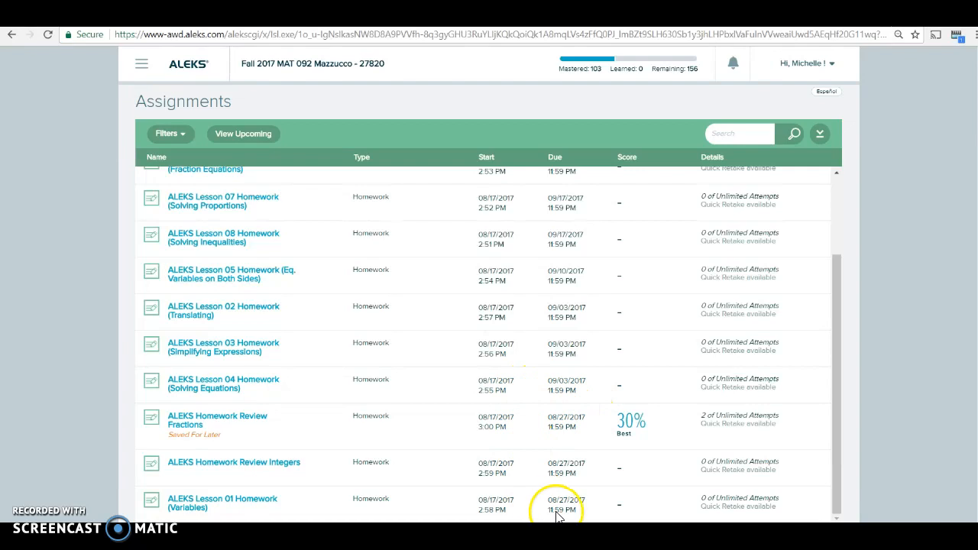
mouse_move(560, 426)
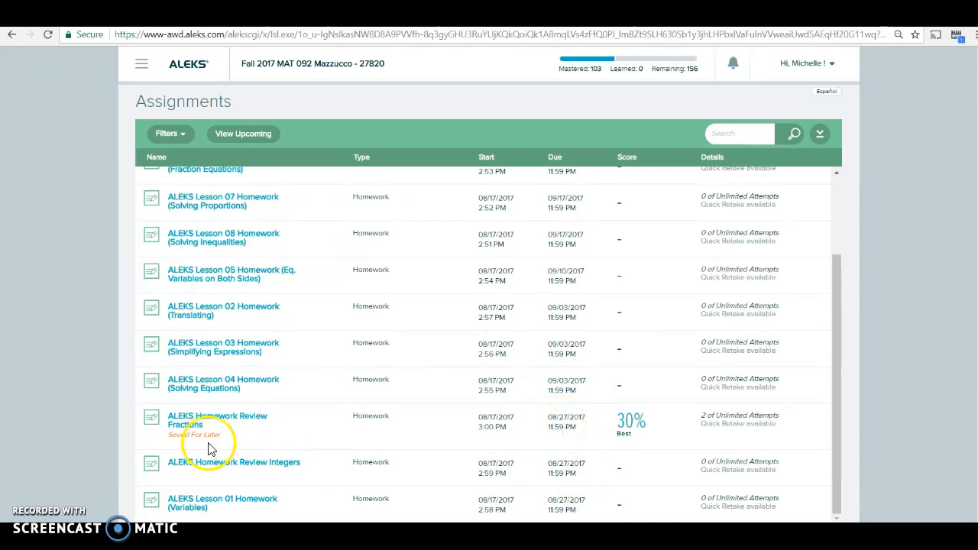
mouse_move(486, 426)
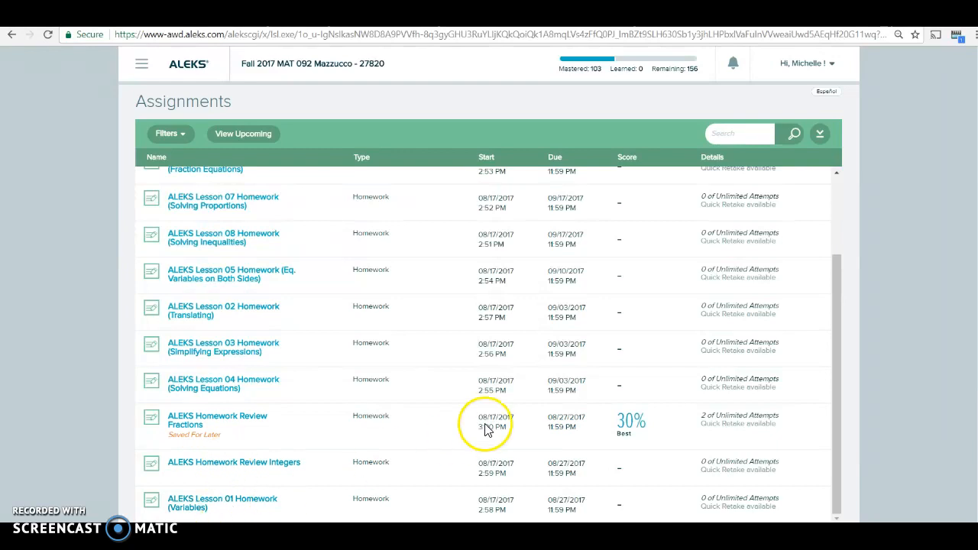
mouse_move(572, 424)
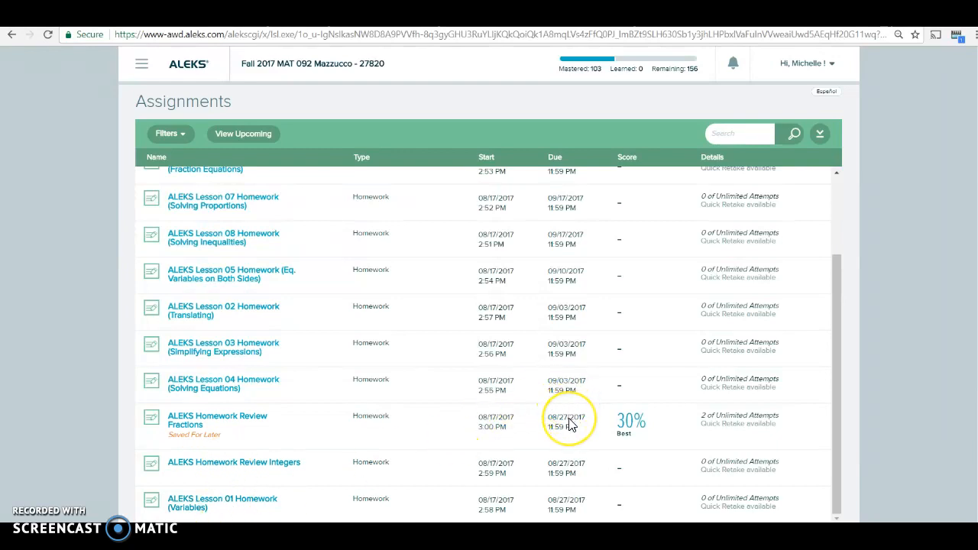
mouse_move(309, 354)
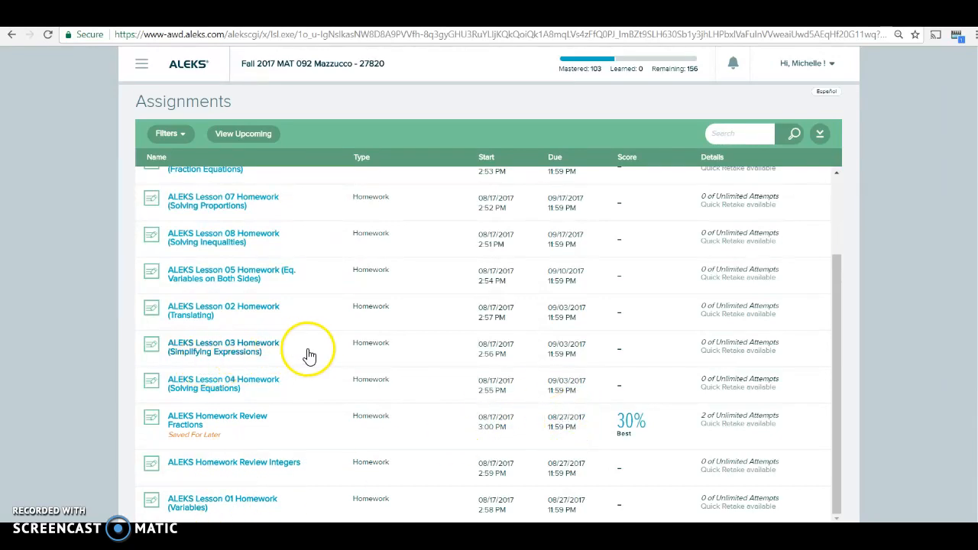
mouse_move(561, 347)
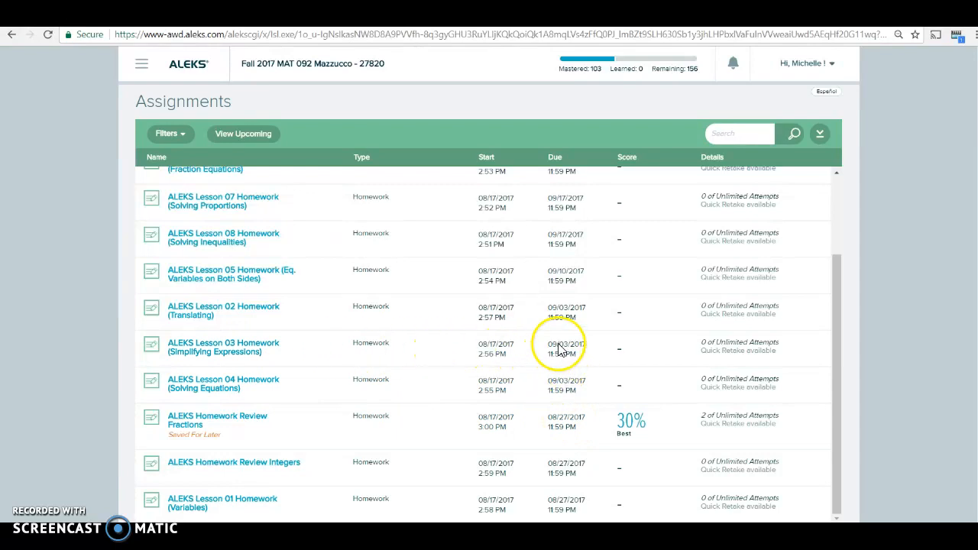
mouse_move(584, 344)
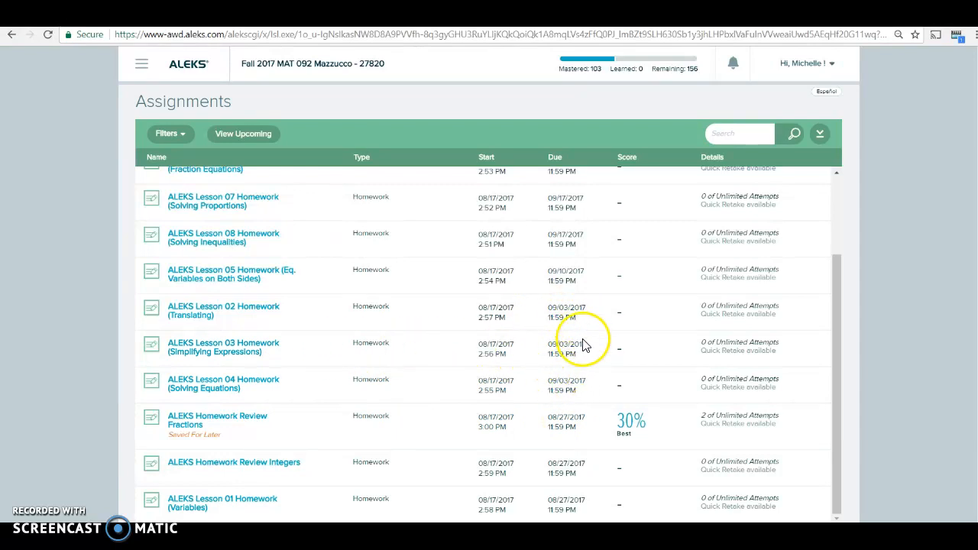
mouse_move(554, 351)
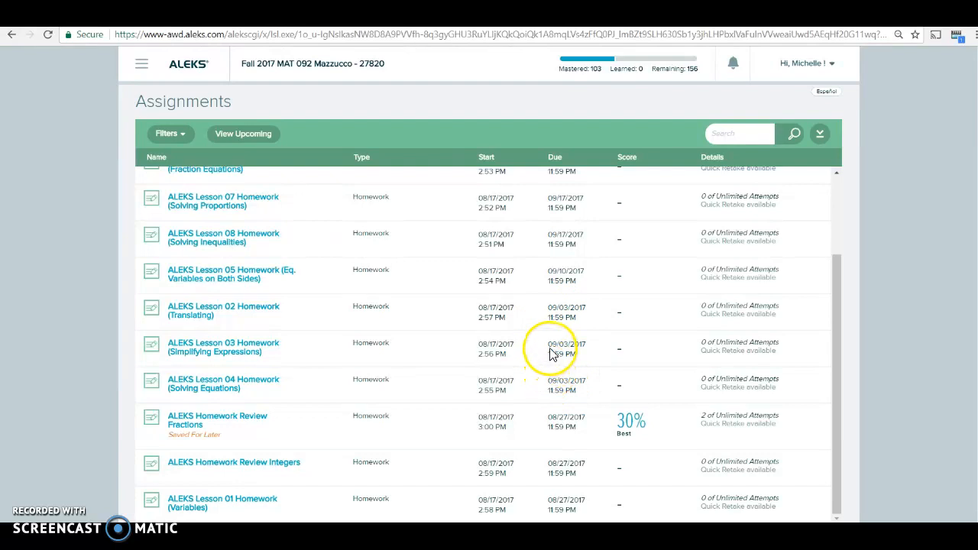
mouse_move(565, 391)
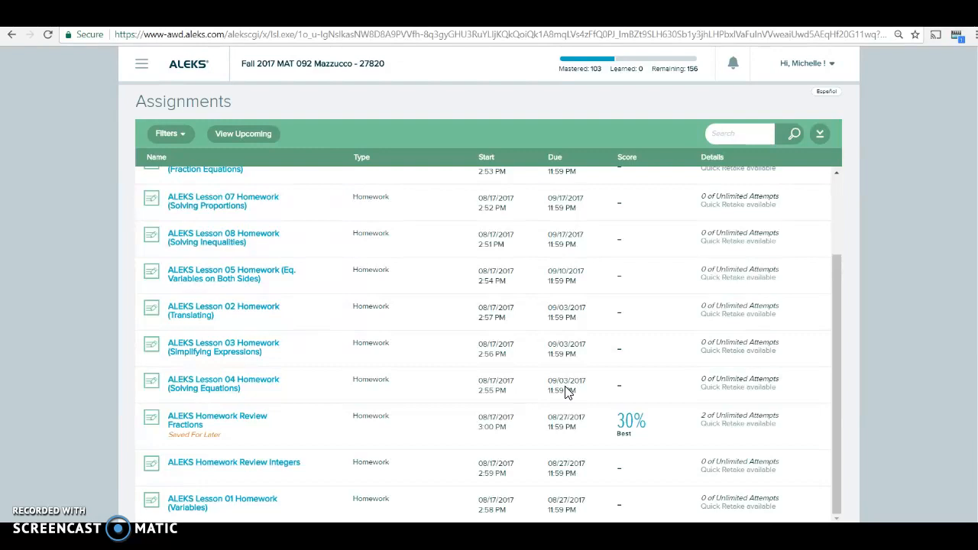
mouse_move(611, 393)
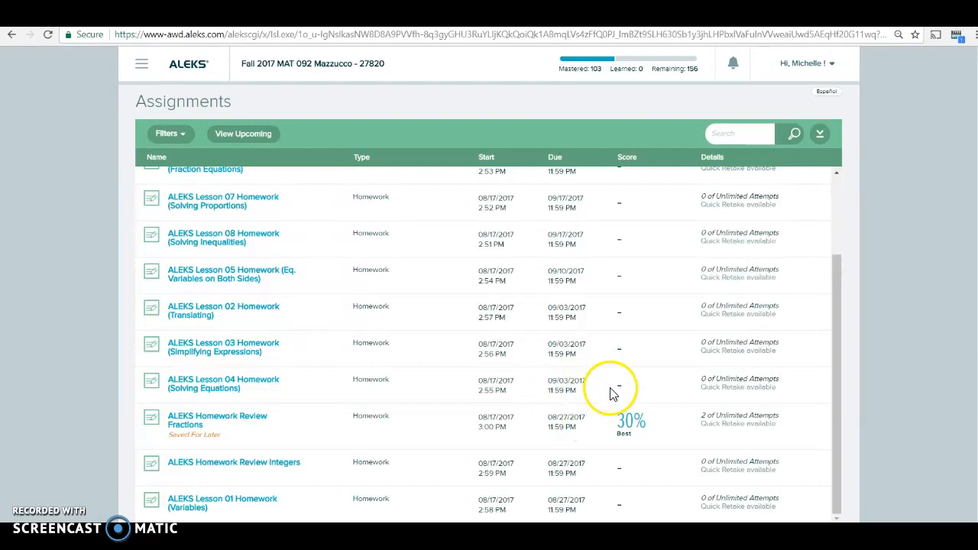
mouse_move(604, 443)
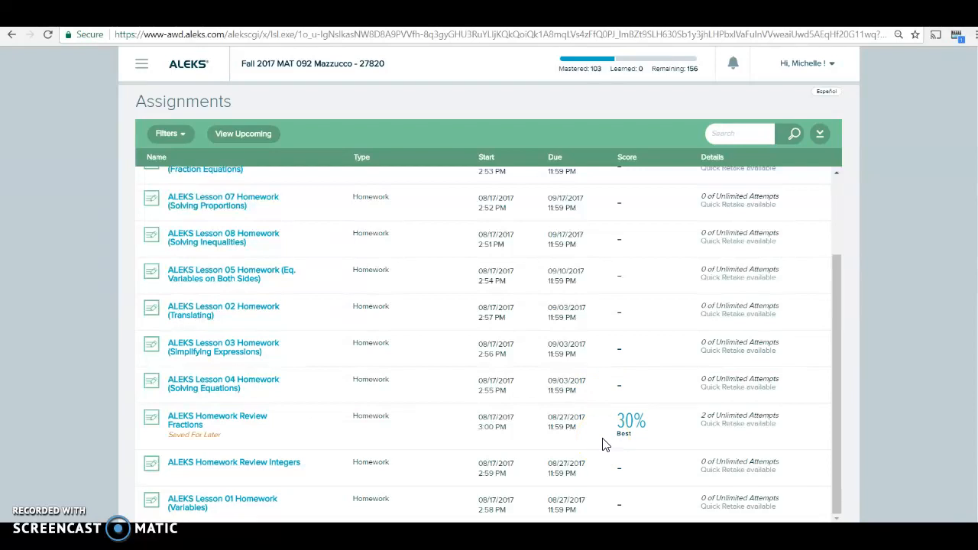
mouse_move(182, 212)
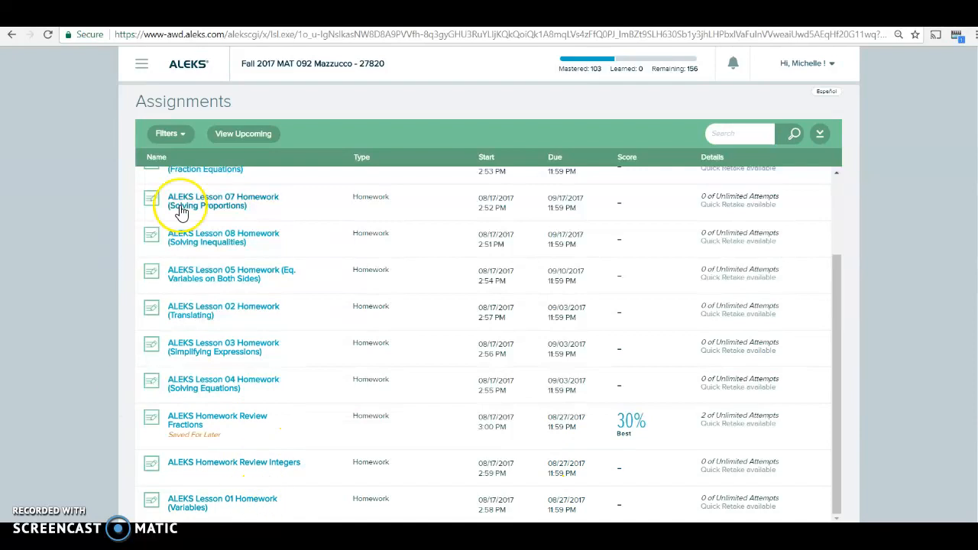
Return to the ALEKS home page to view the 103-topic pie and Module 5 target
click(142, 63)
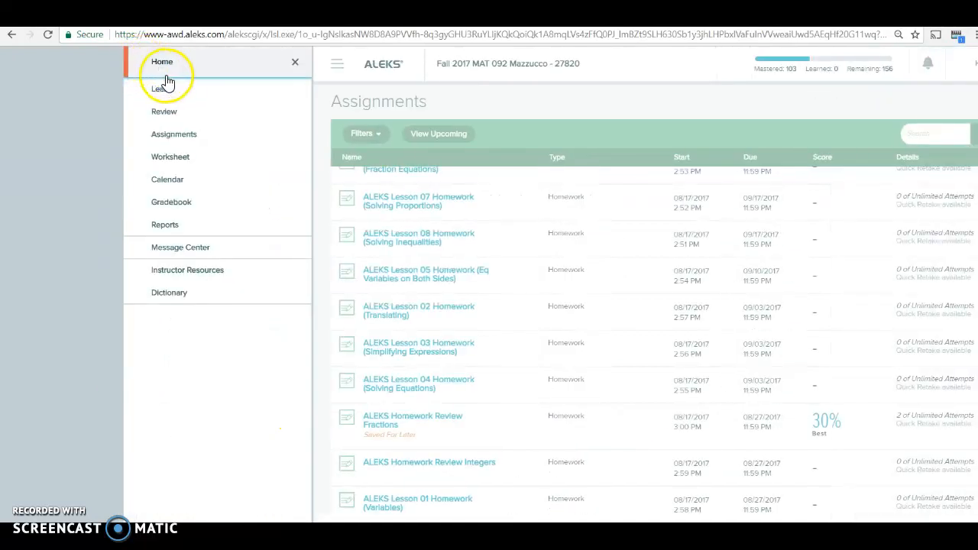
click(162, 62)
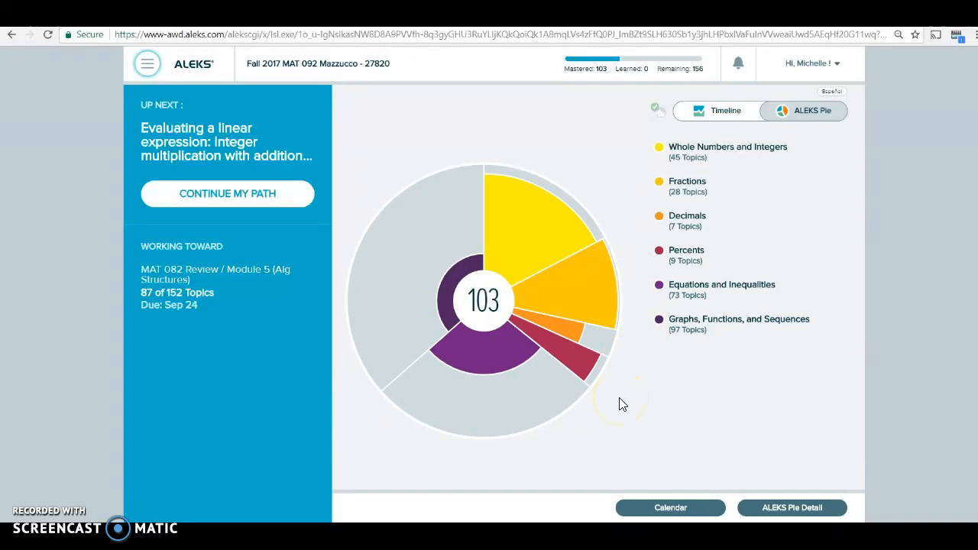
mouse_move(310, 340)
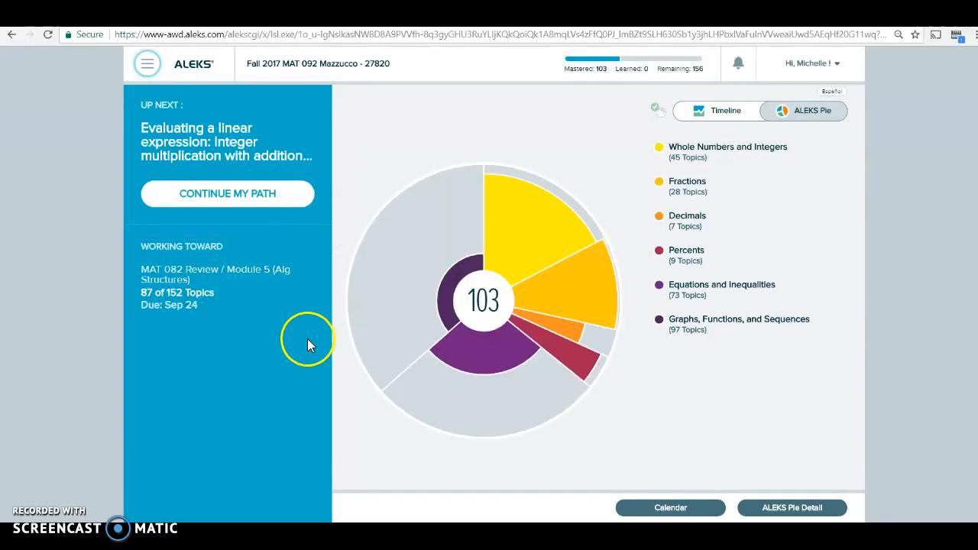
mouse_move(283, 297)
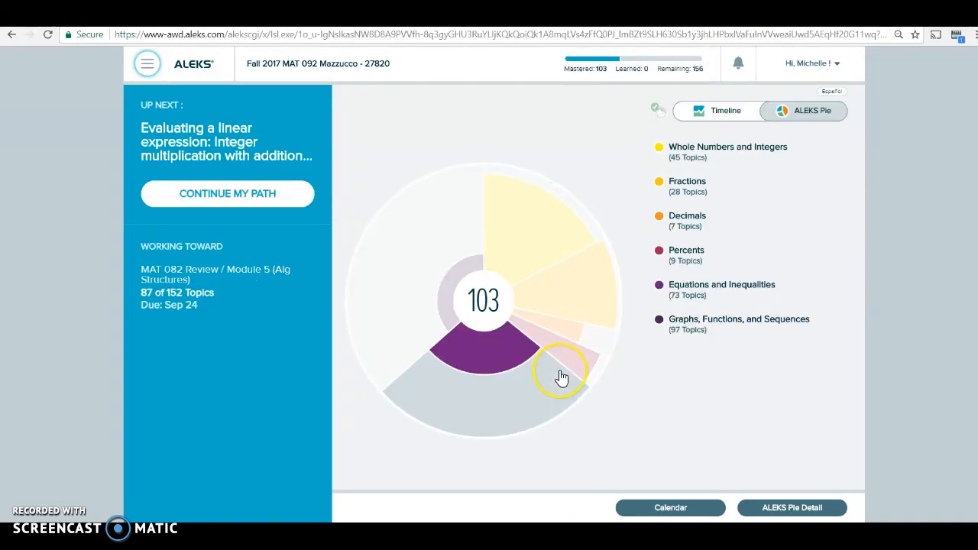
mouse_move(561, 377)
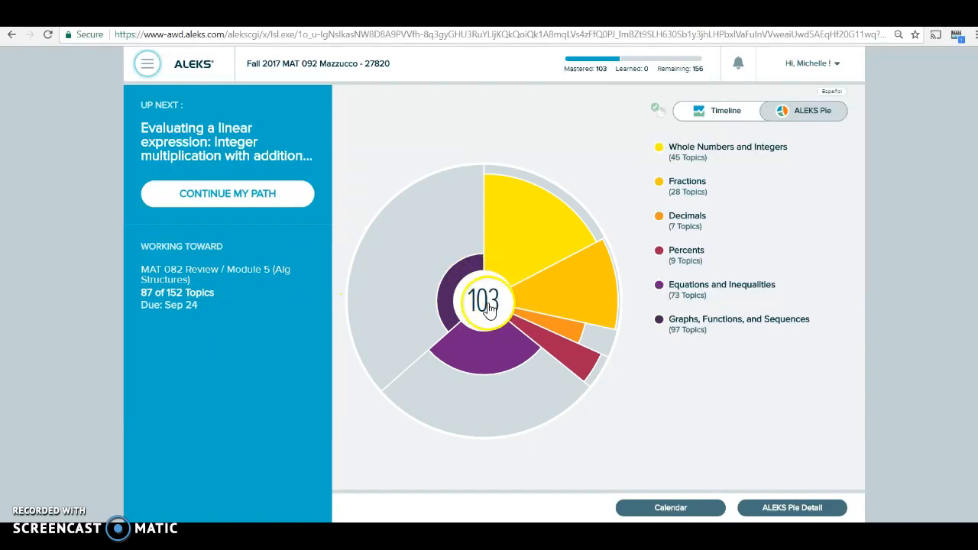
mouse_move(478, 305)
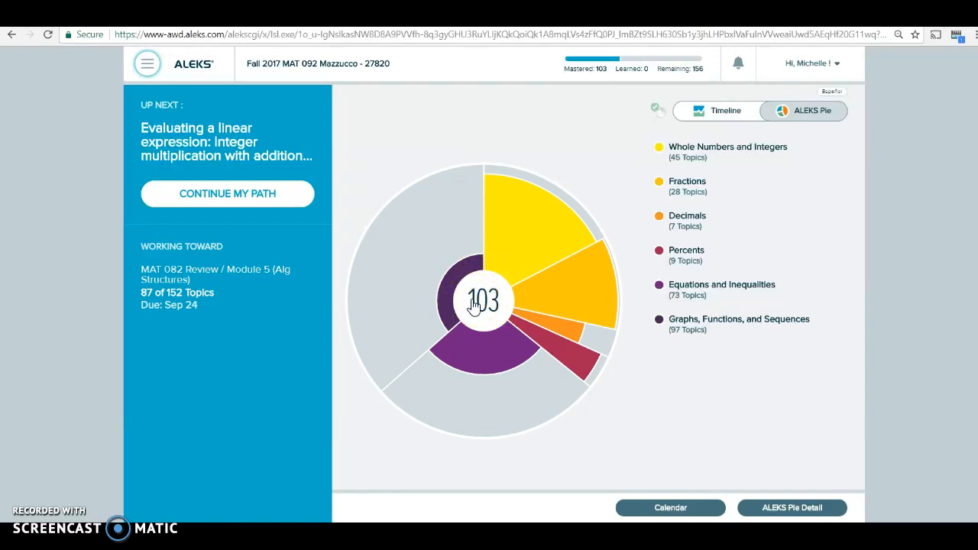
mouse_move(147, 54)
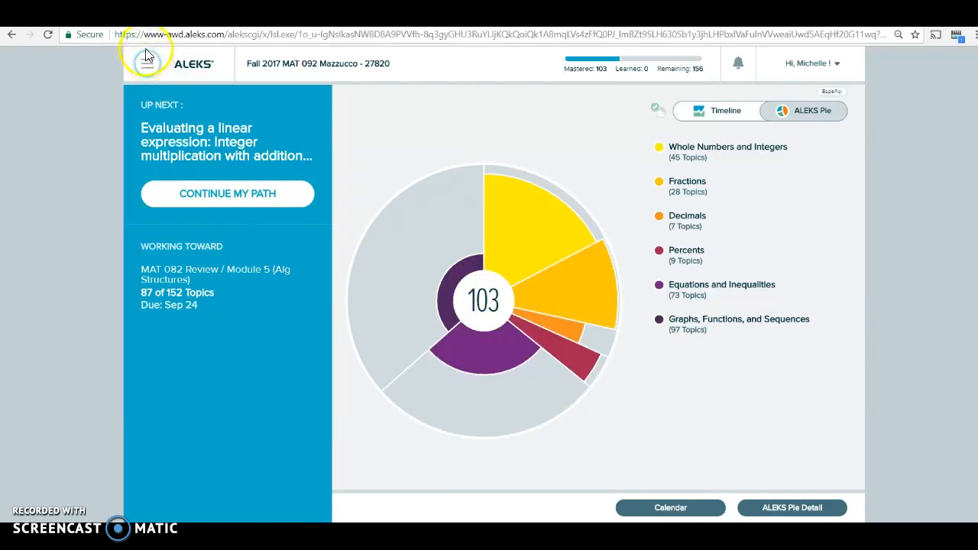
click(148, 69)
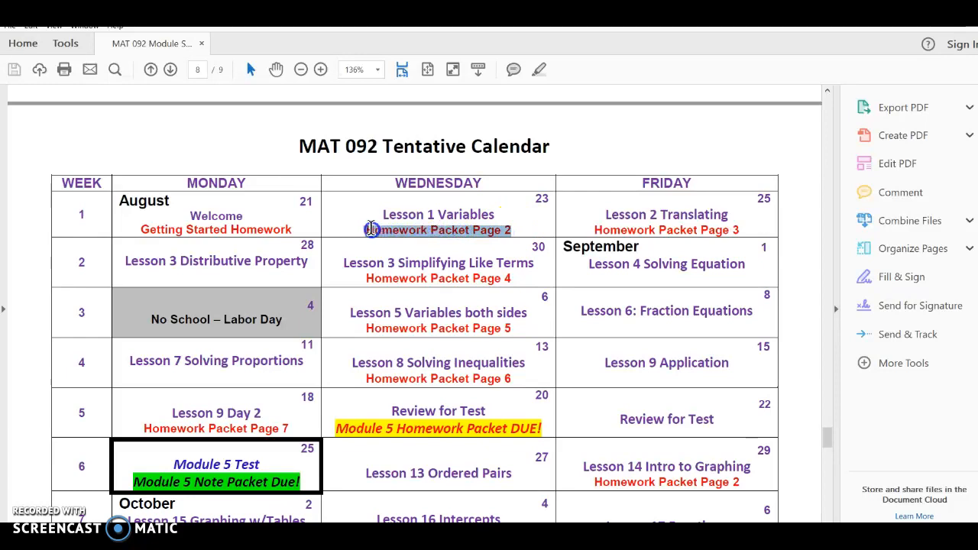
mouse_move(380, 242)
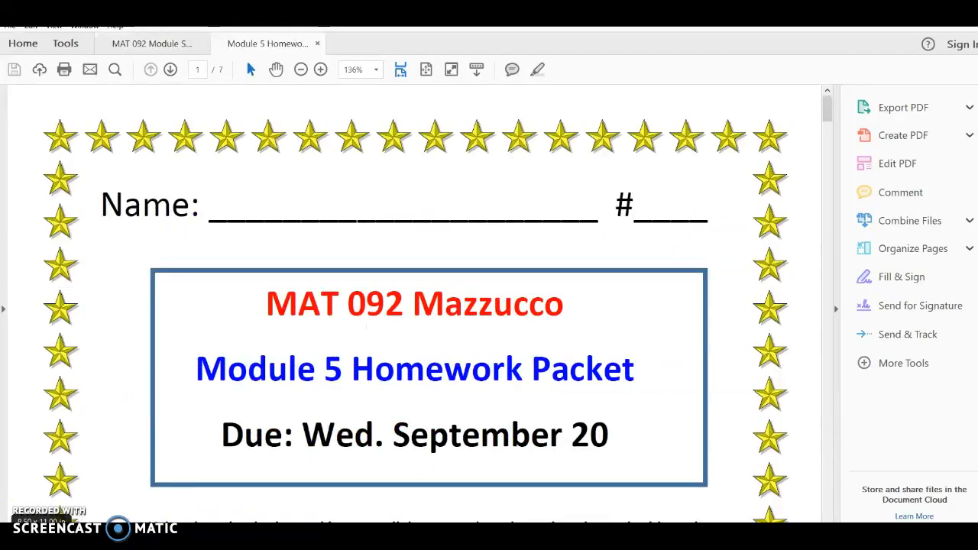
mouse_move(653, 243)
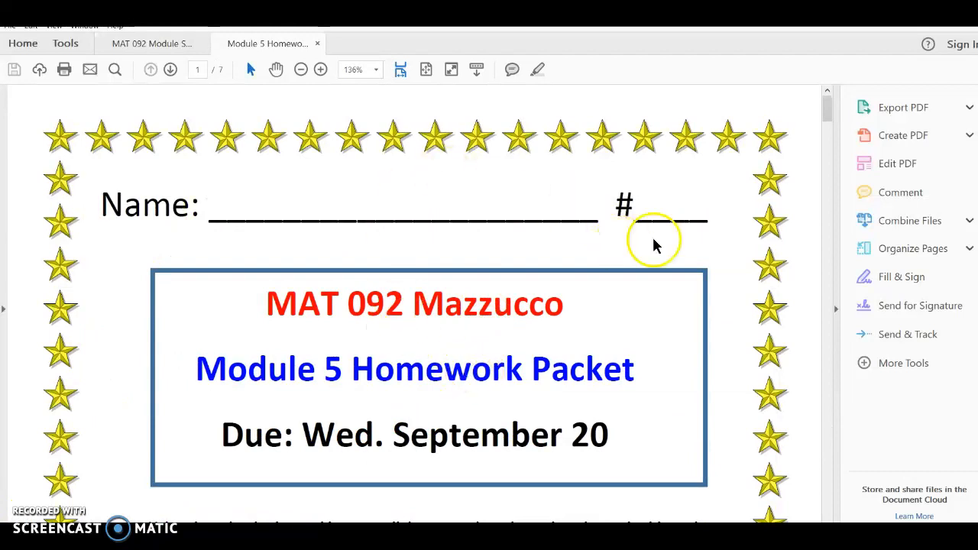
Scroll through the Module 5 Homework Packet to the Lesson 1 page
scroll(down, 3)
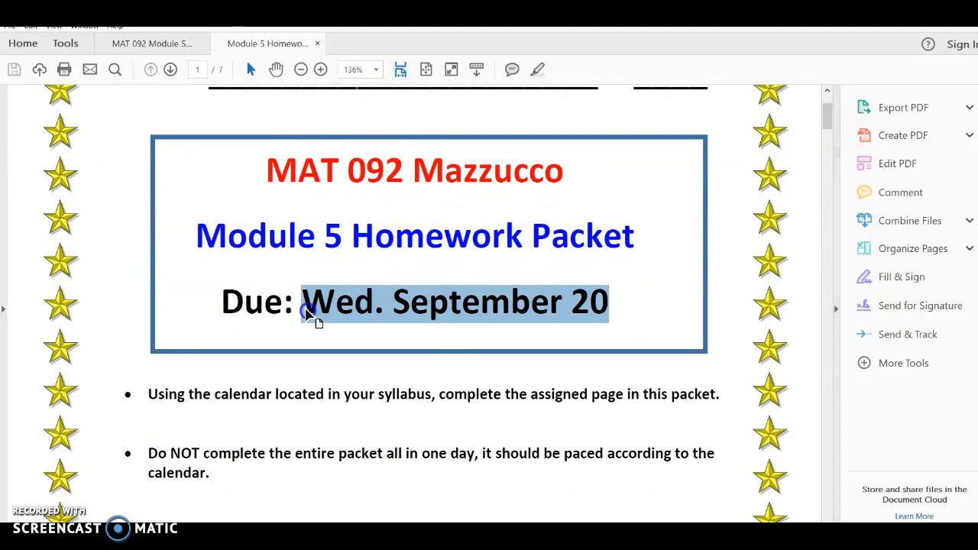
scroll(down, 3)
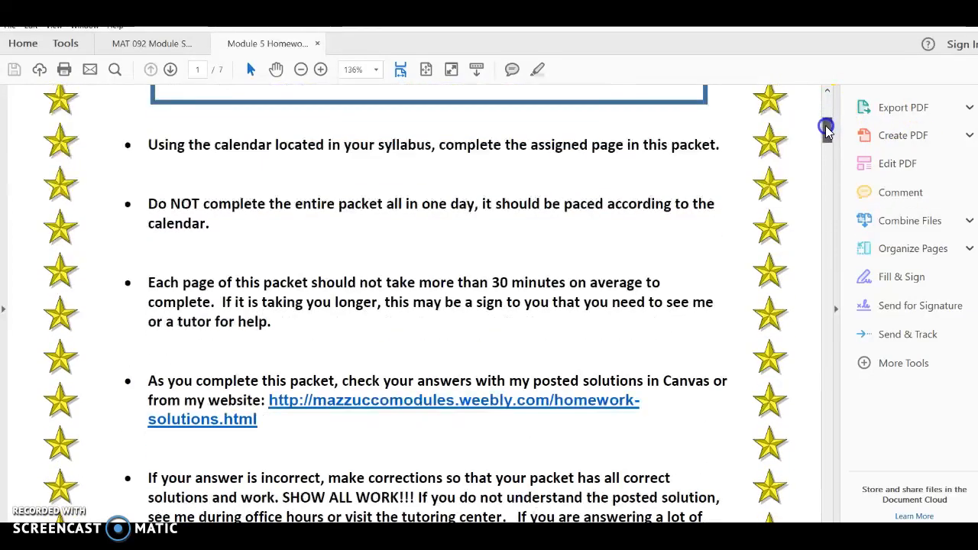
scroll(down, 3)
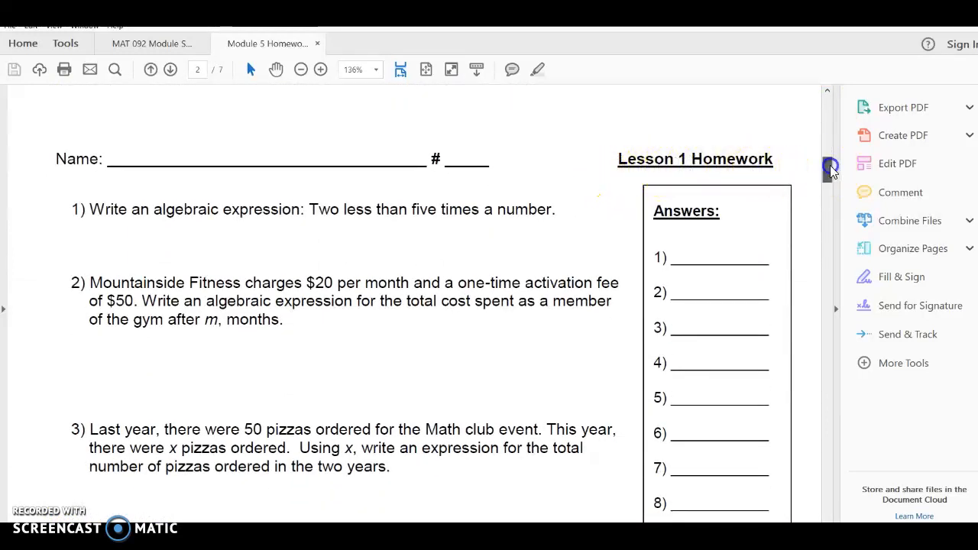
scroll(down, 3)
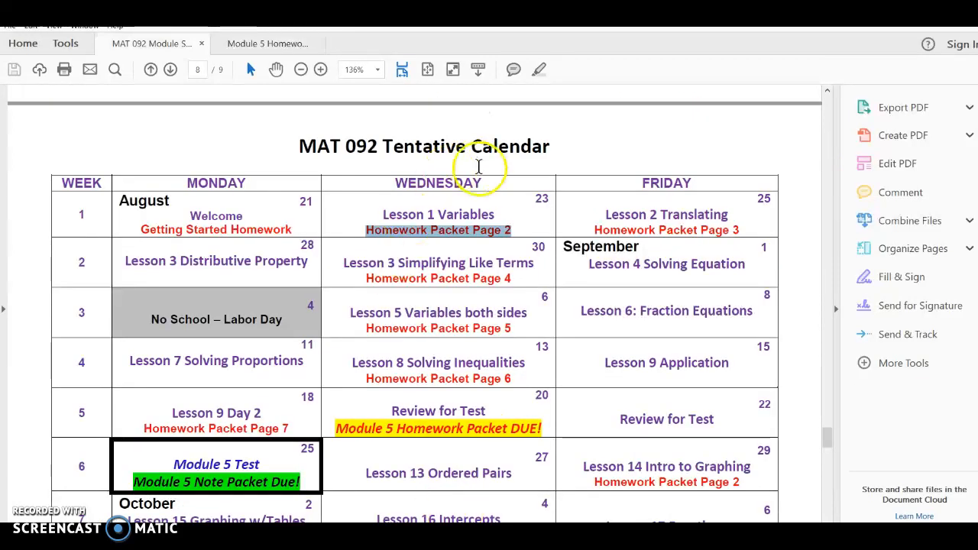
mouse_move(516, 227)
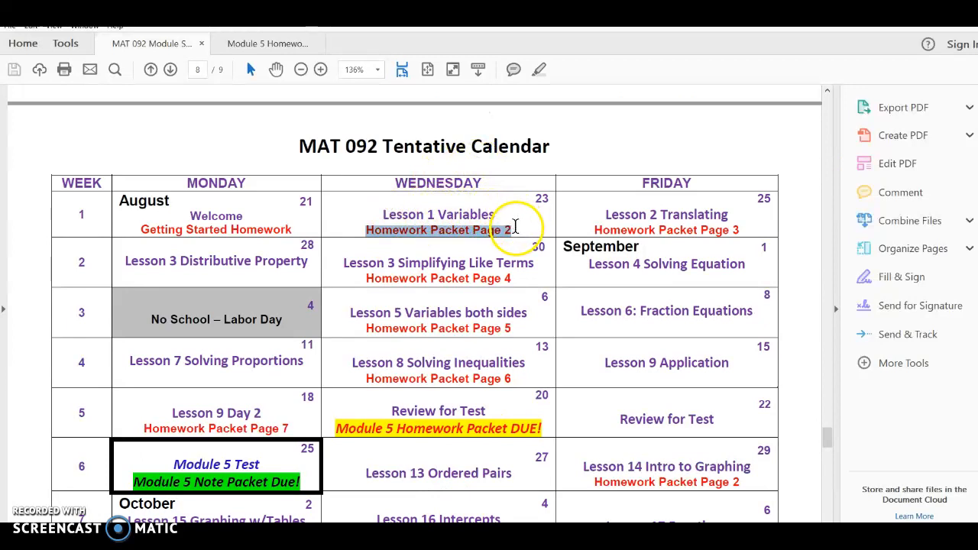
mouse_move(514, 226)
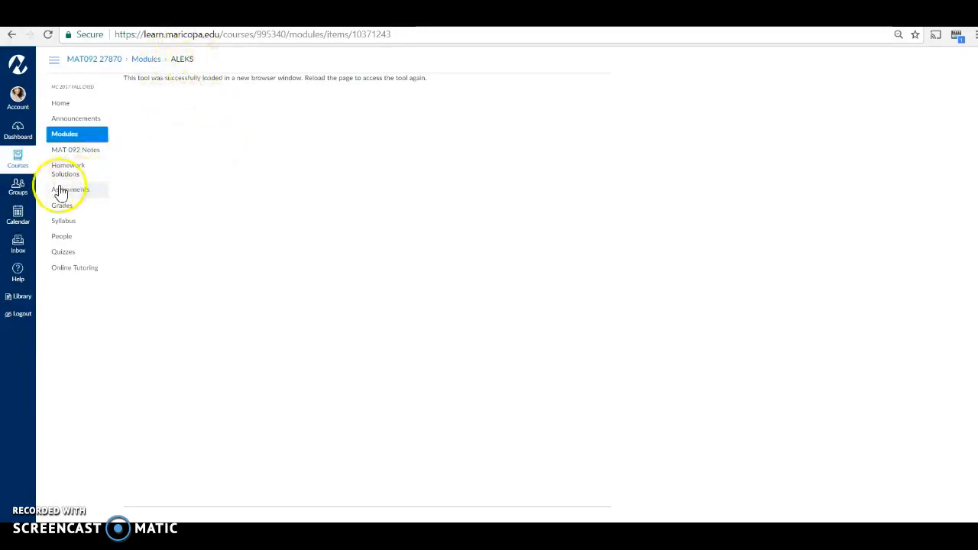
Open Homework Solutions in a new tab and download the Module 5 Homework Solutions file
click(69, 169)
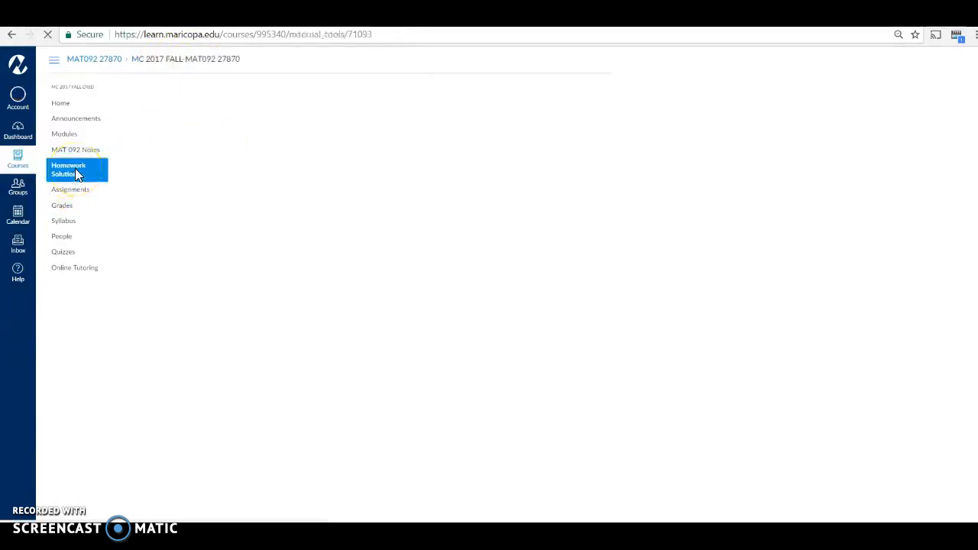
click(69, 170)
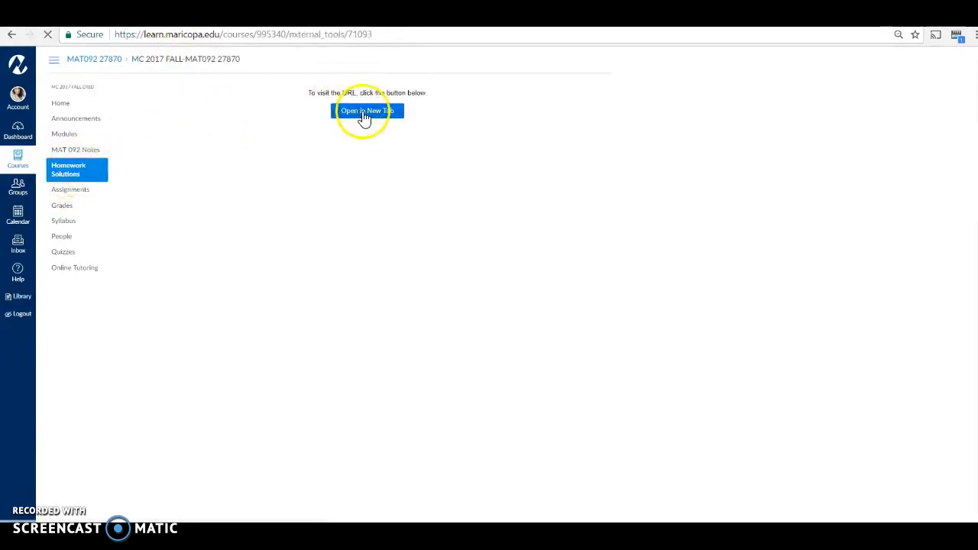
click(366, 111)
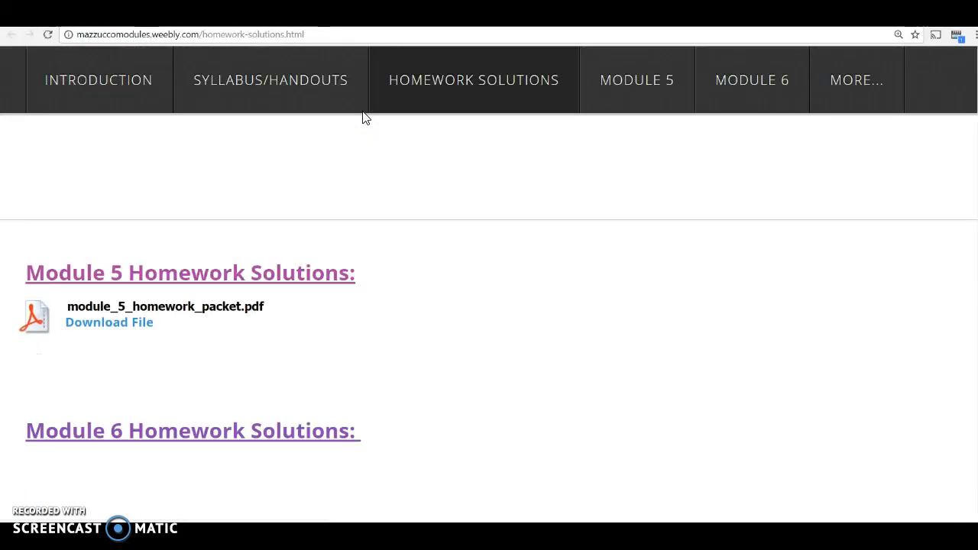
click(109, 322)
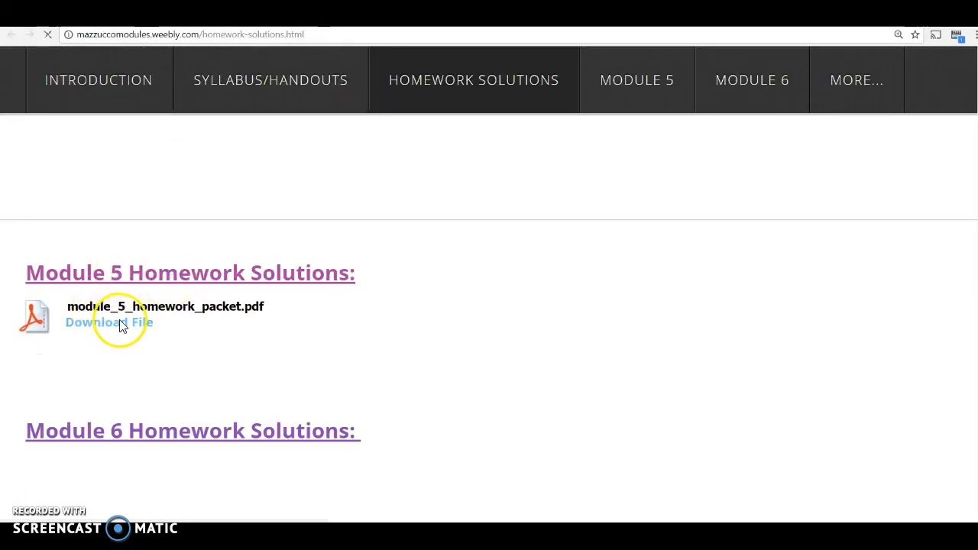
click(108, 321)
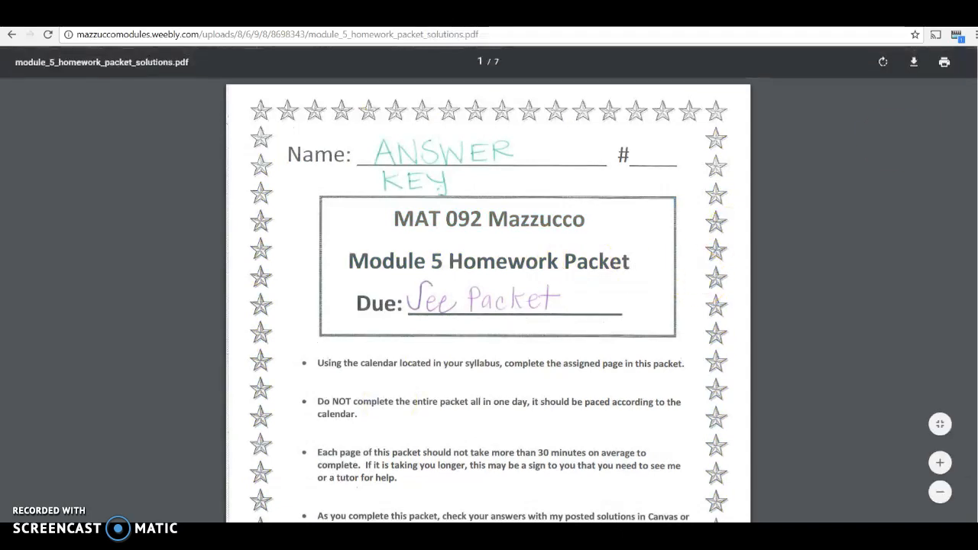
Scroll to page 2 of the solutions PDF to review Lesson 1 answers 1–9
scroll(down, 3)
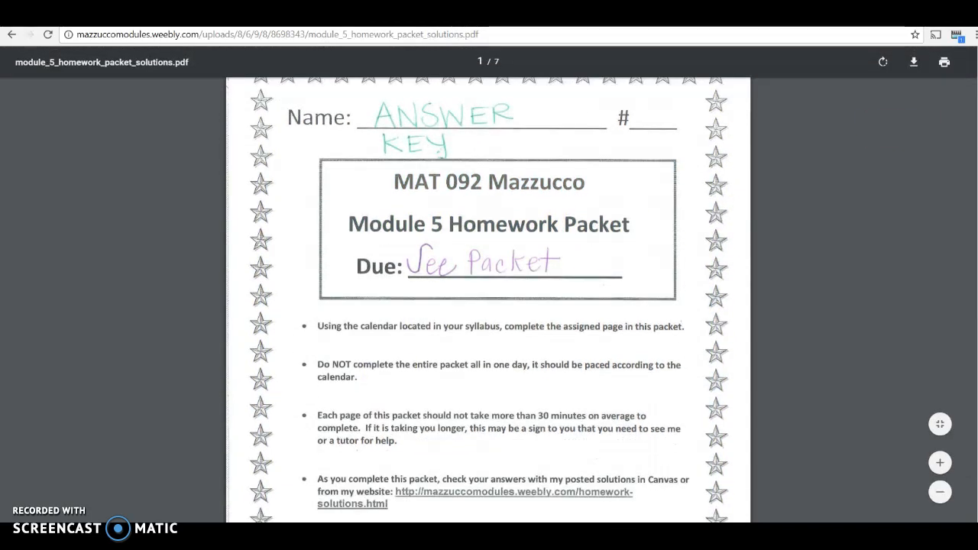
scroll(down, 3)
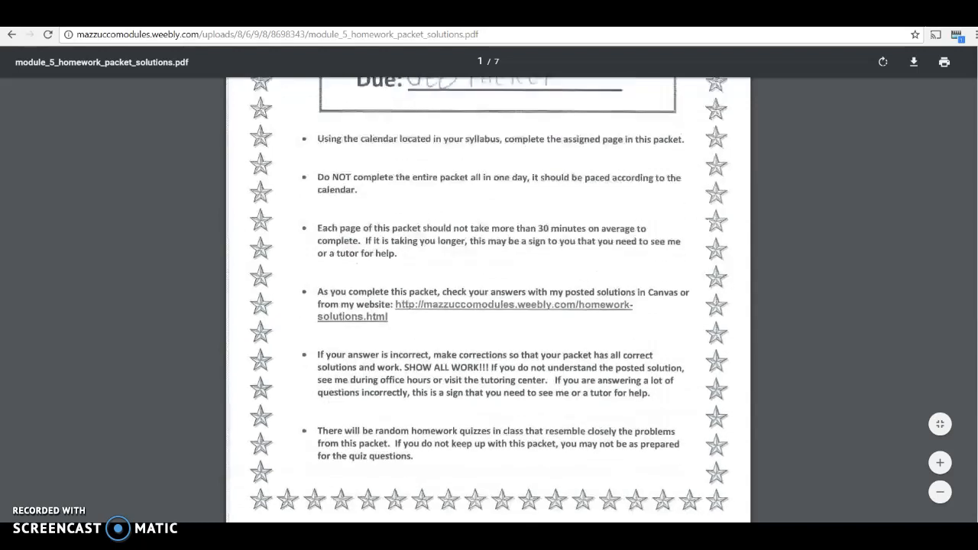
scroll(down, 3)
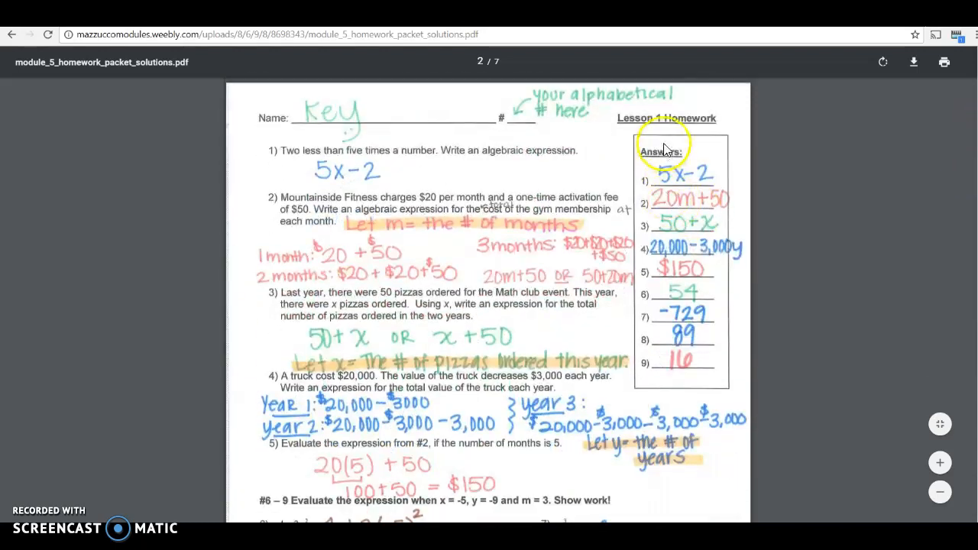
mouse_move(451, 352)
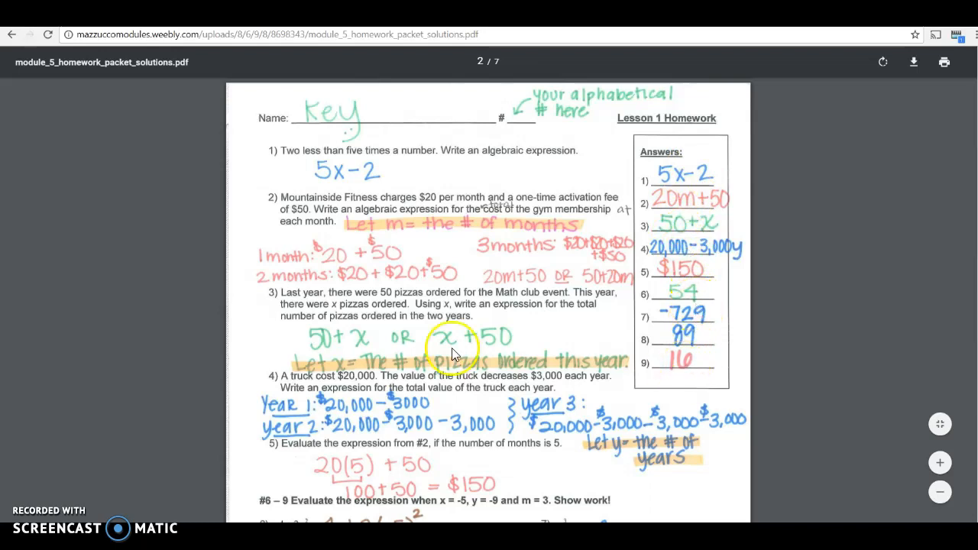
mouse_move(664, 207)
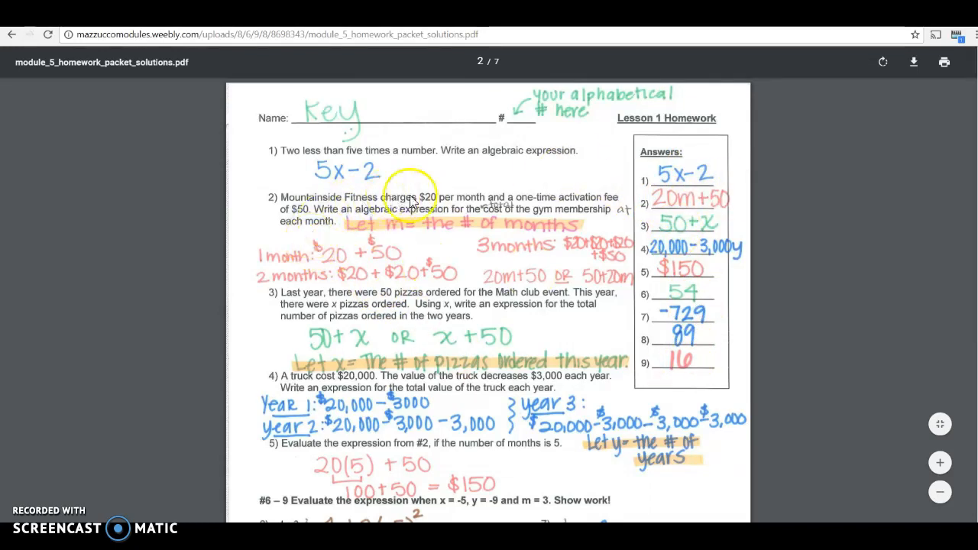
mouse_move(389, 233)
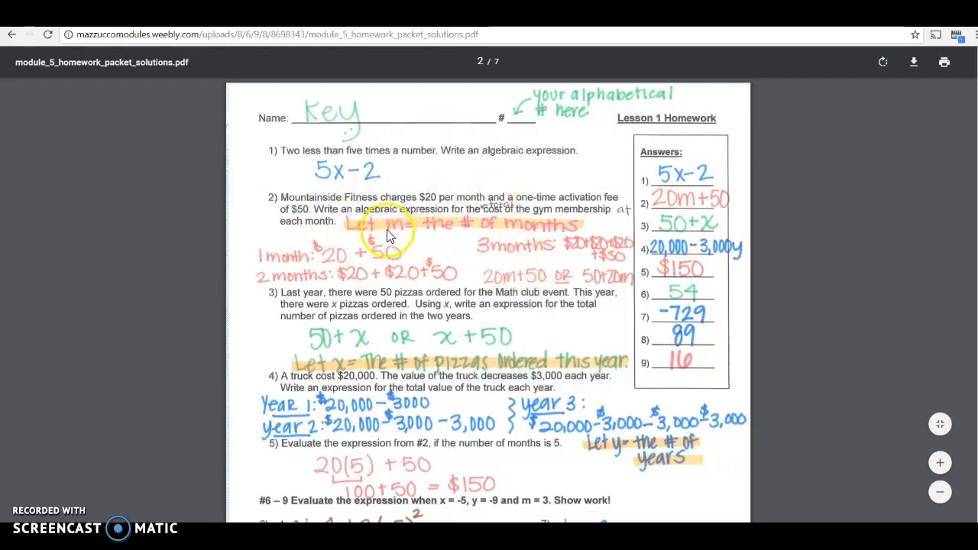
mouse_move(542, 288)
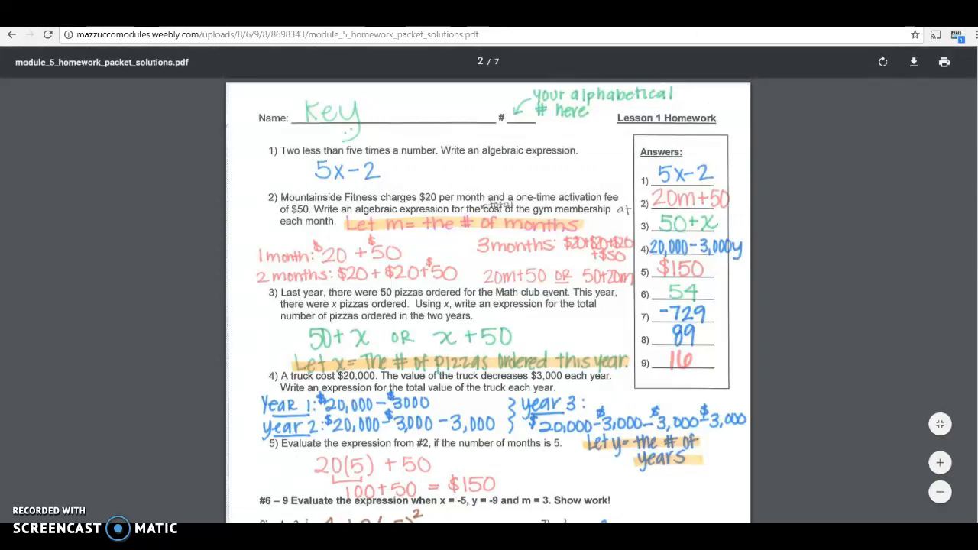
scroll(down, 3)
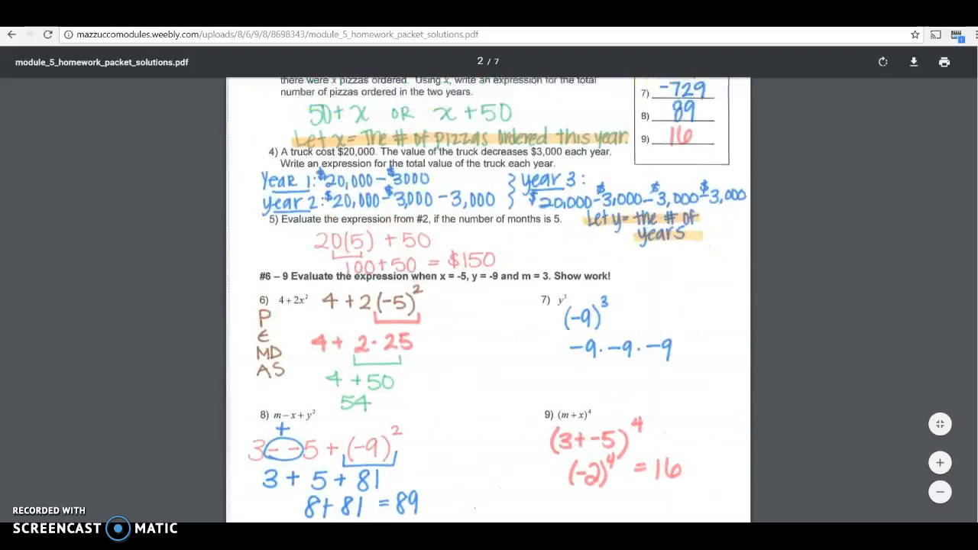
scroll(up, 3)
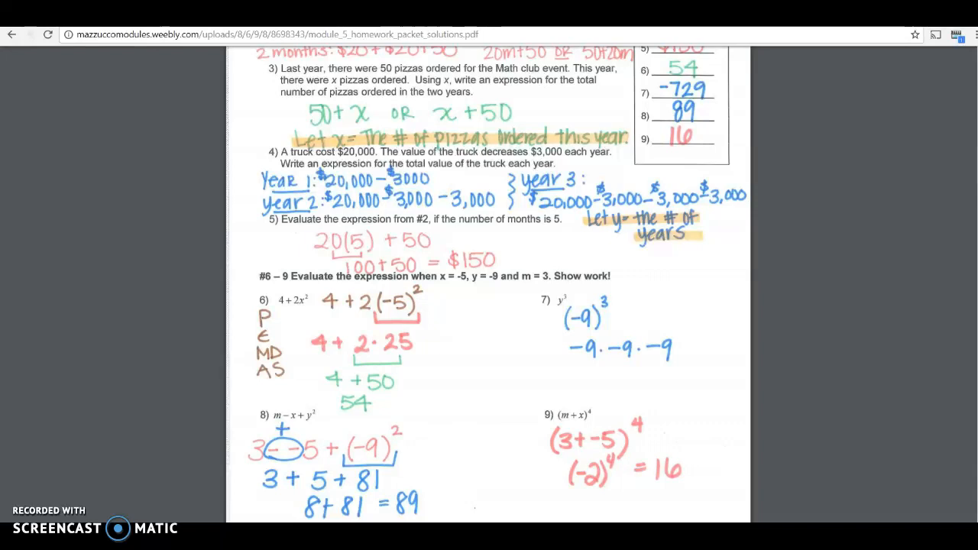
scroll(up, 3)
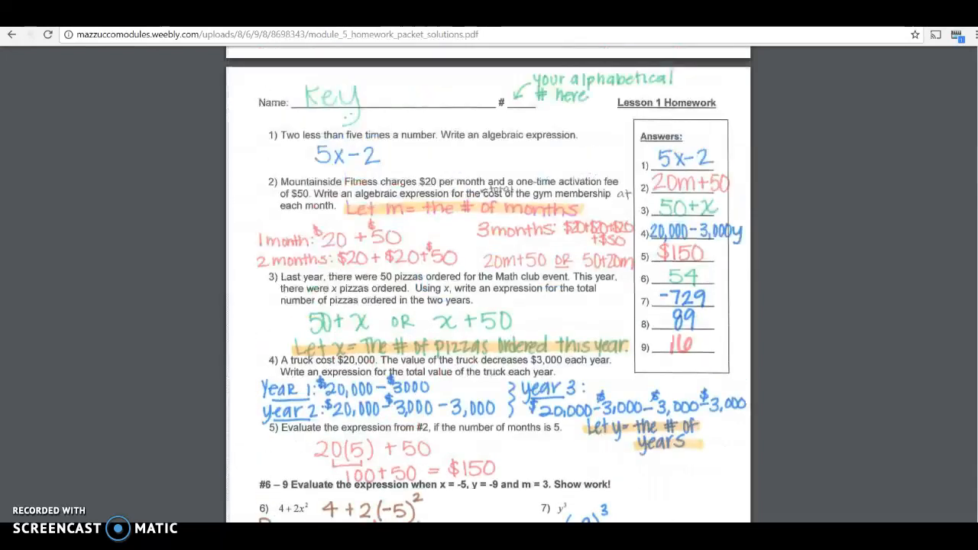
scroll(down, 3)
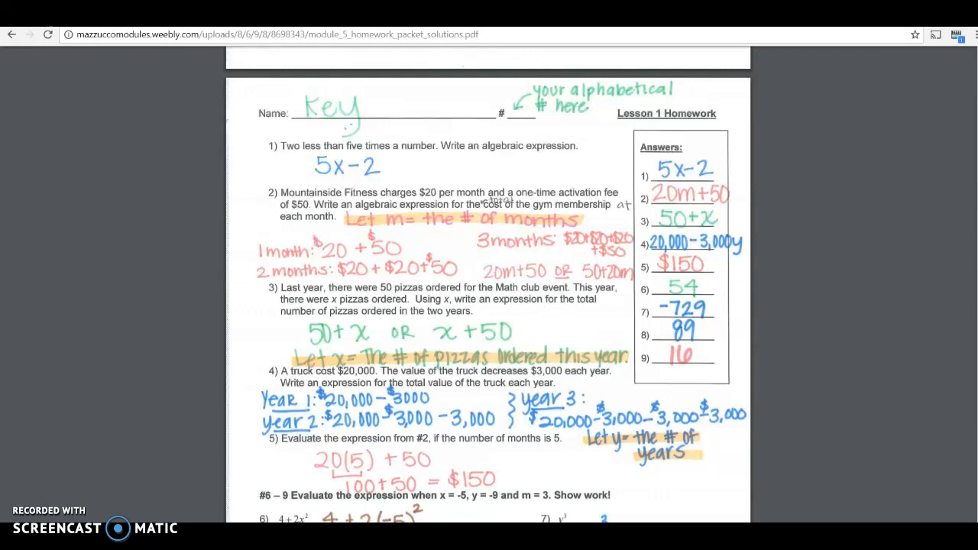